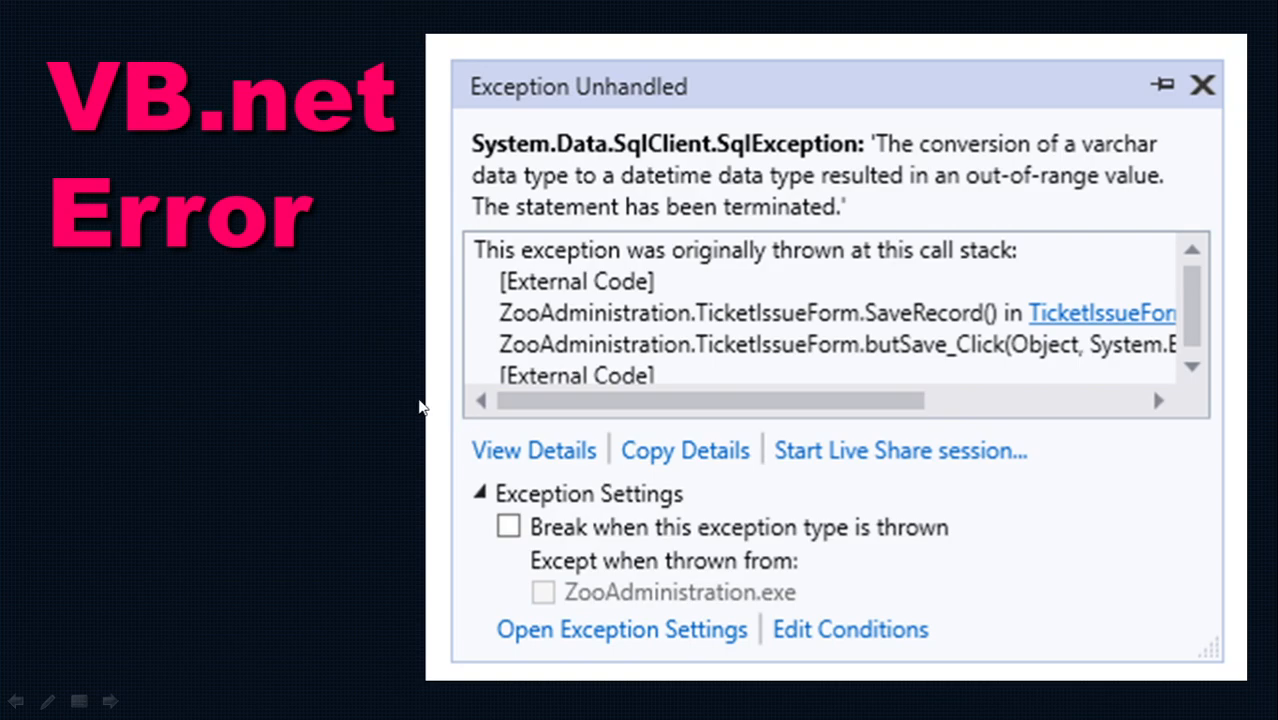
mouse_move(954, 291)
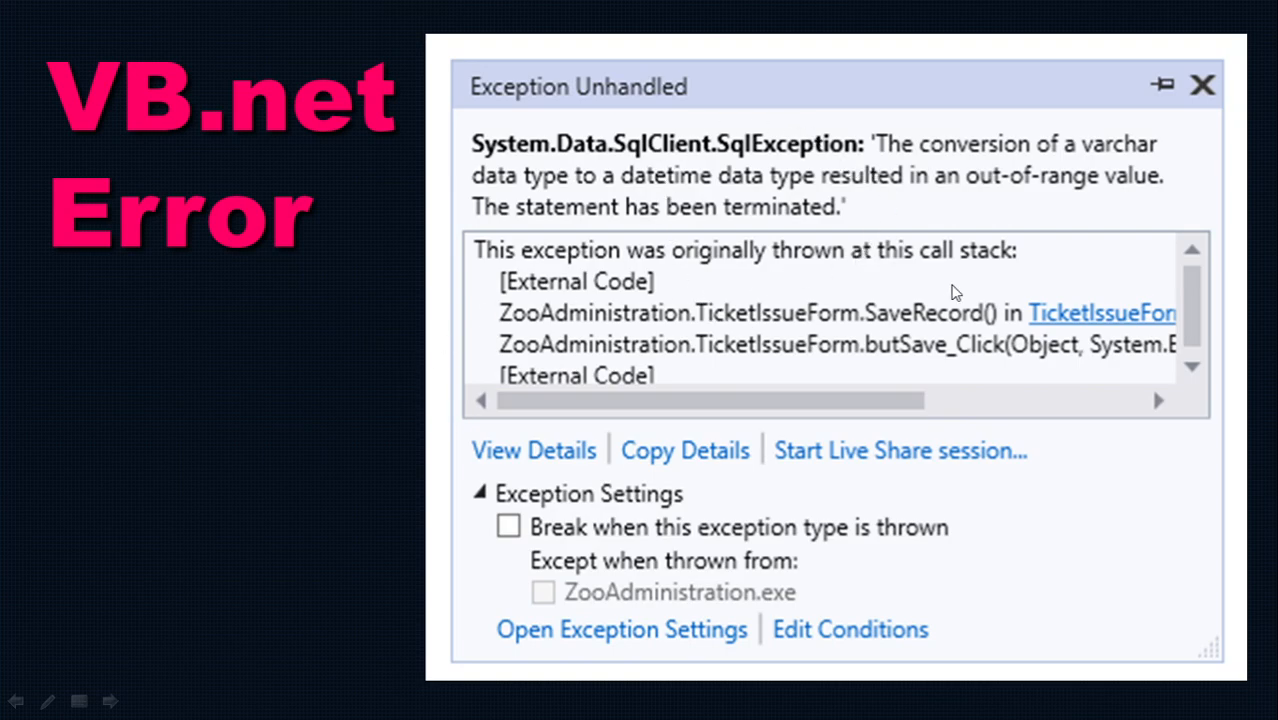
mouse_move(857, 192)
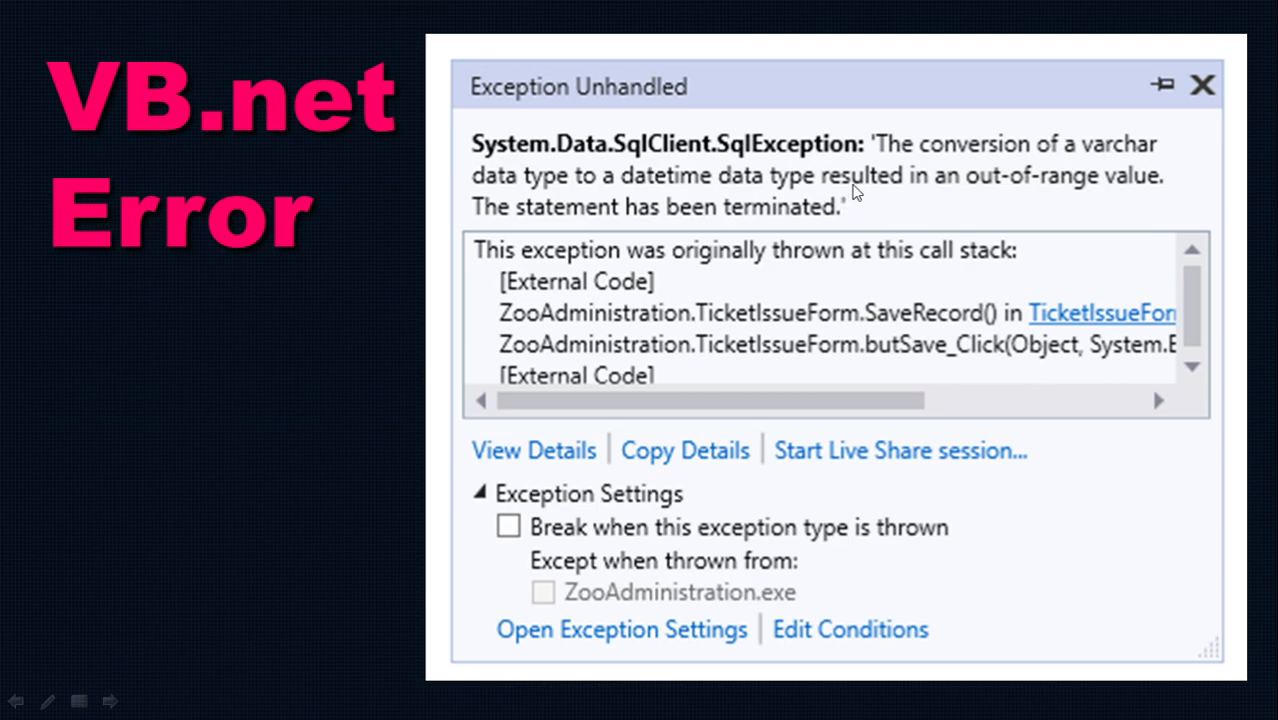
mouse_move(760, 228)
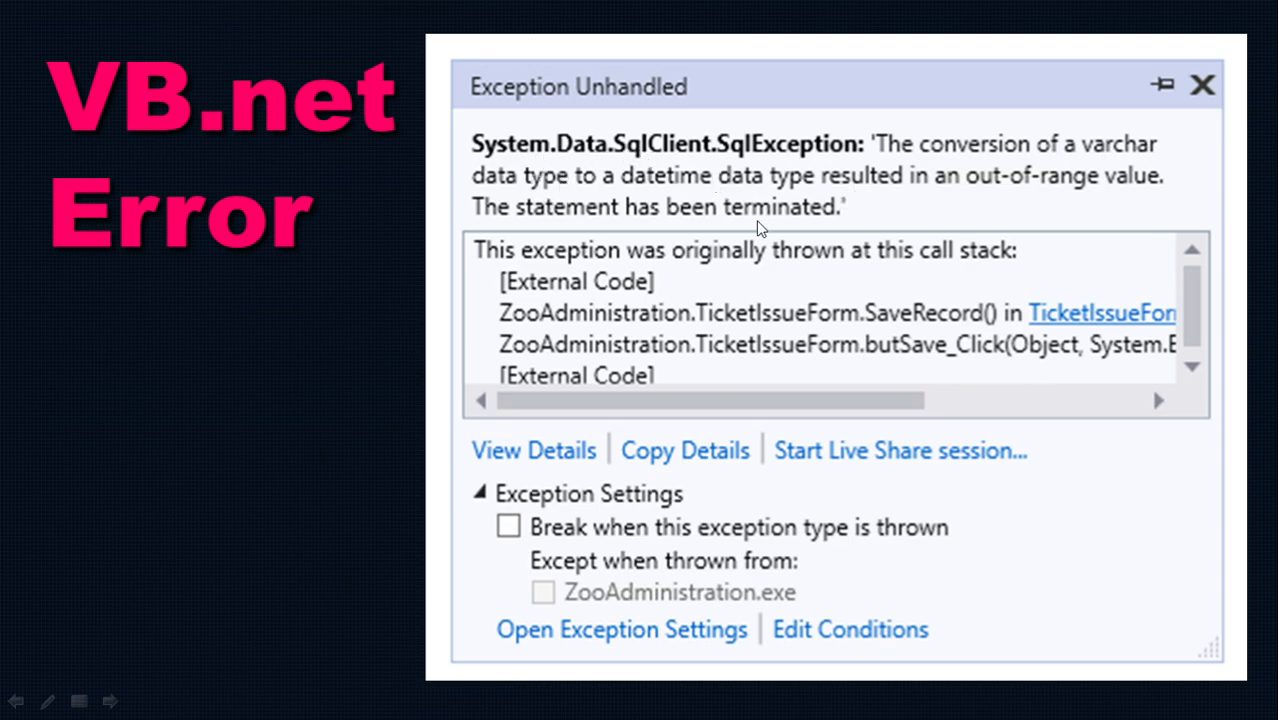
mouse_move(565, 152)
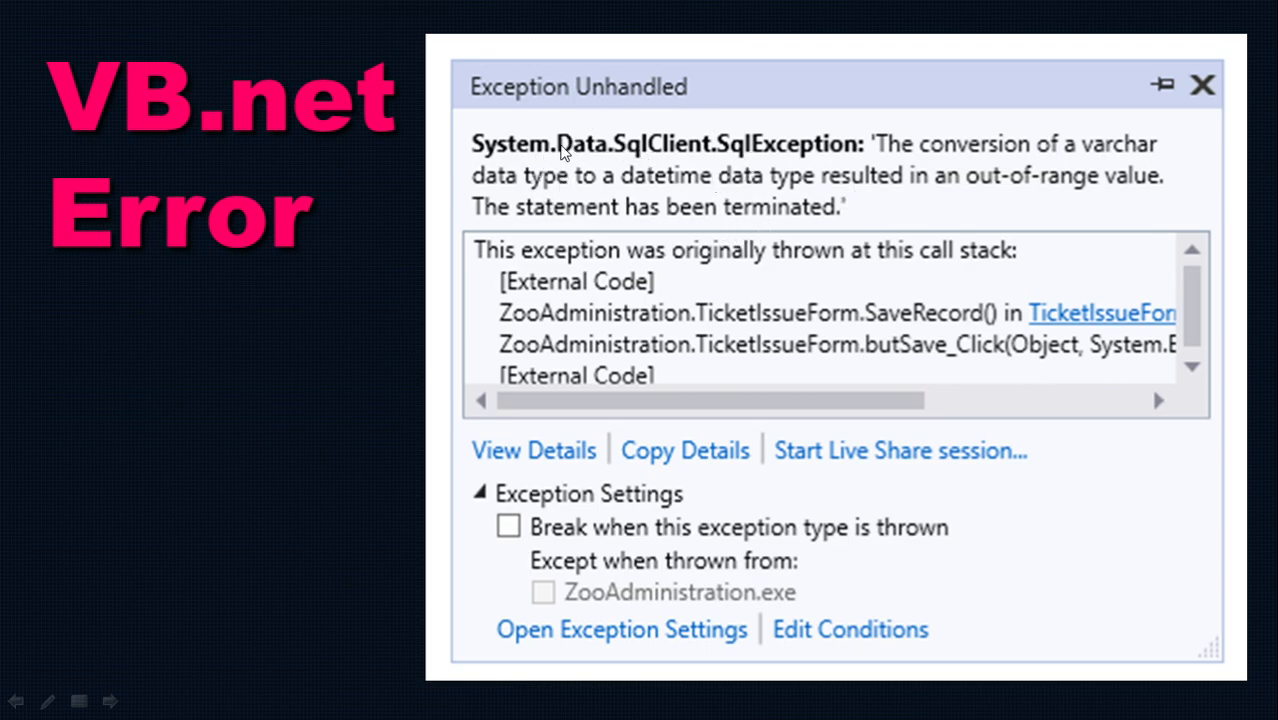
mouse_move(770, 165)
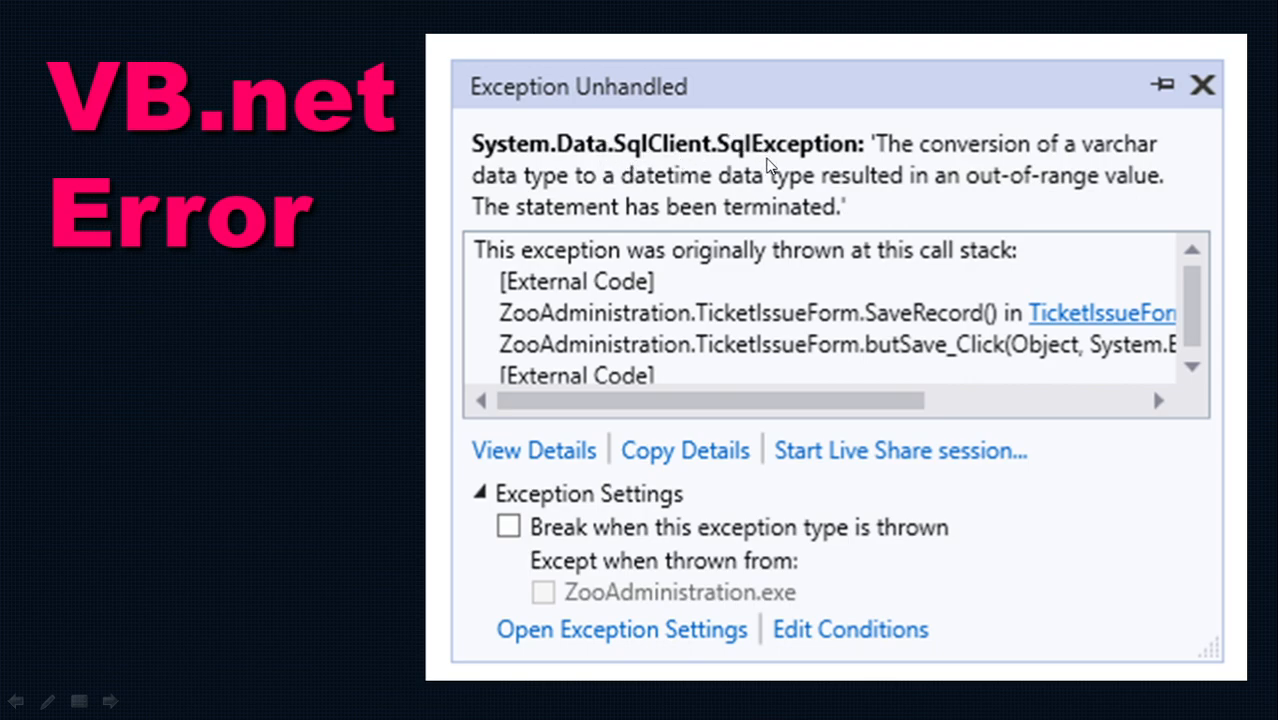
mouse_move(1058, 166)
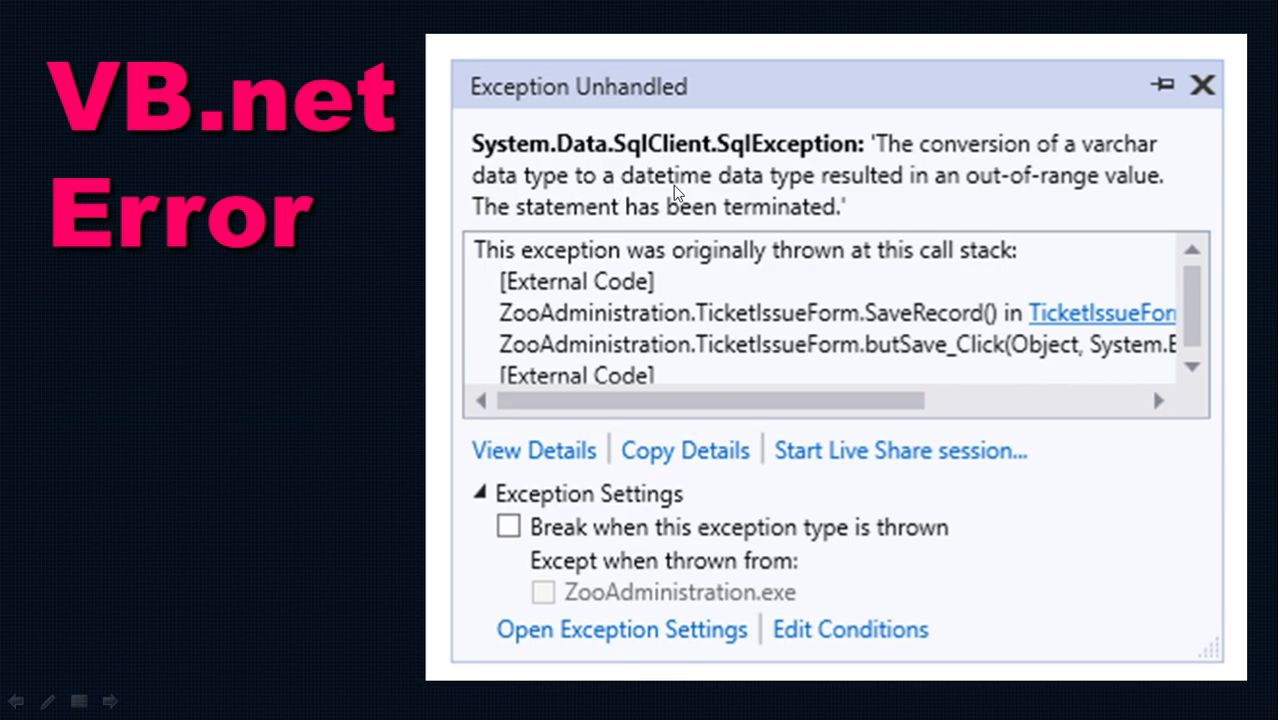
mouse_move(910, 194)
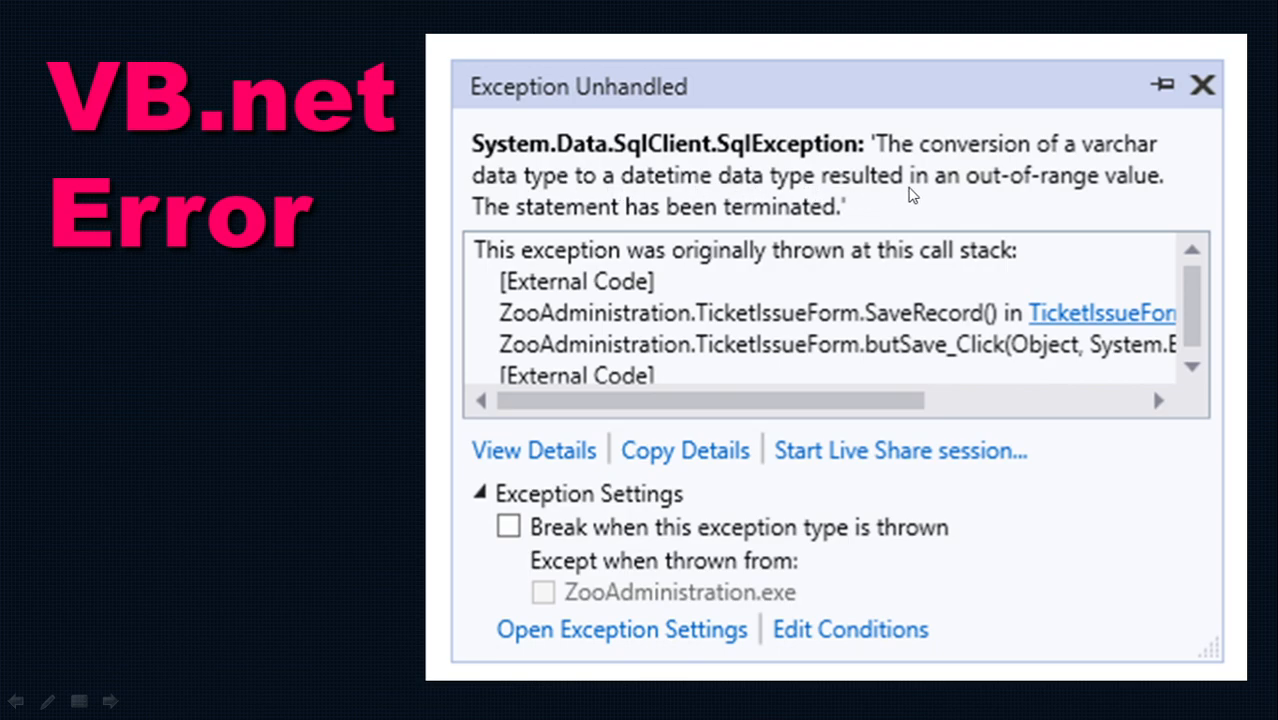
mouse_move(1165, 196)
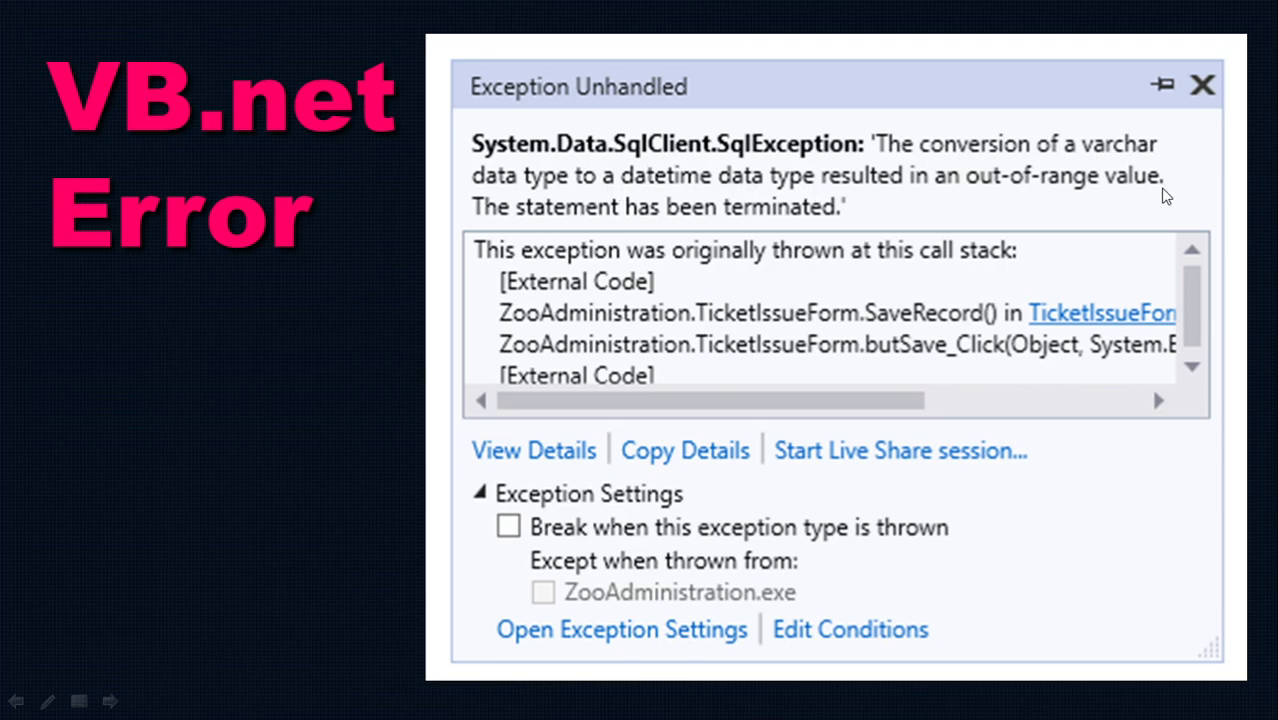
mouse_move(788, 233)
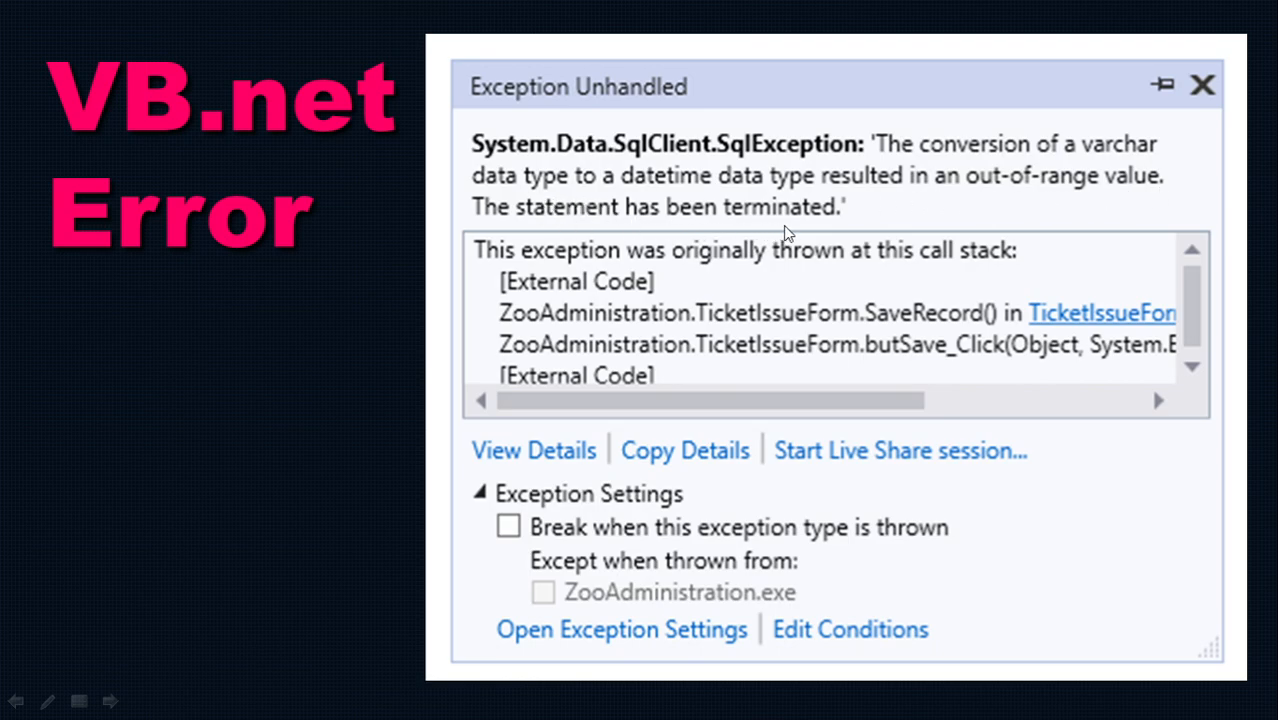
mouse_move(835, 233)
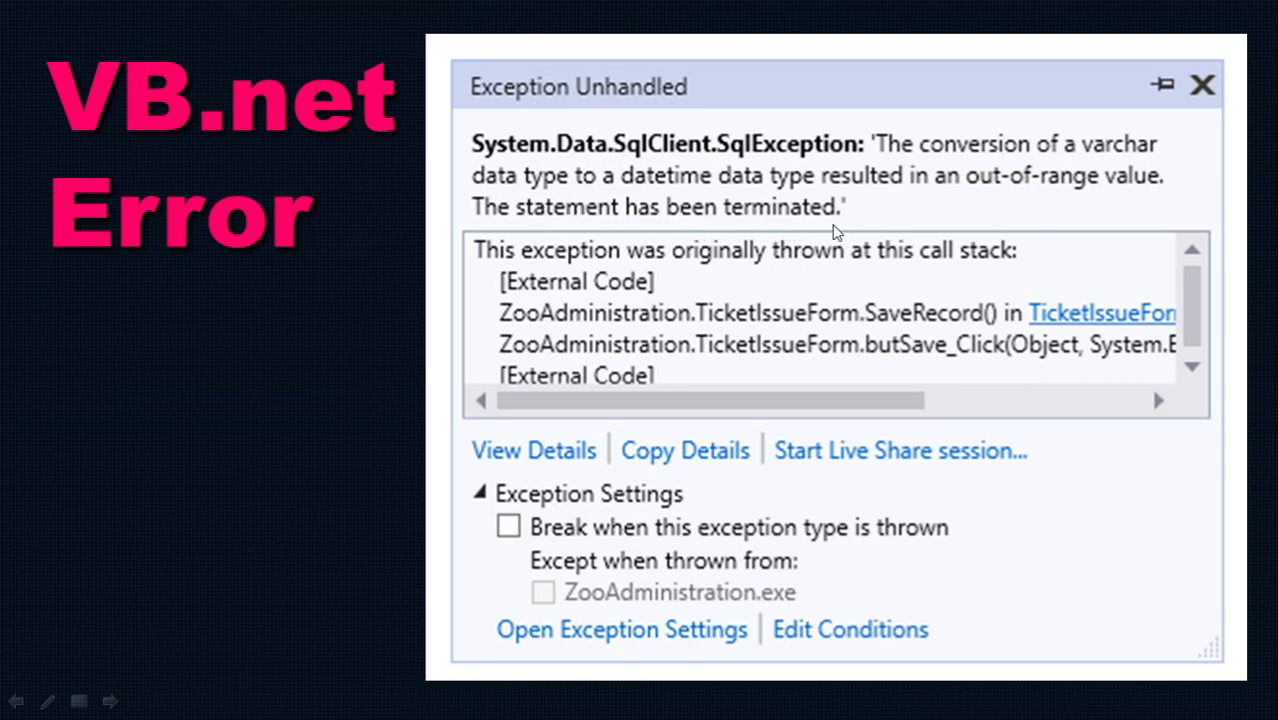
mouse_move(868, 222)
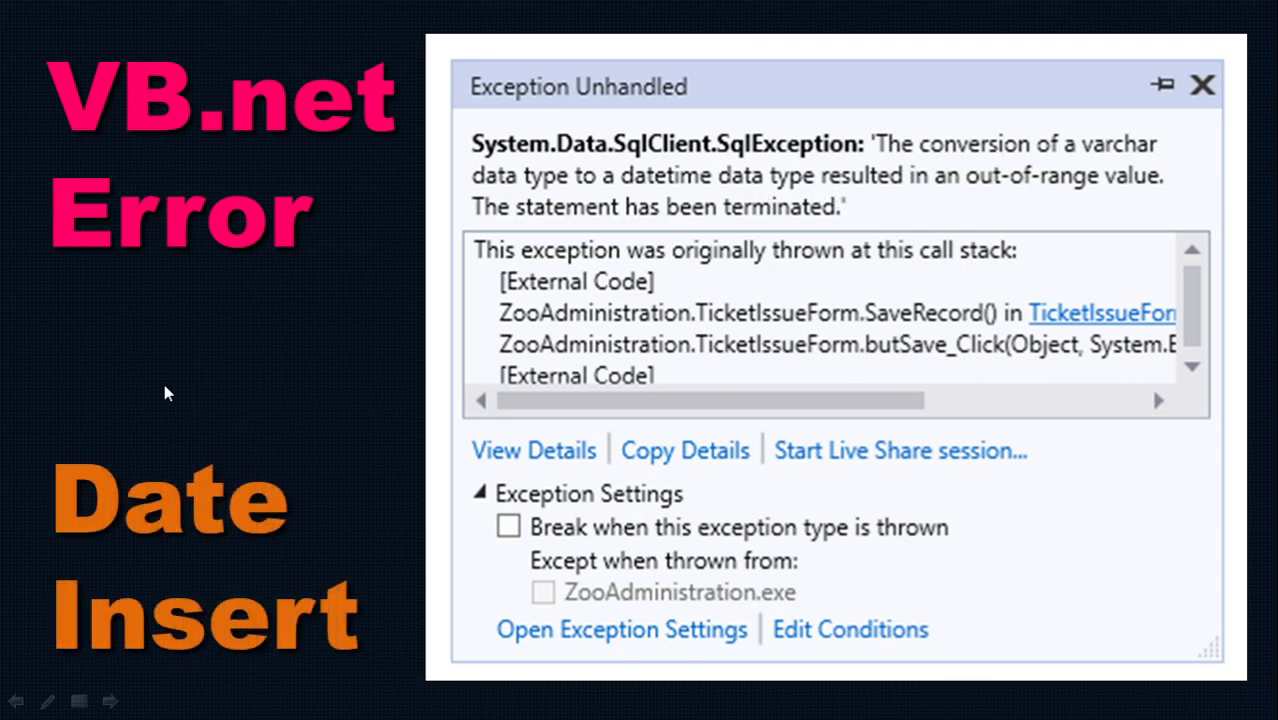
mouse_move(688, 170)
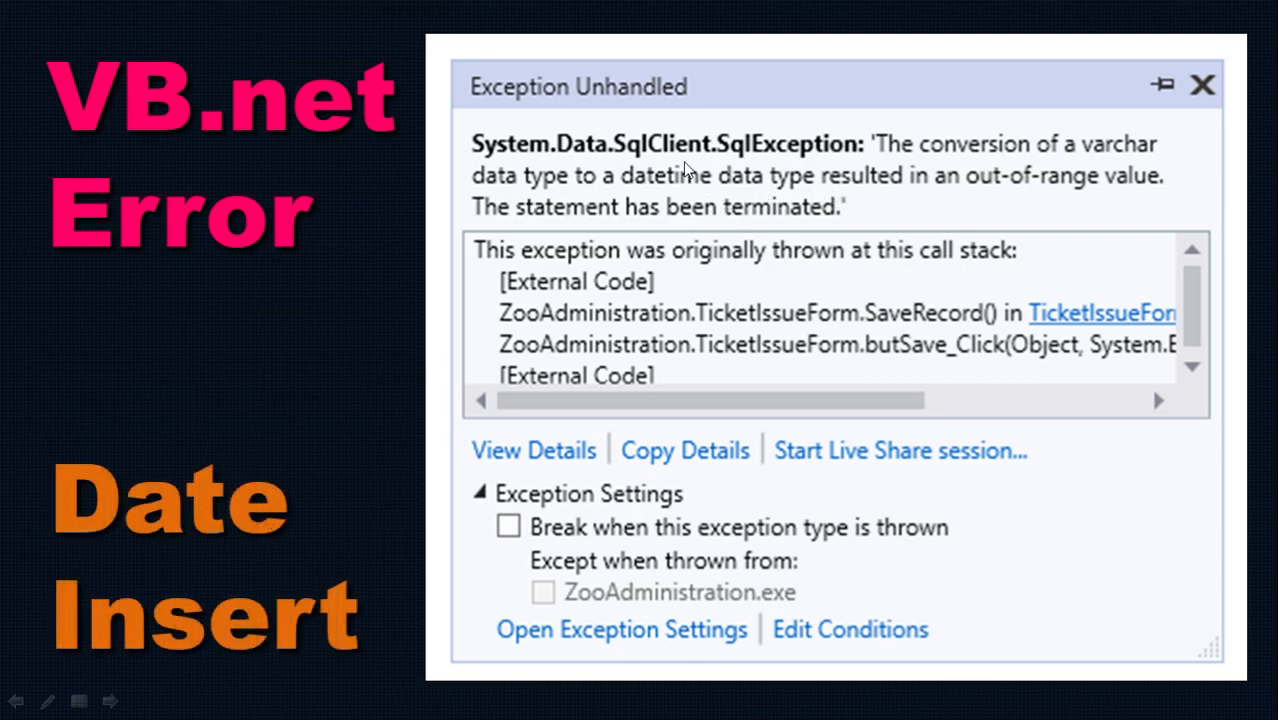
mouse_move(227, 335)
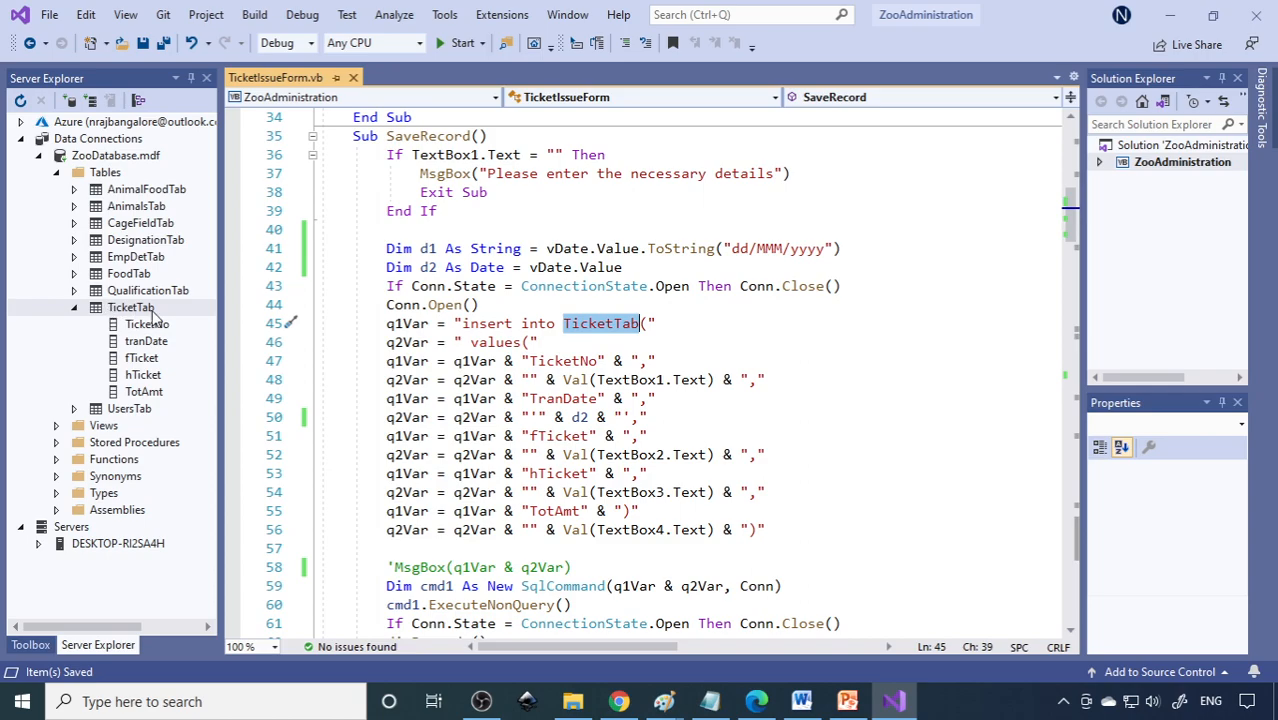
Inspect the TicketTab table design and its tranDate column, then close the designer
click(146, 341)
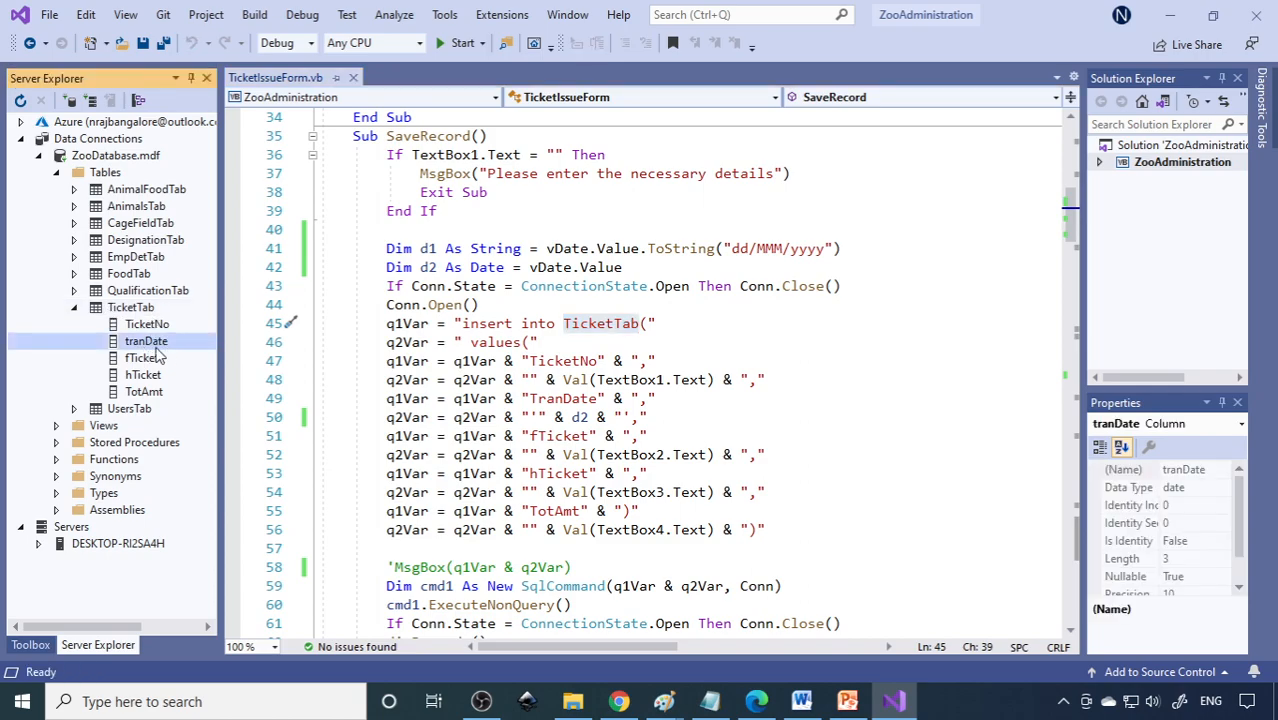
mouse_move(158, 349)
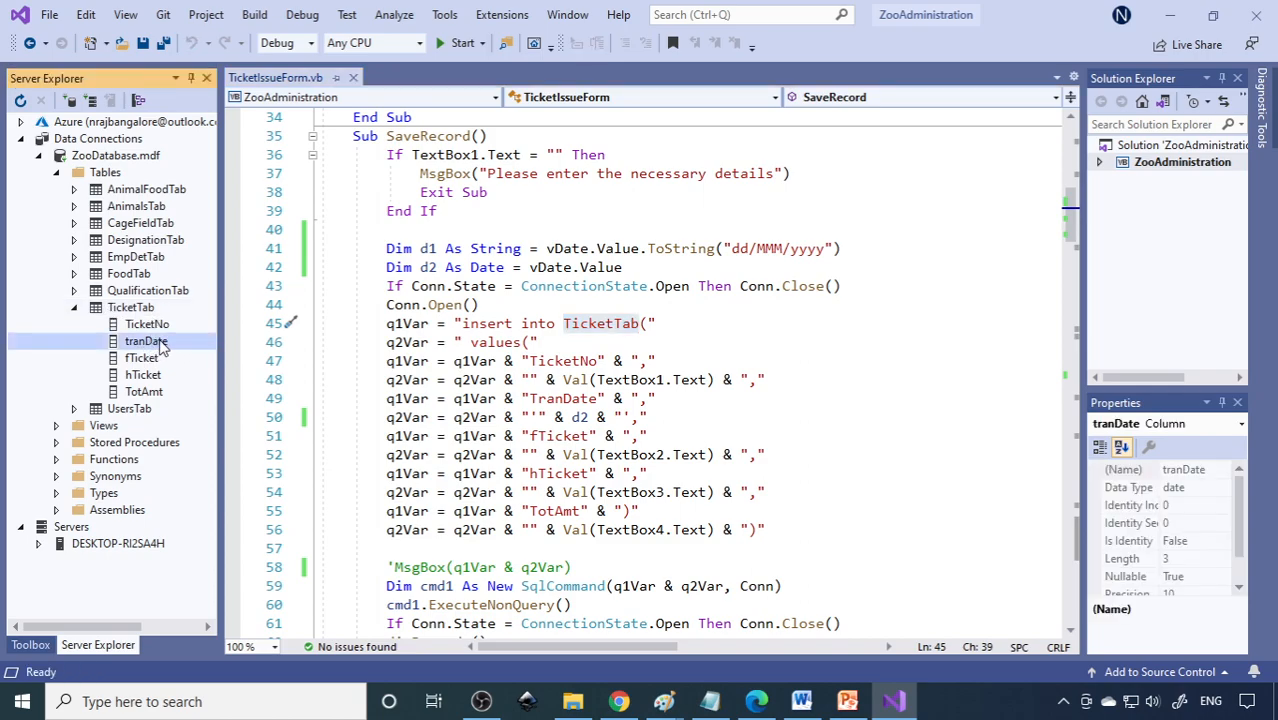
right_click(131, 307)
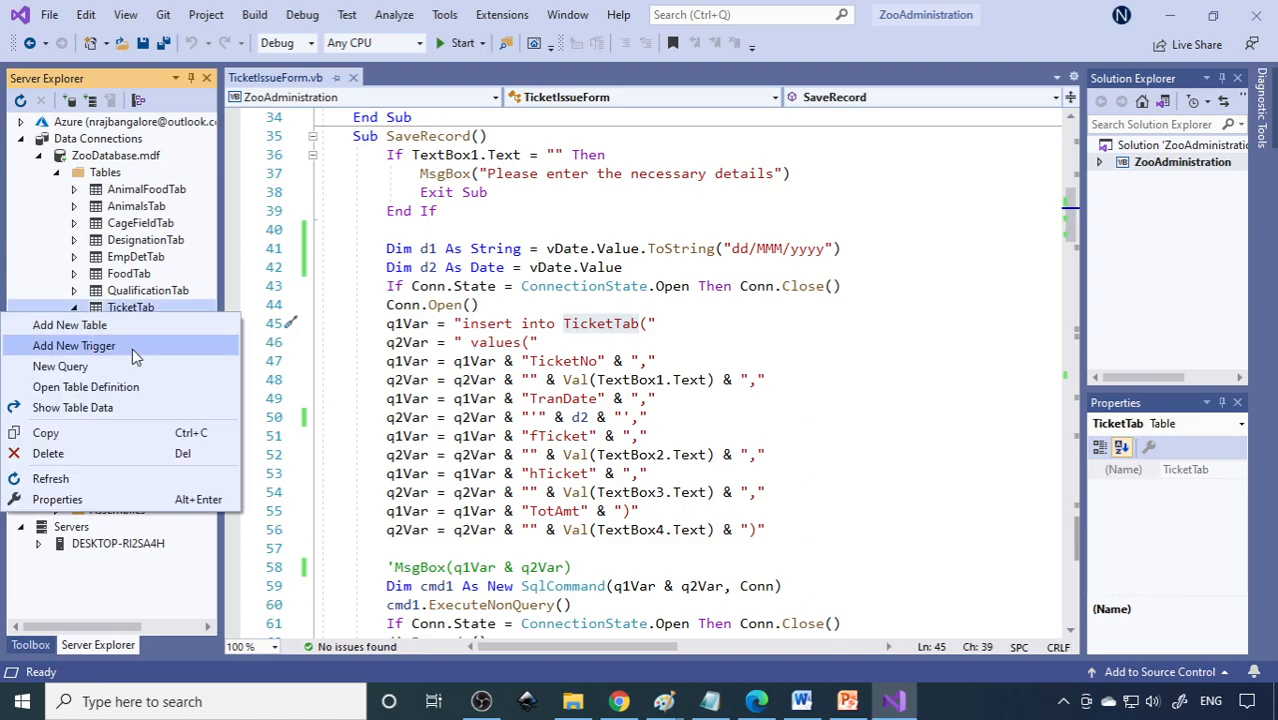
click(86, 387)
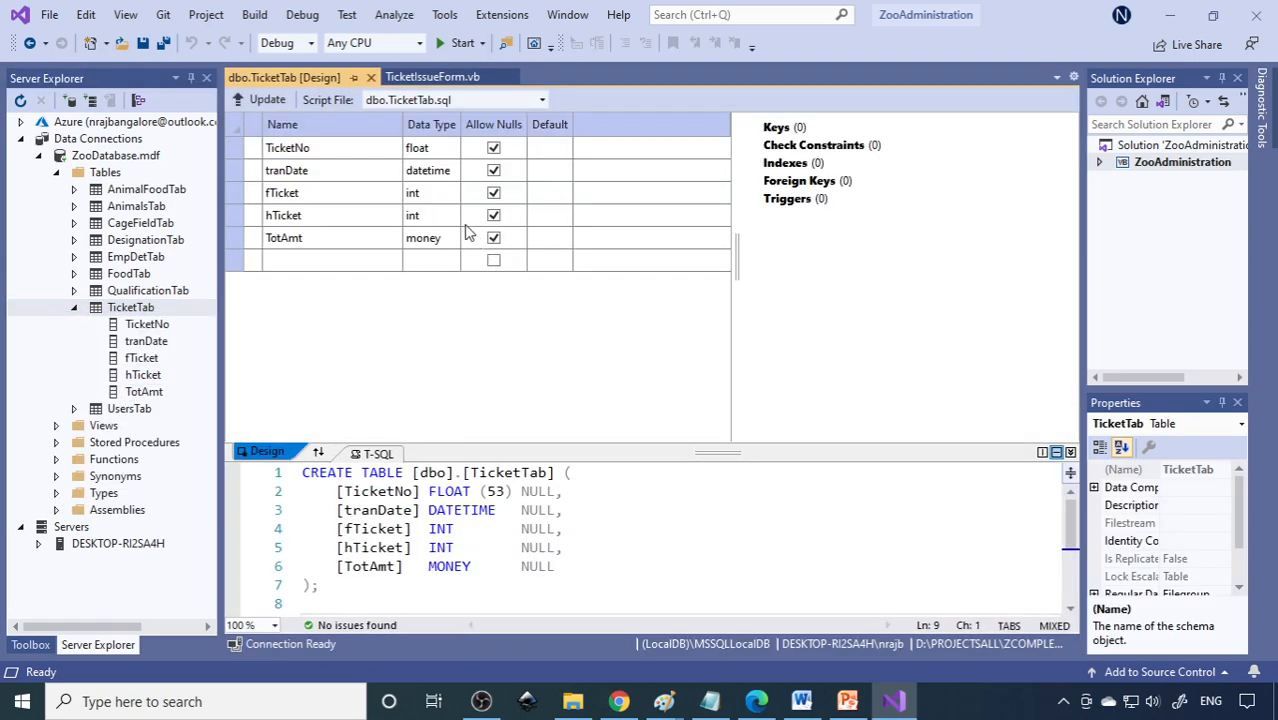
mouse_move(435, 170)
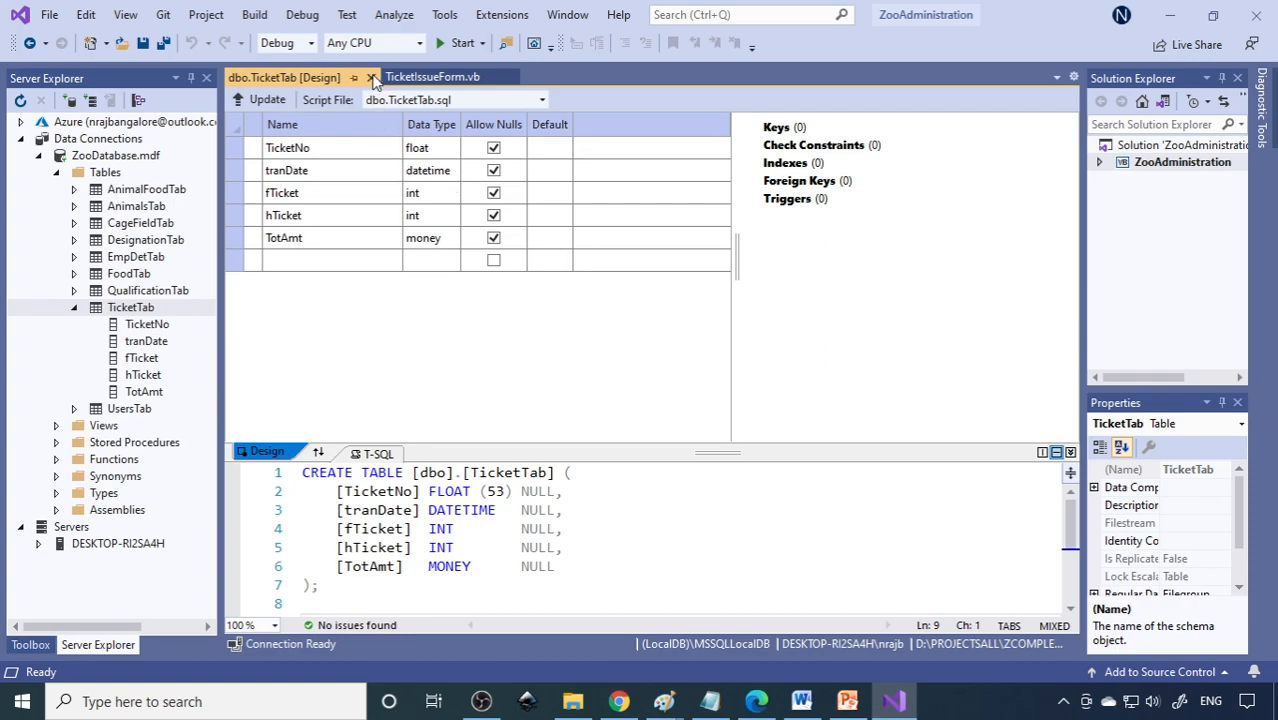
click(370, 77)
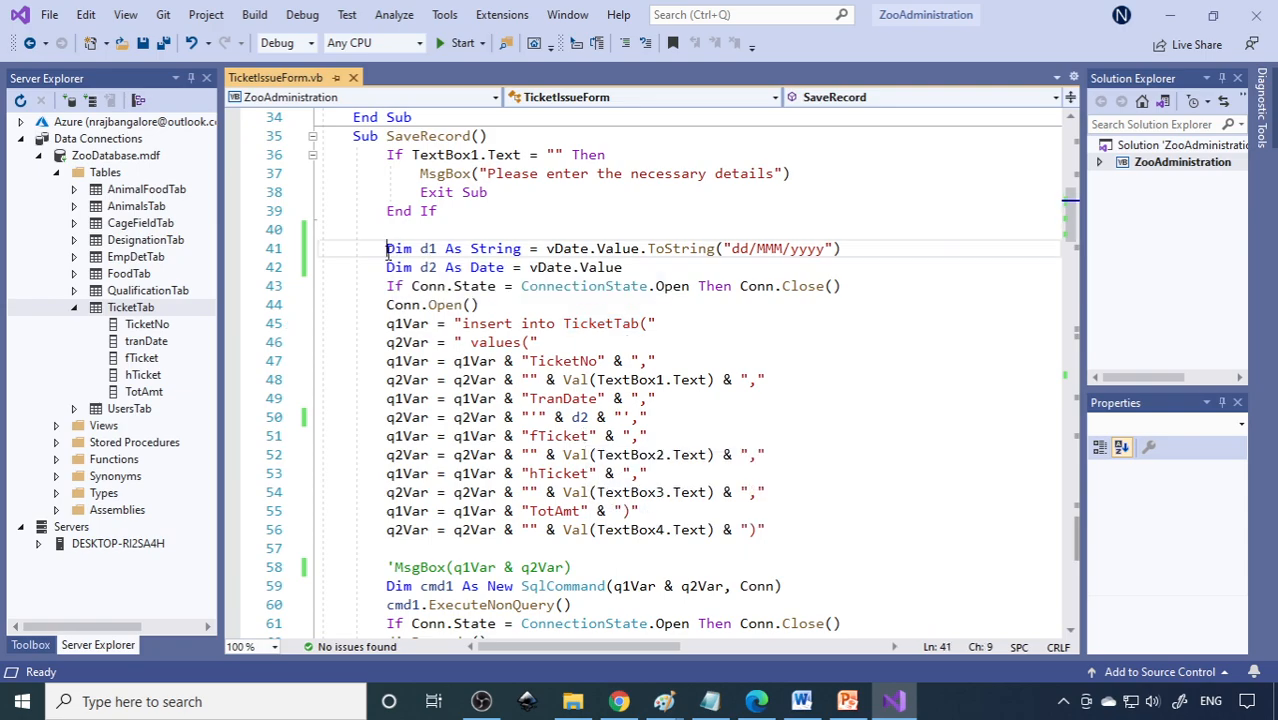
Comment out the d1 and d2 lines and insert vDate.Value as TranDate
text(')
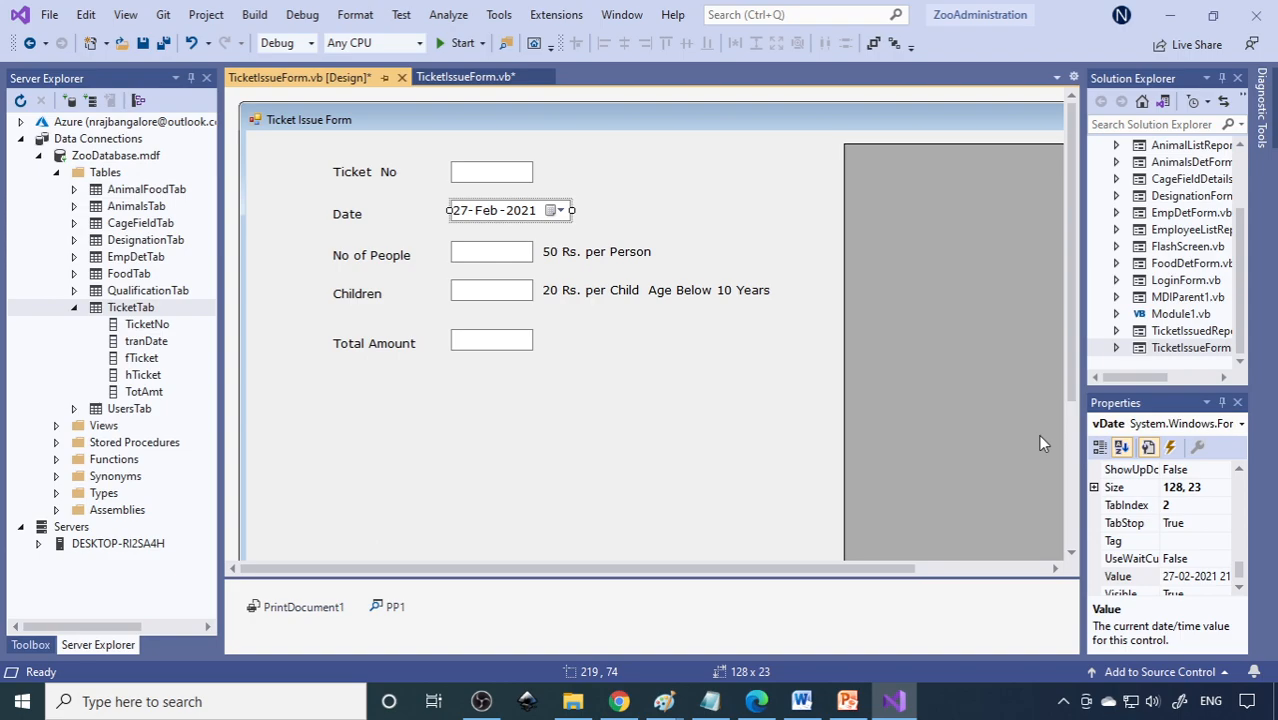
mouse_move(585, 245)
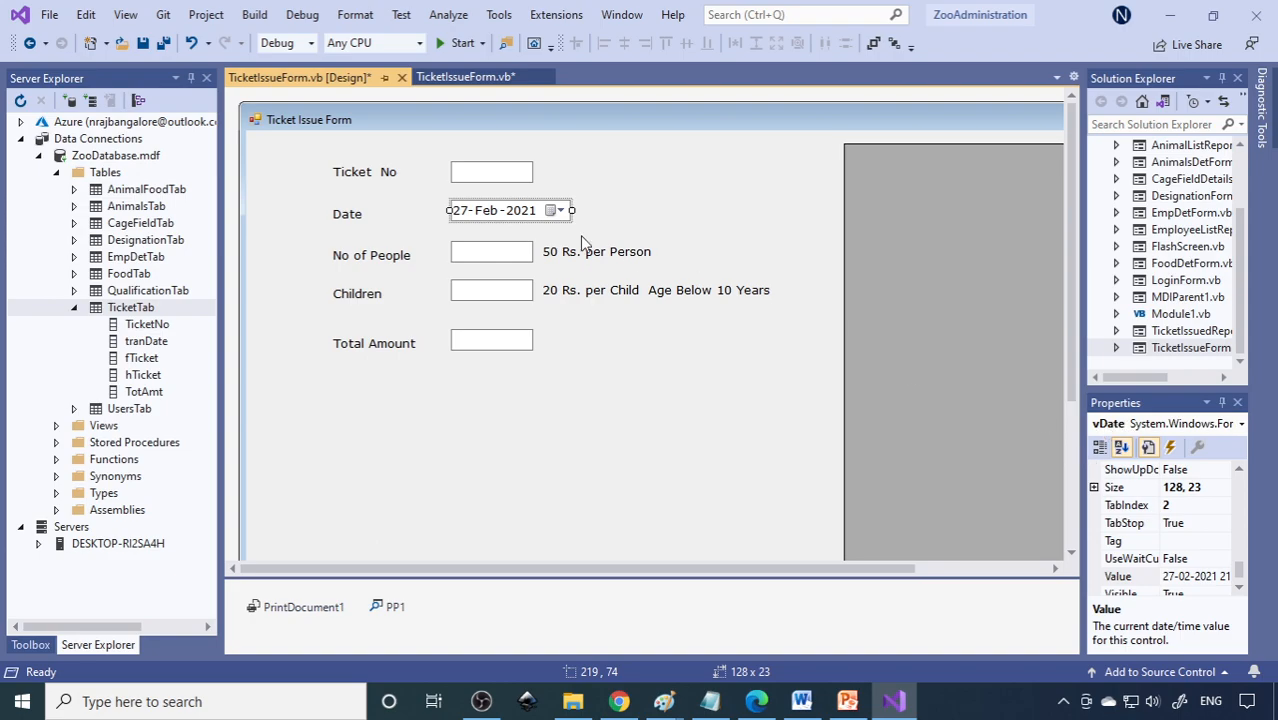
click(465, 76)
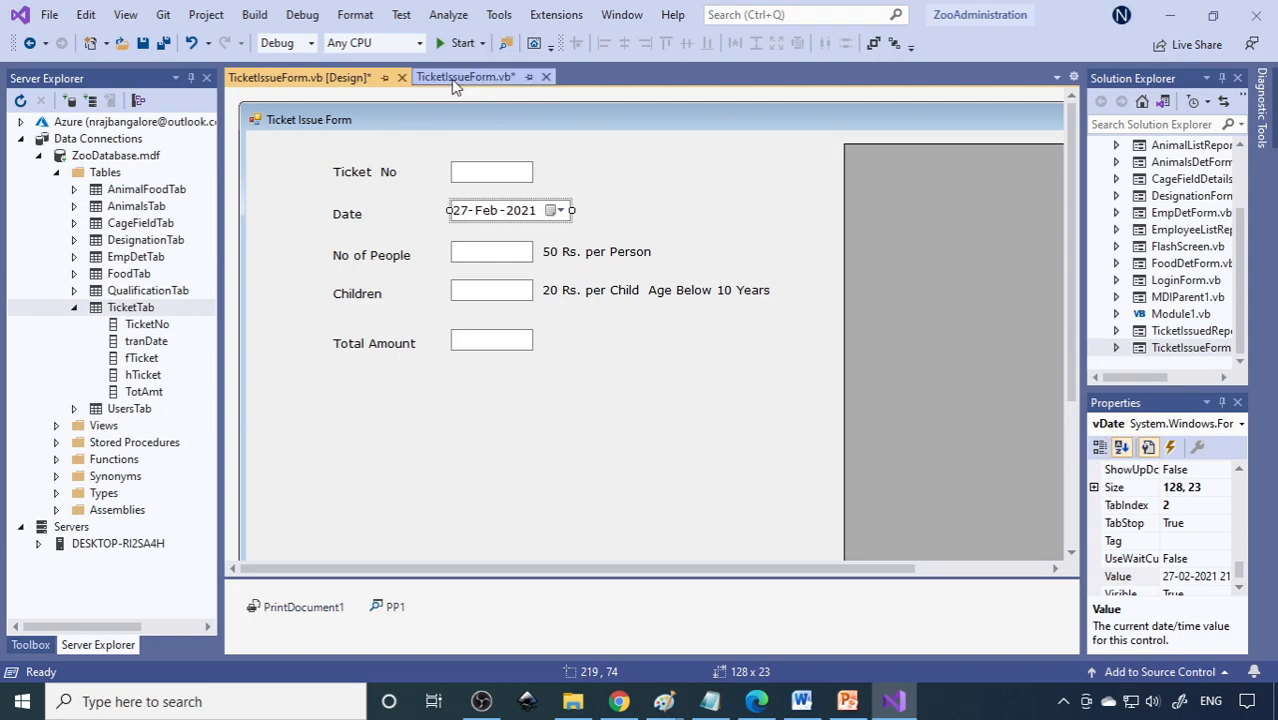
click(465, 76)
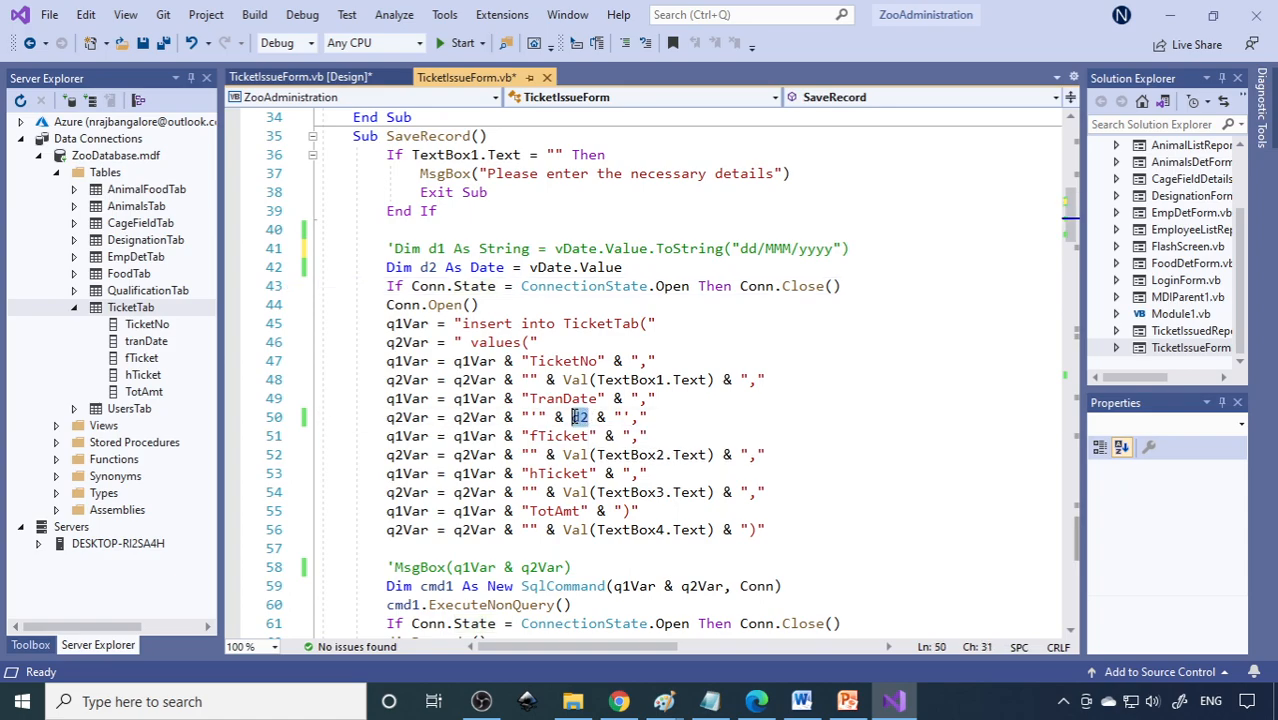
text(vd)
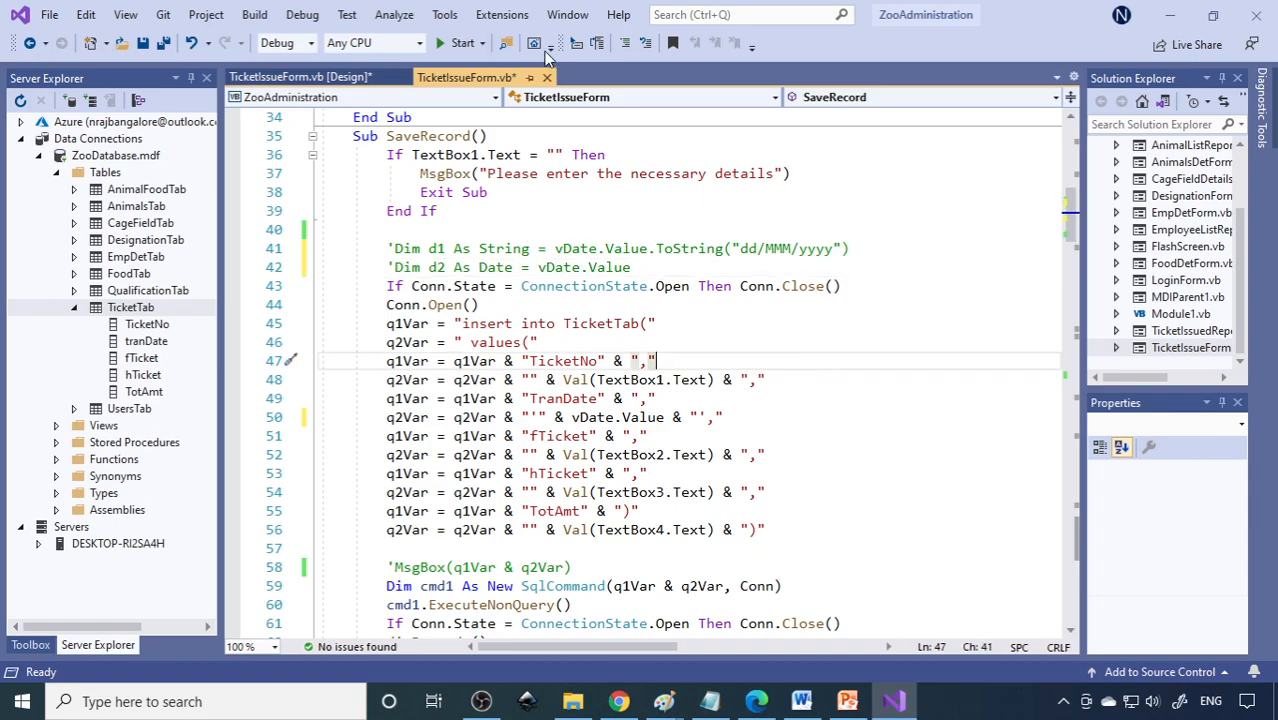
click(461, 43)
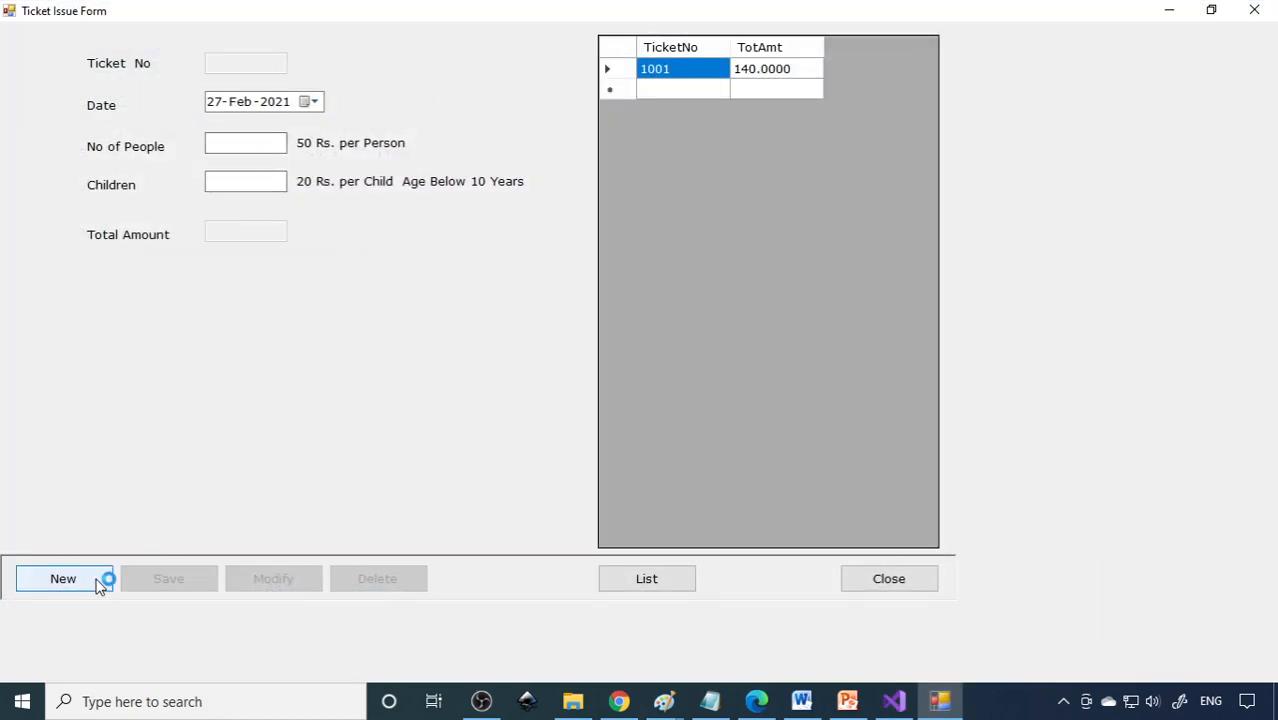
click(62, 578)
text(2)
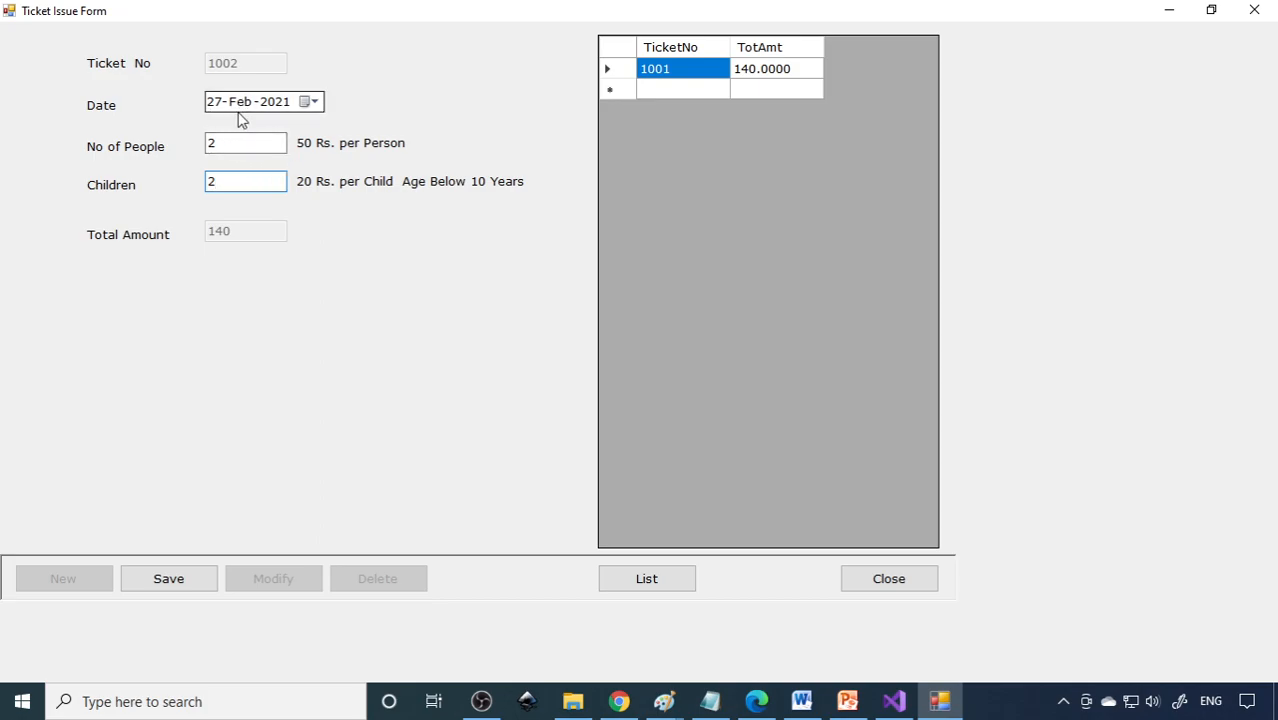
click(168, 578)
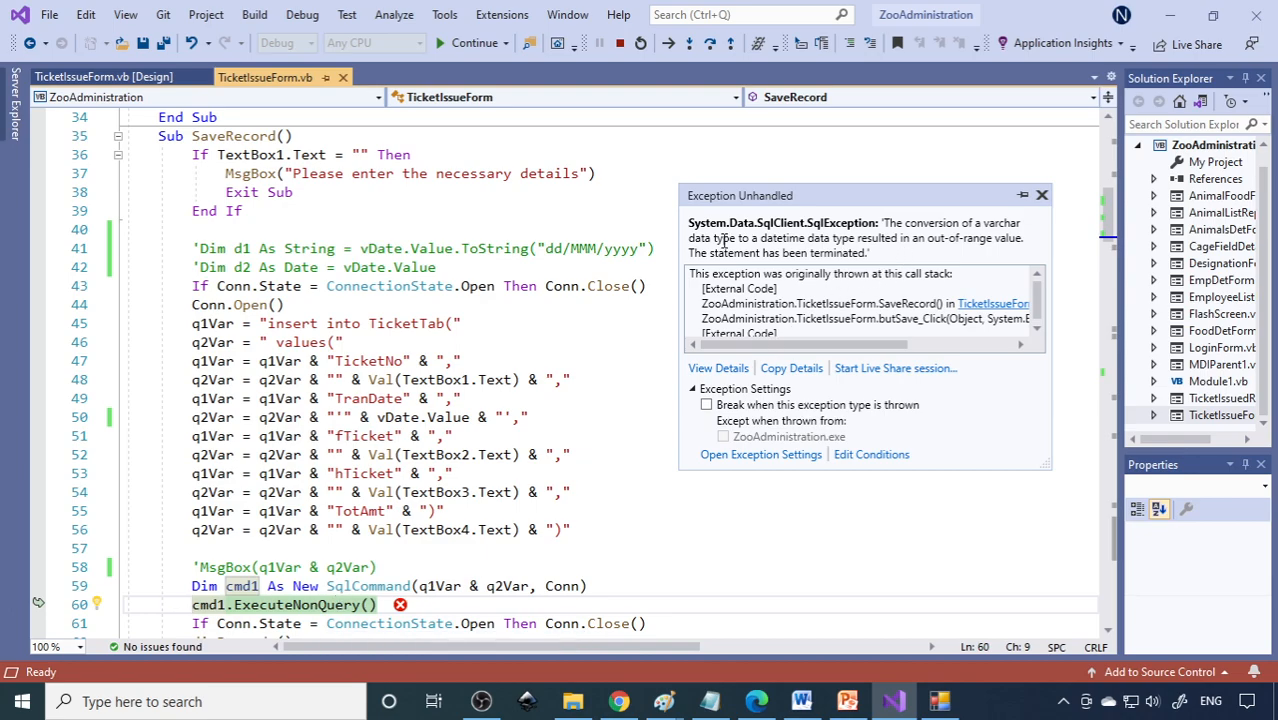
mouse_move(832, 257)
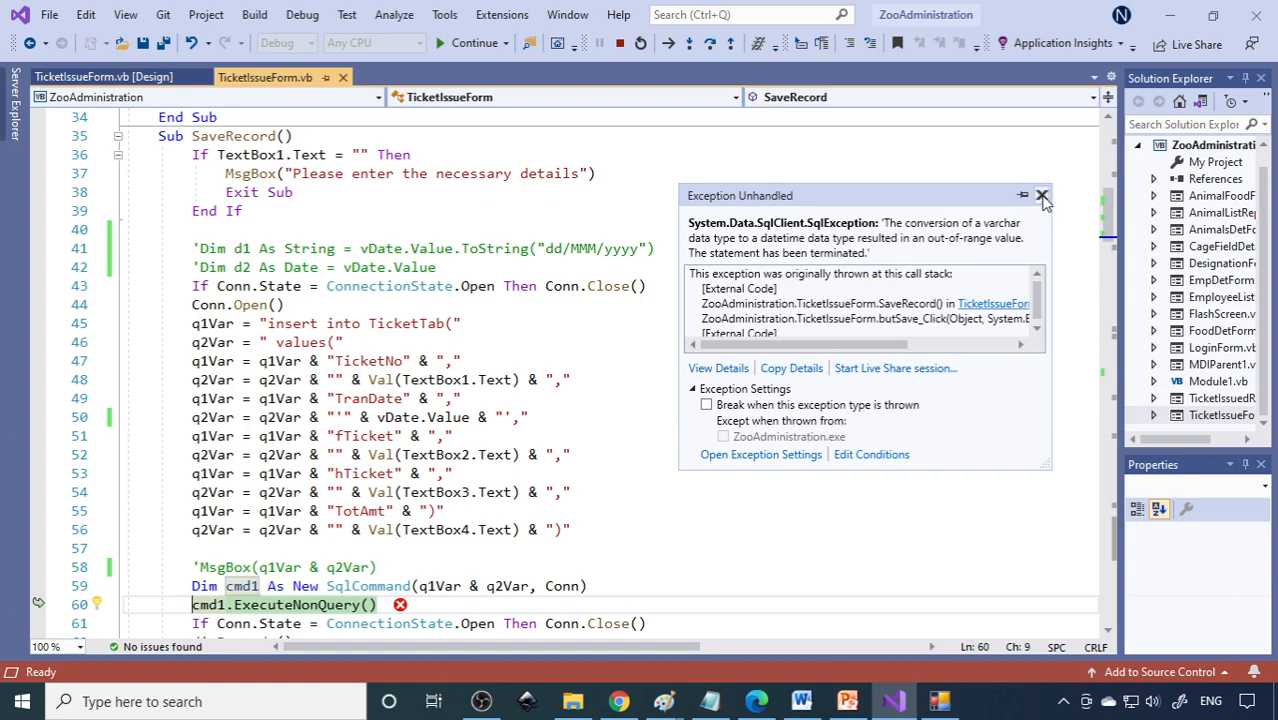
click(1042, 195)
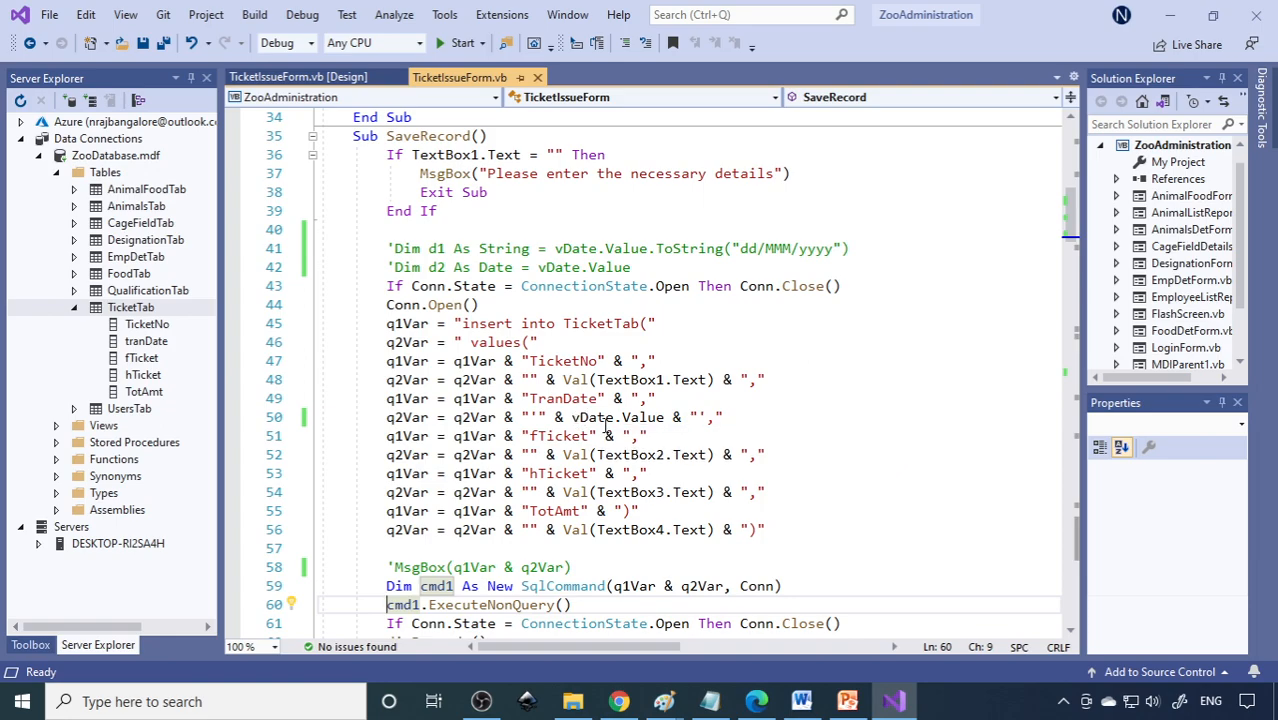
mouse_move(646, 417)
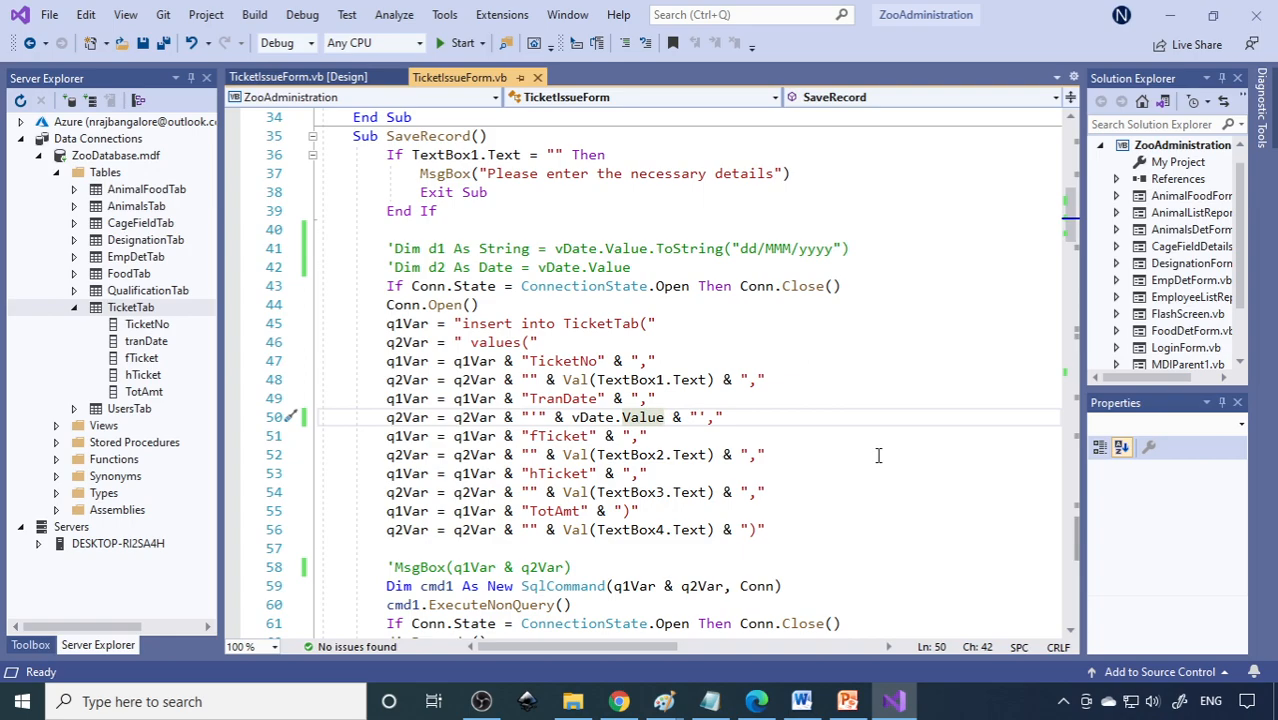
Change TranDate to vDate.Value.ToString("dd/MM"), starting the format string
text(.ToString()
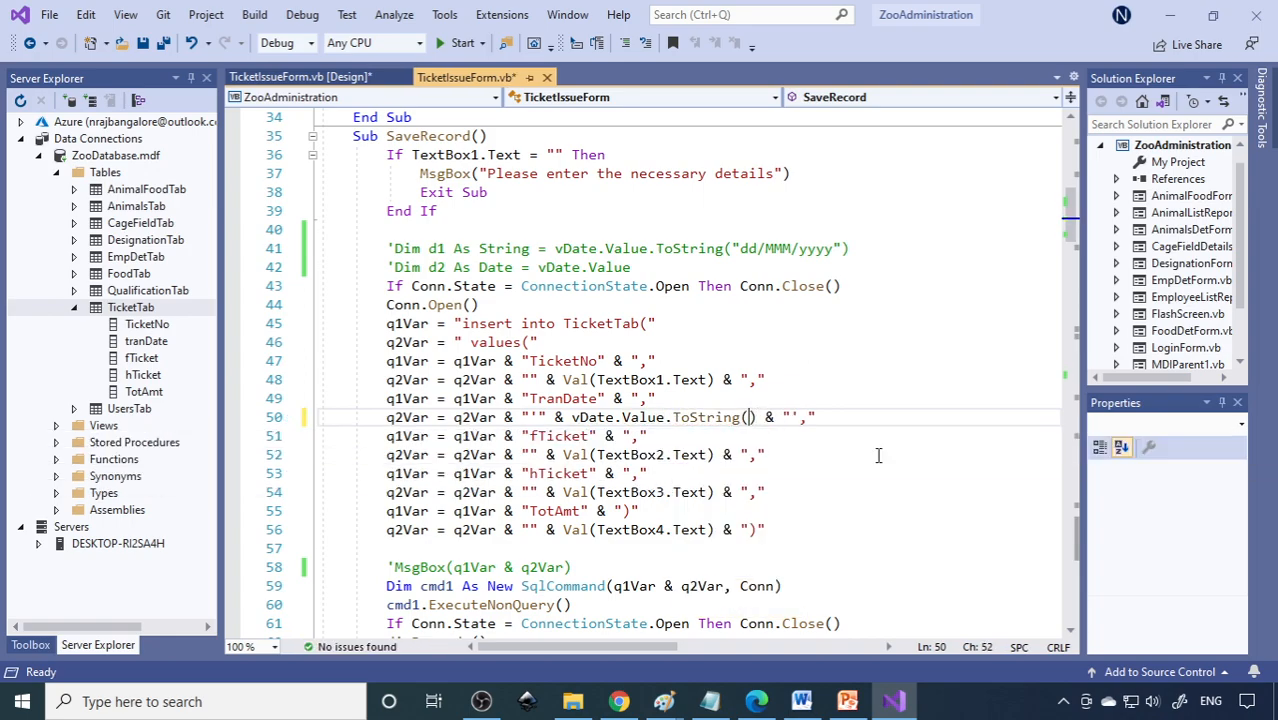
text("")
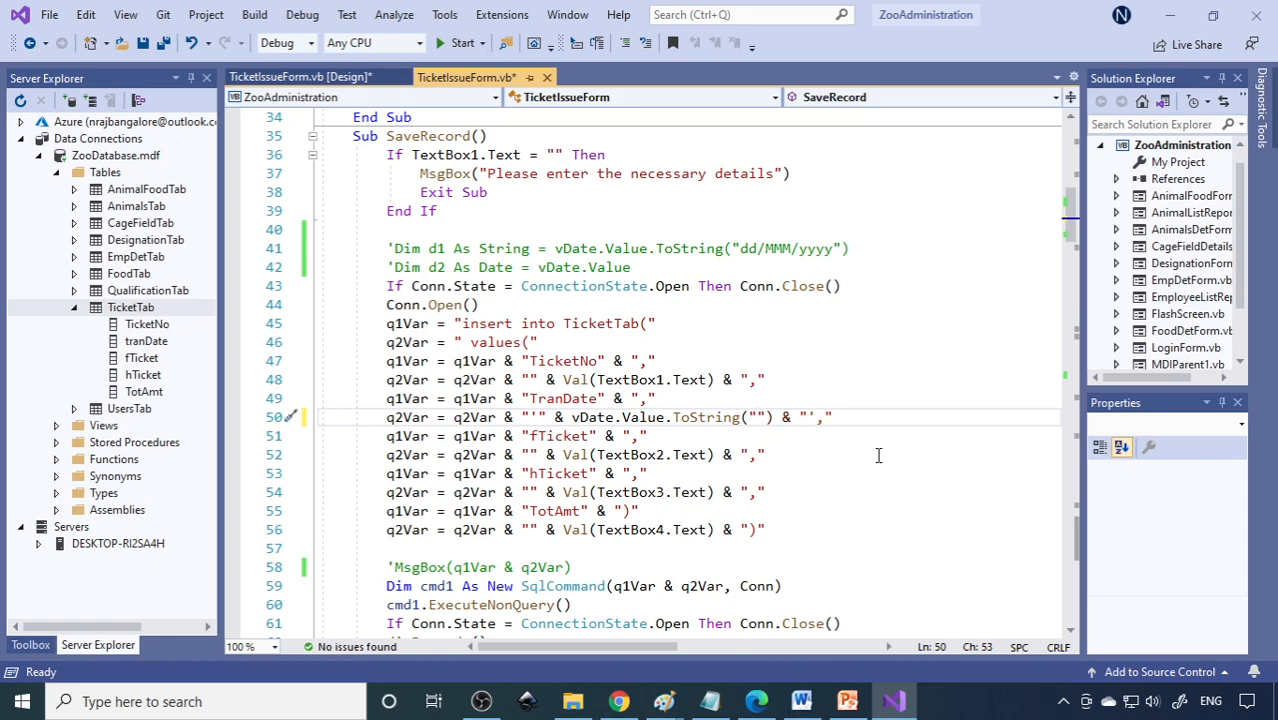
text(dd/M)
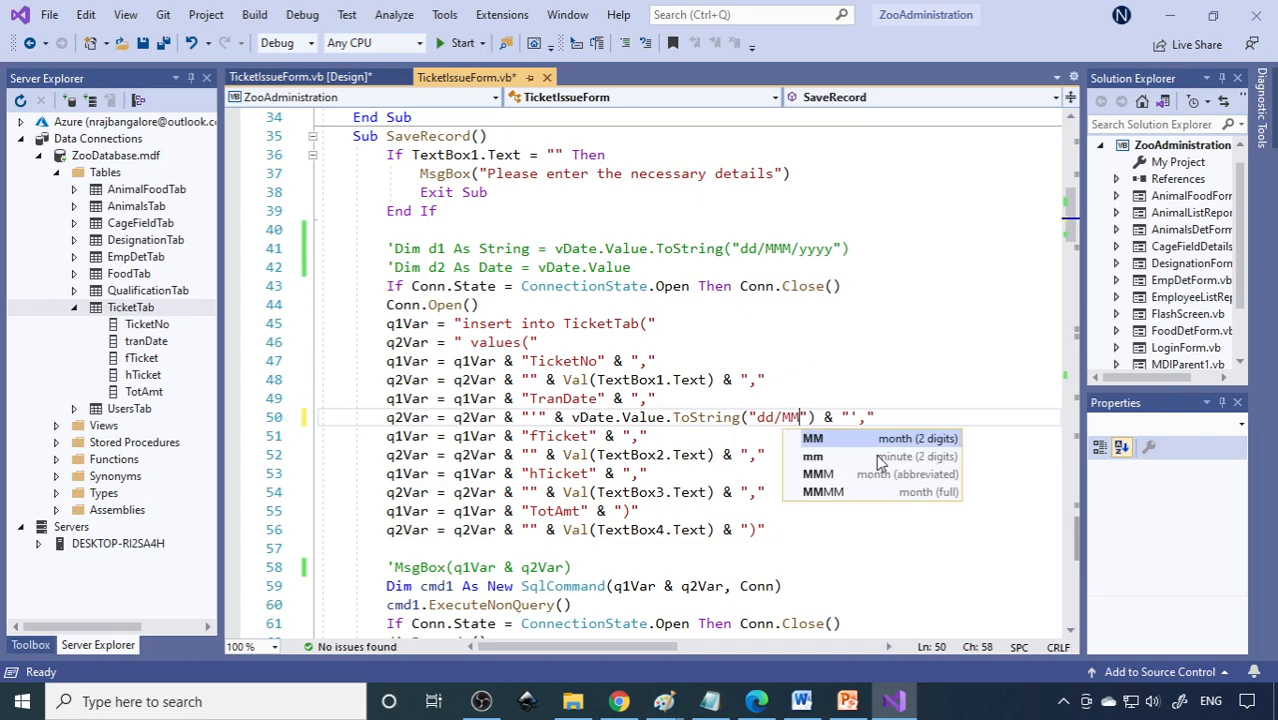
Complete the TranDate format string as dd/MMM/yyyy and start the application
text(M/)
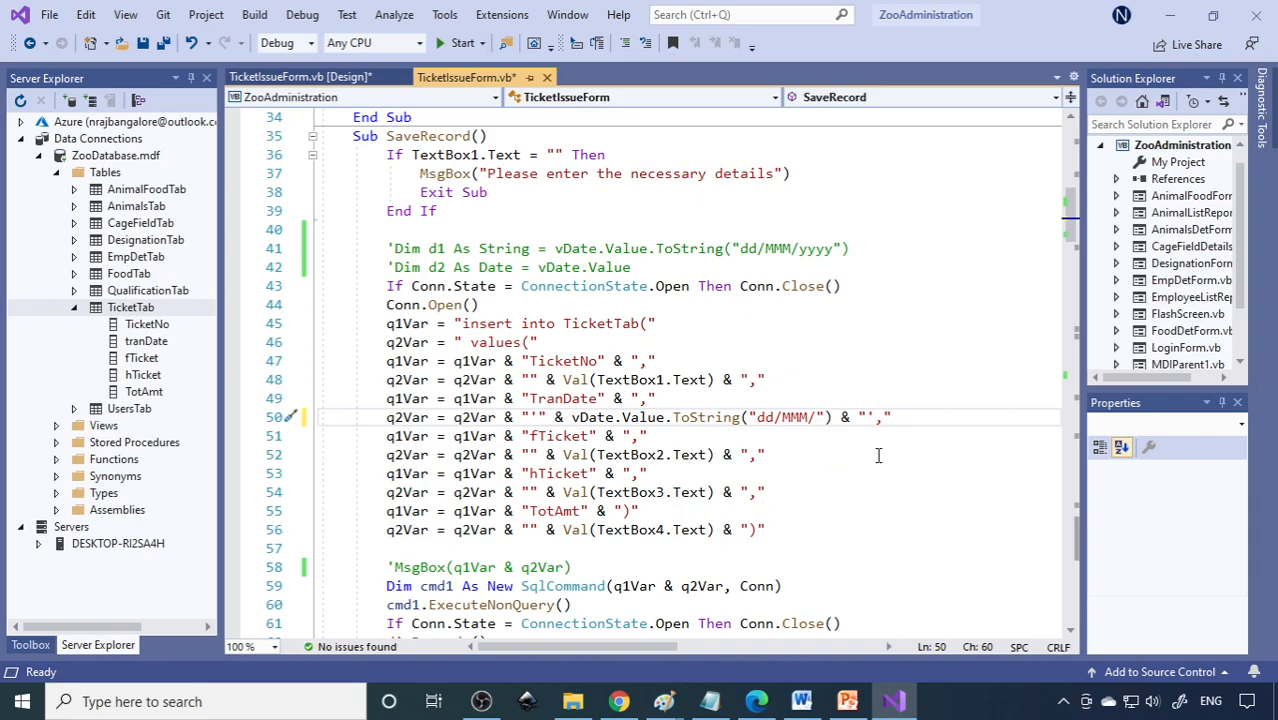
mouse_move(770, 423)
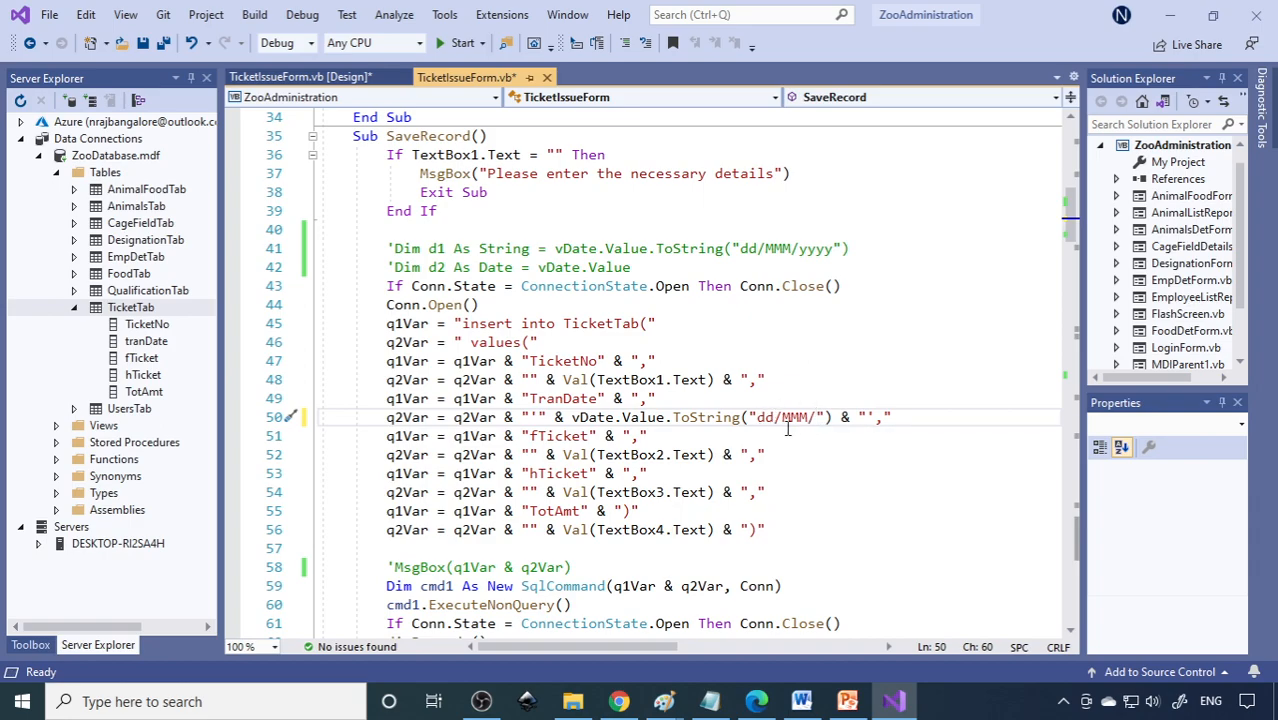
mouse_move(763, 417)
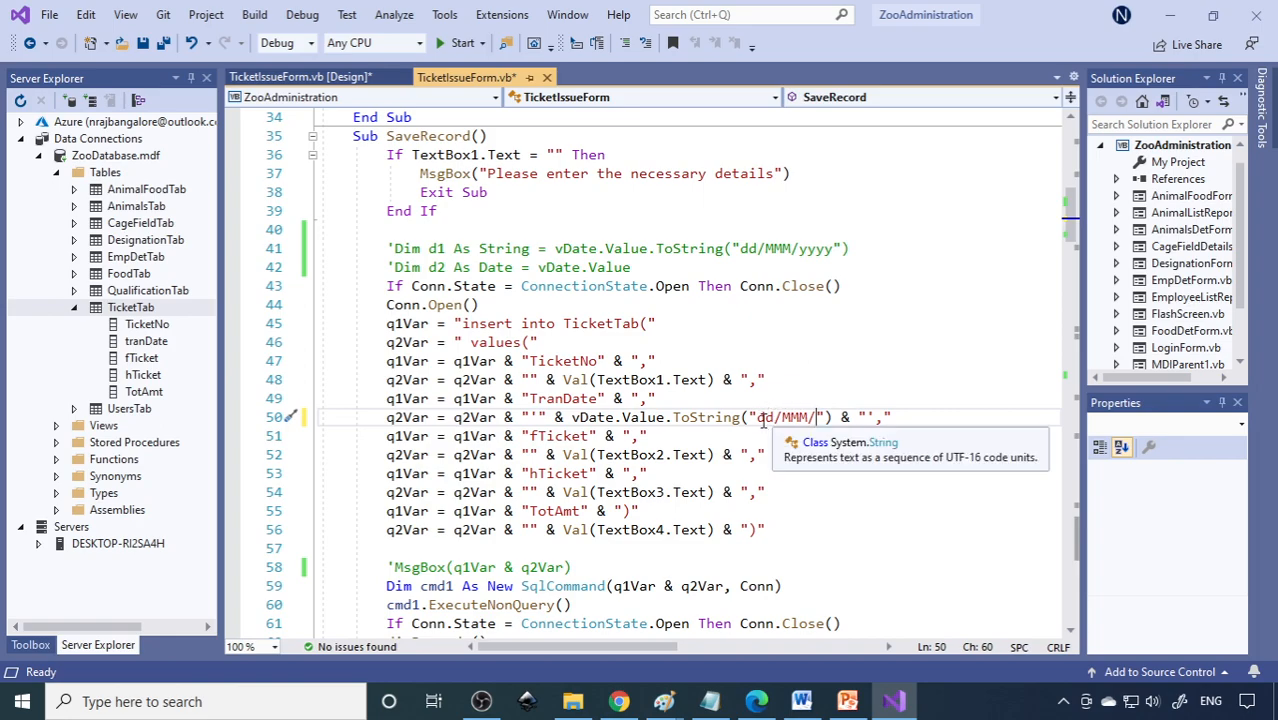
mouse_move(796, 476)
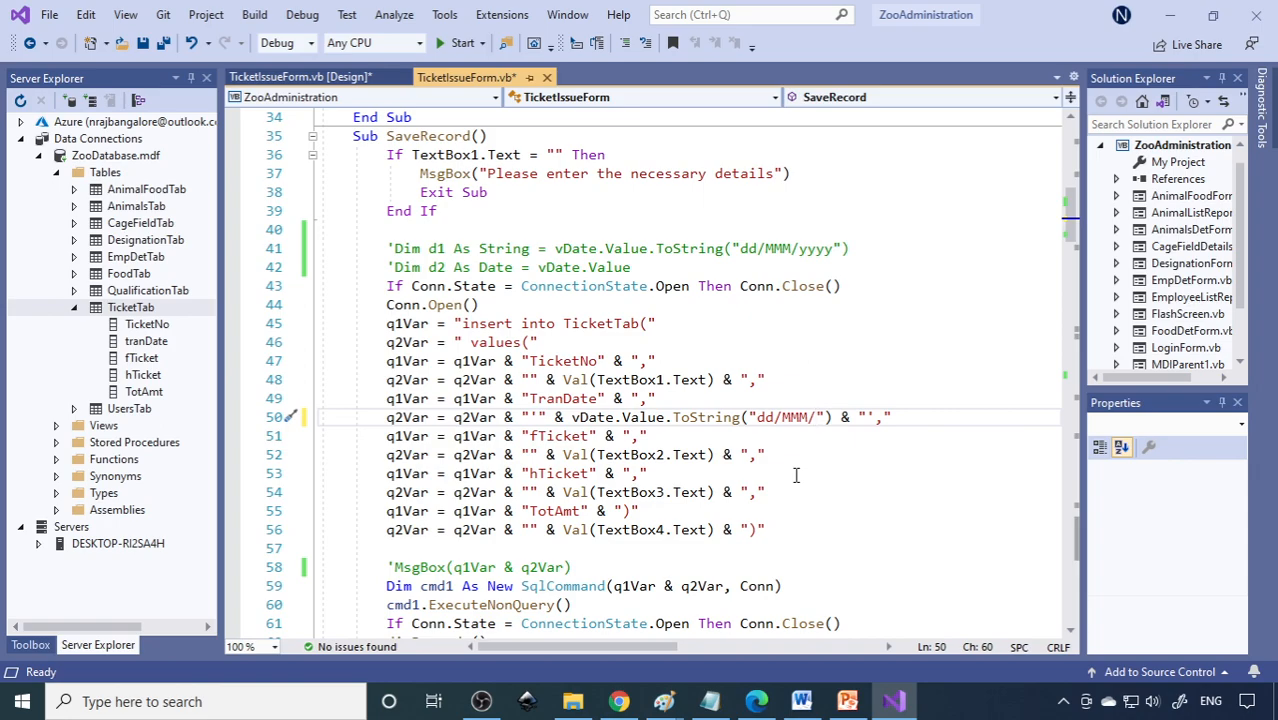
text(yyyy)
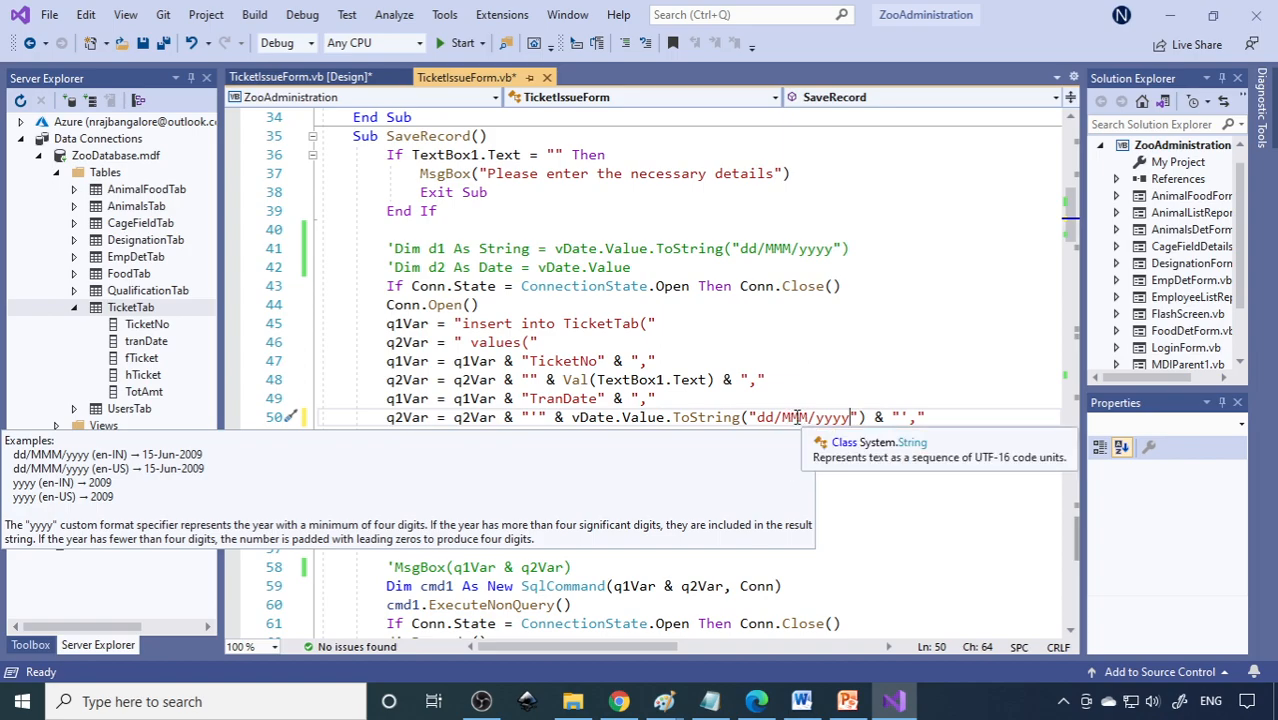
mouse_move(840, 417)
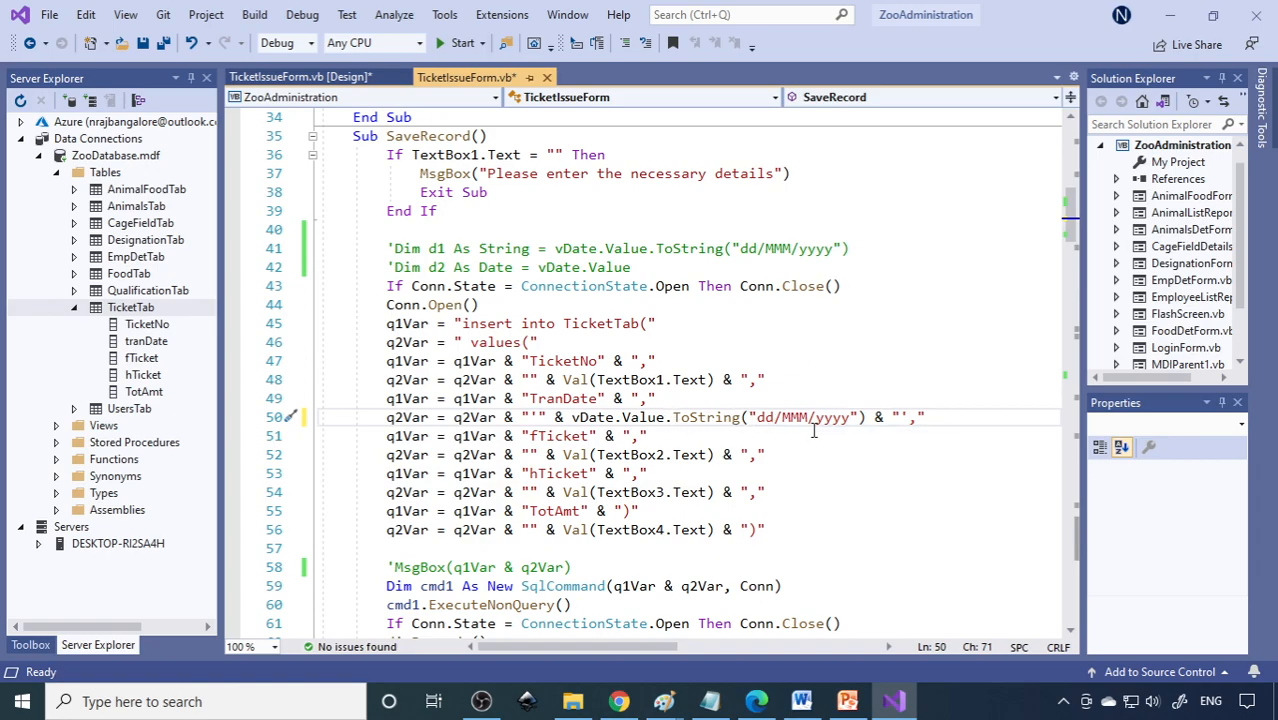
mouse_move(804, 417)
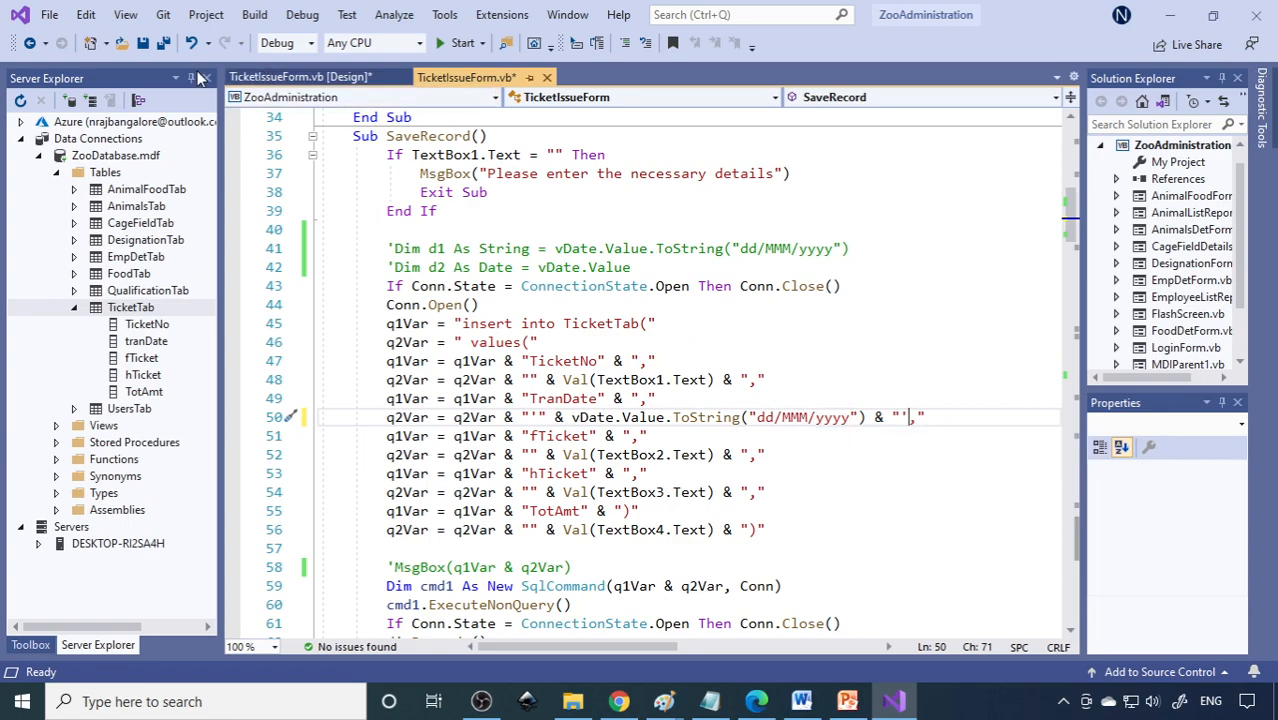
click(440, 43)
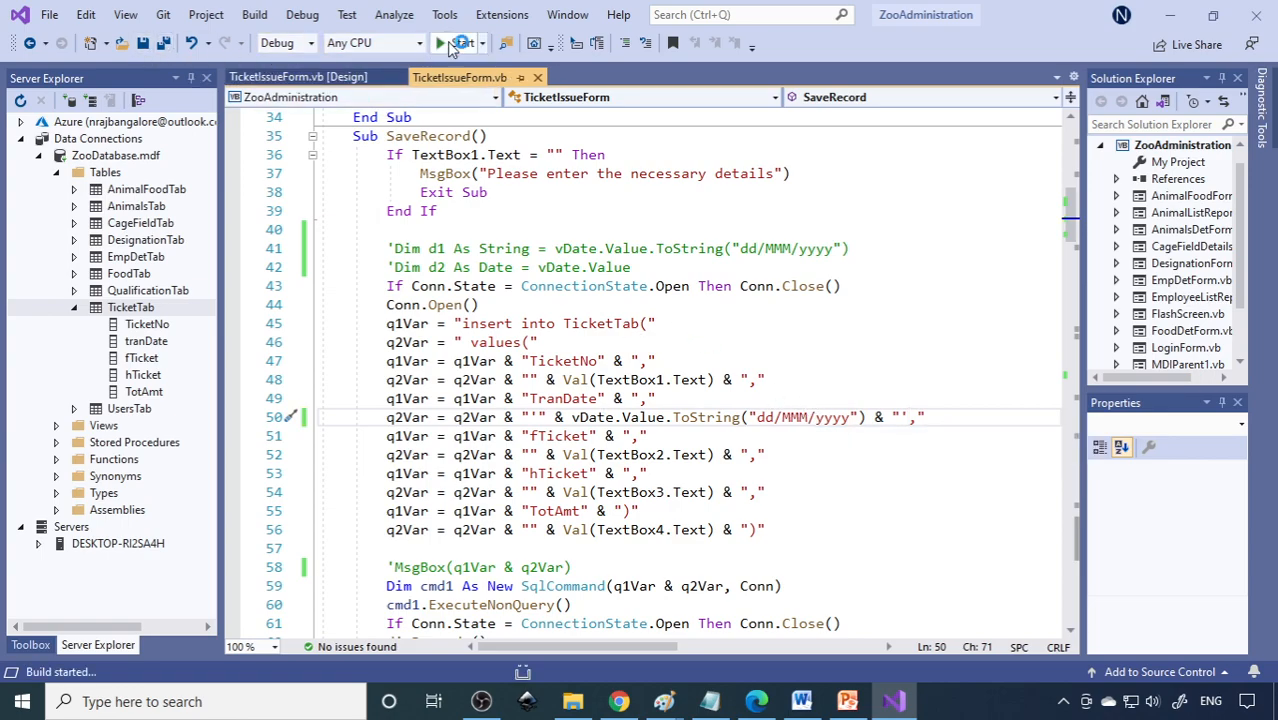
Create and save ticket 1002 for 2 people and 2 children
click(439, 43)
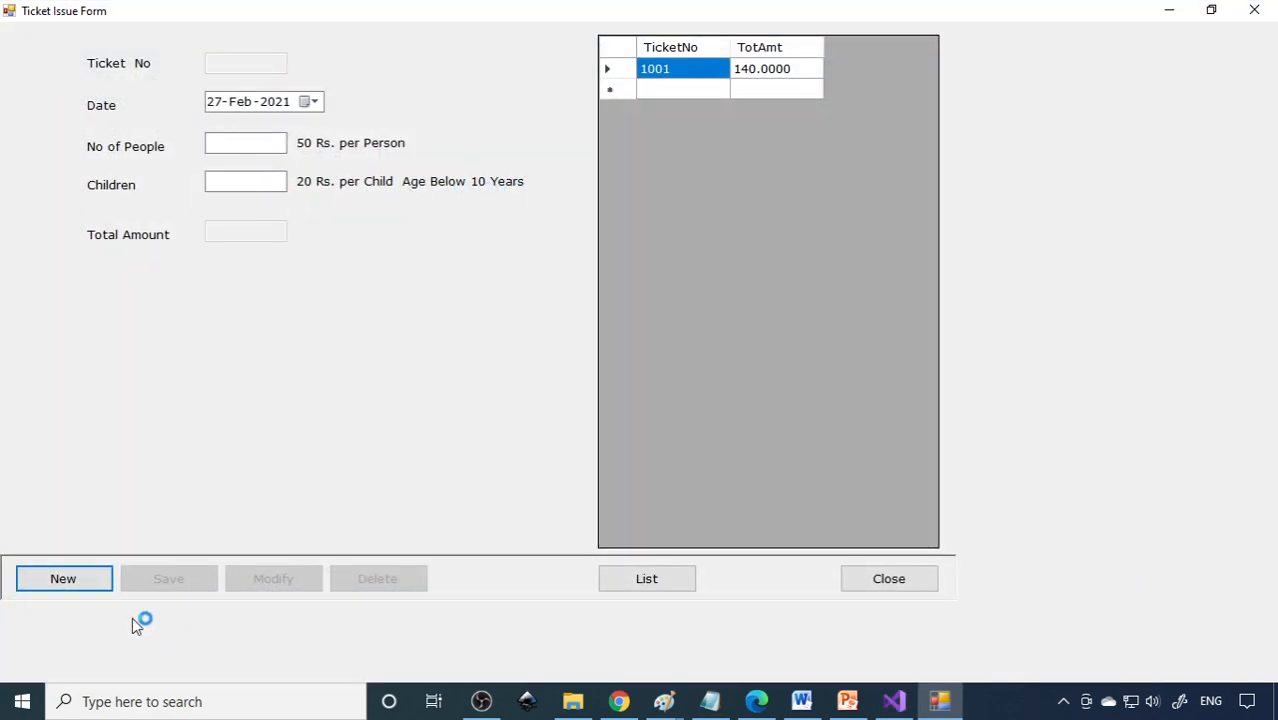
click(63, 578)
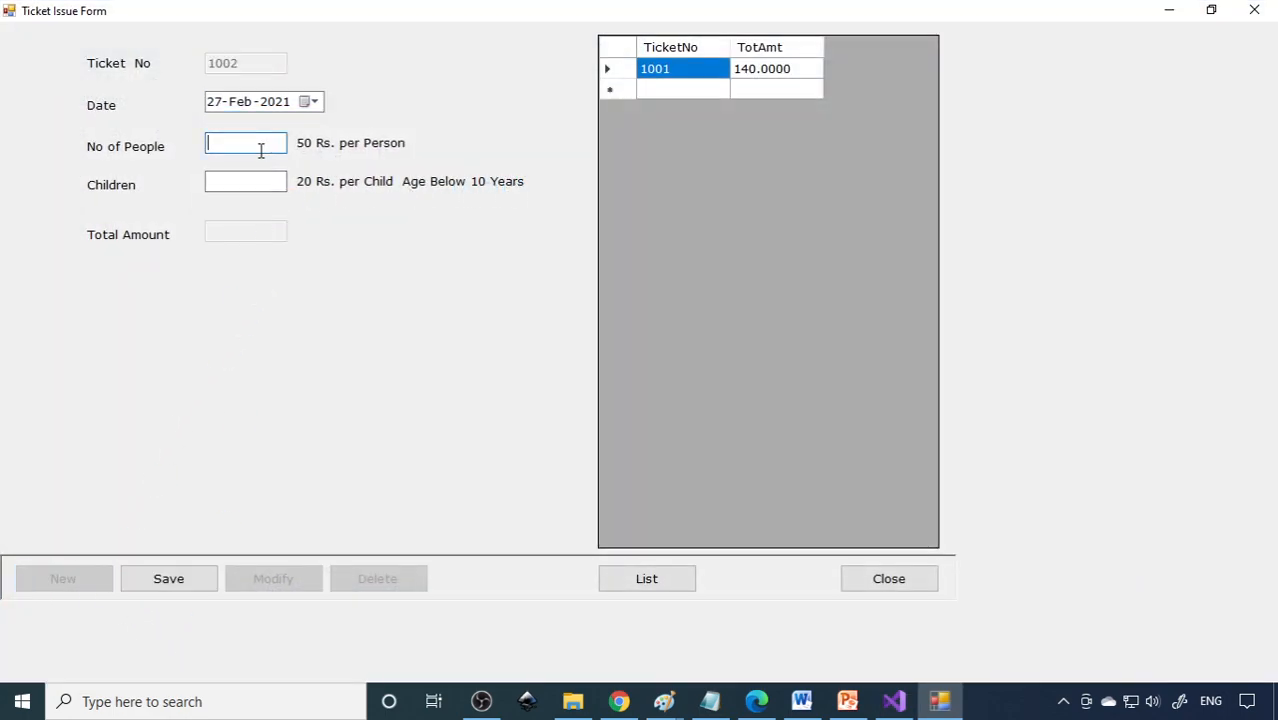
click(168, 578)
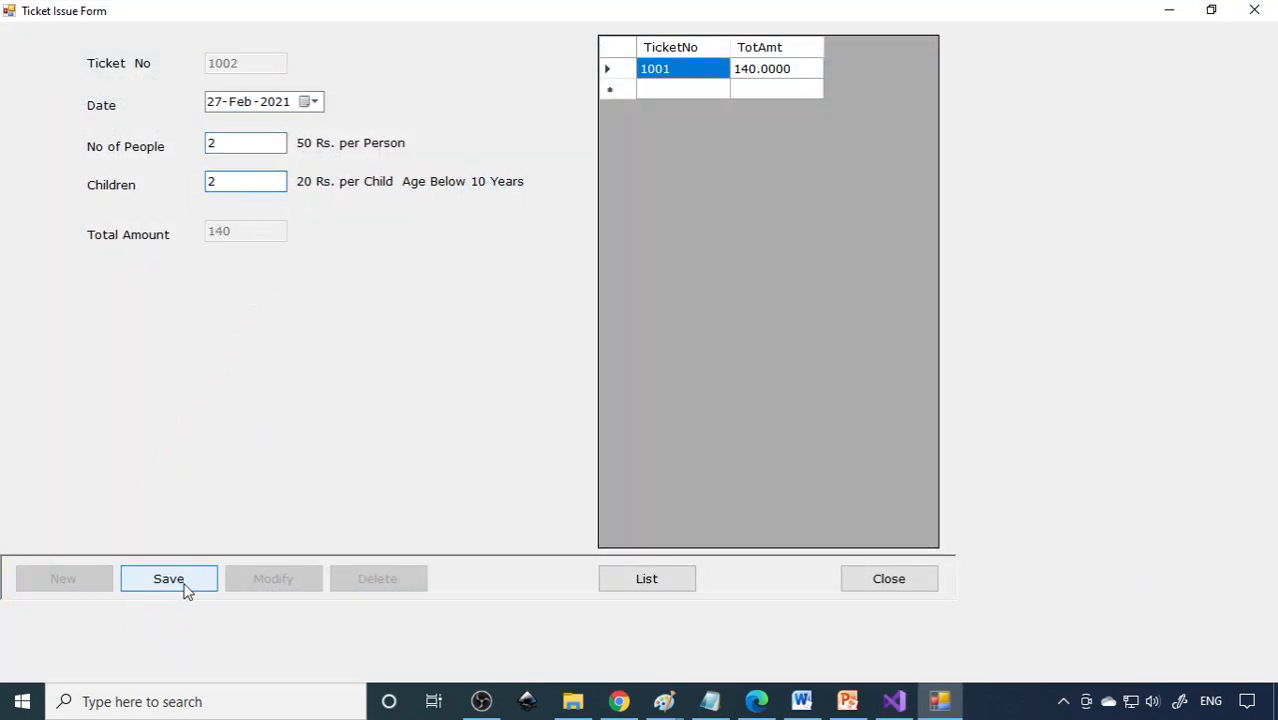
click(168, 578)
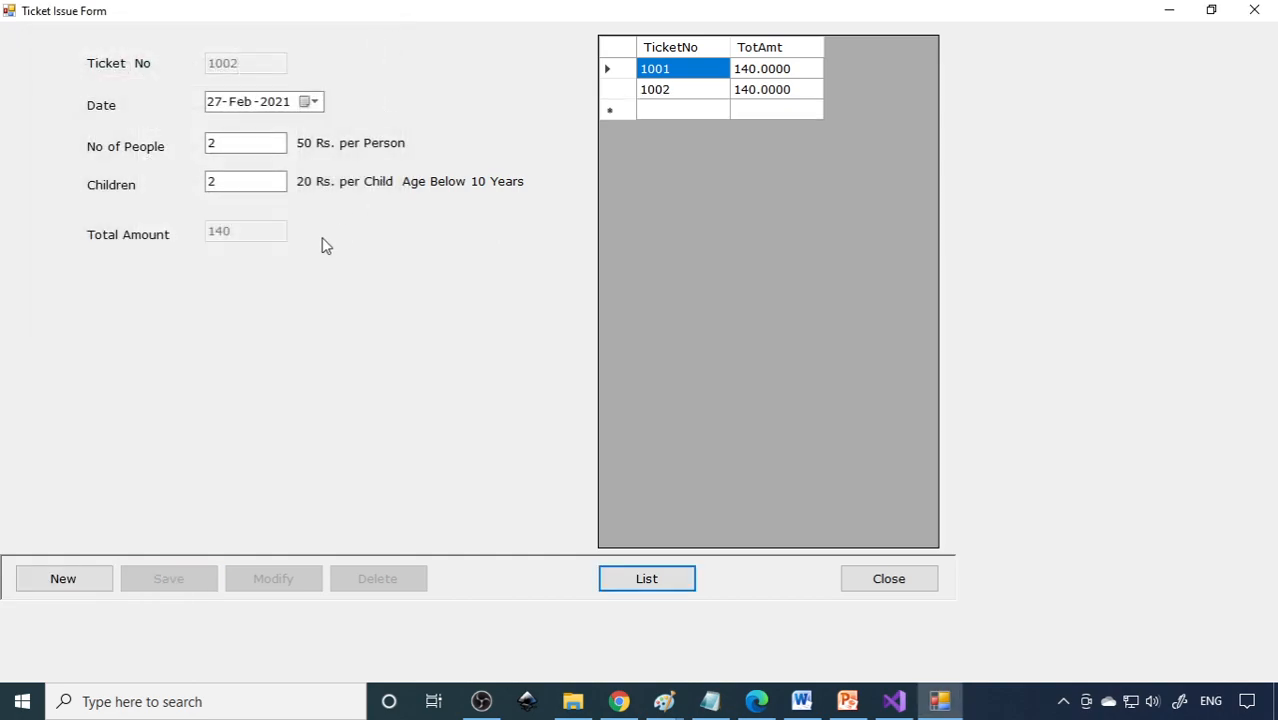
mouse_move(699, 161)
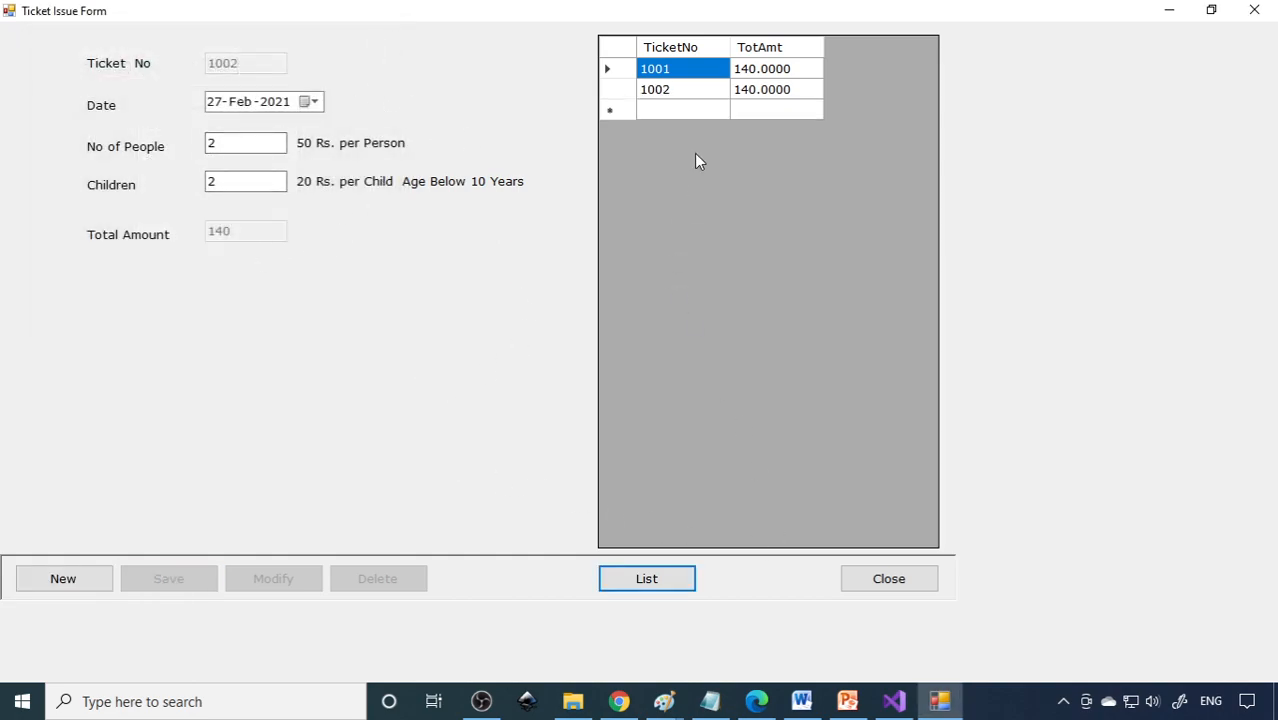
Select ticket 1002 and confirm deleting it, which raises a datetime SqlException
click(655, 89)
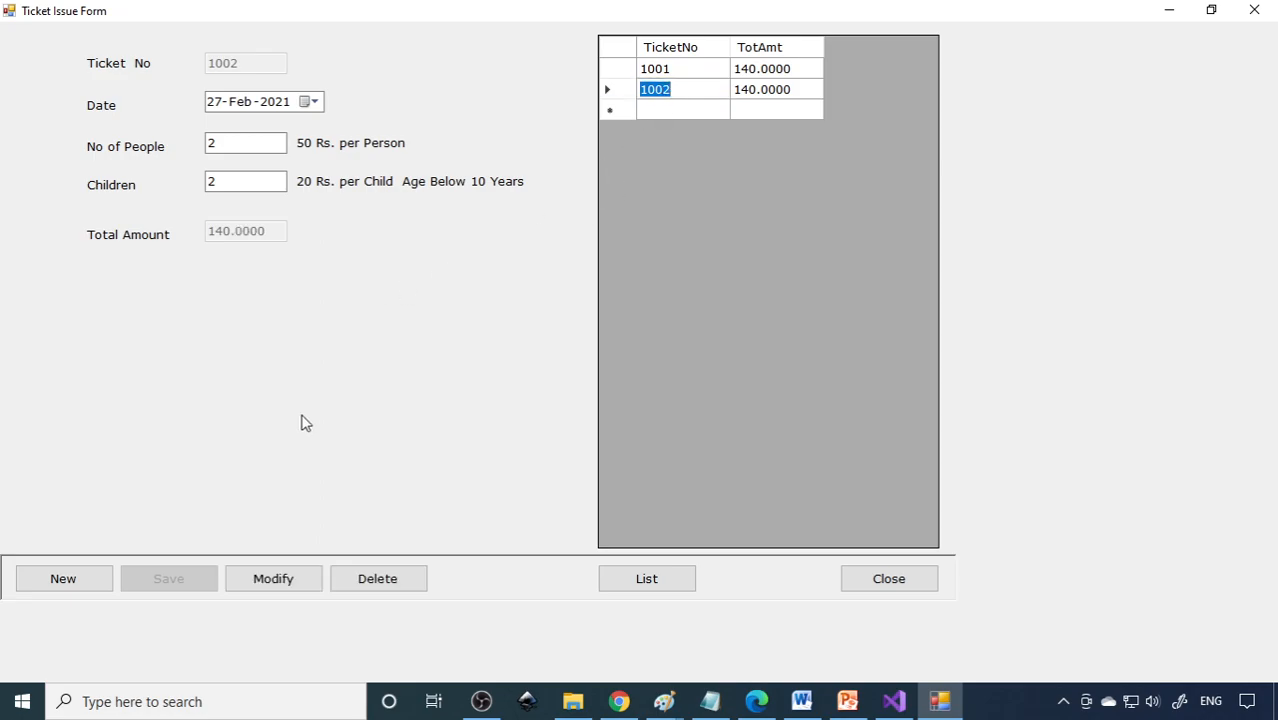
click(377, 578)
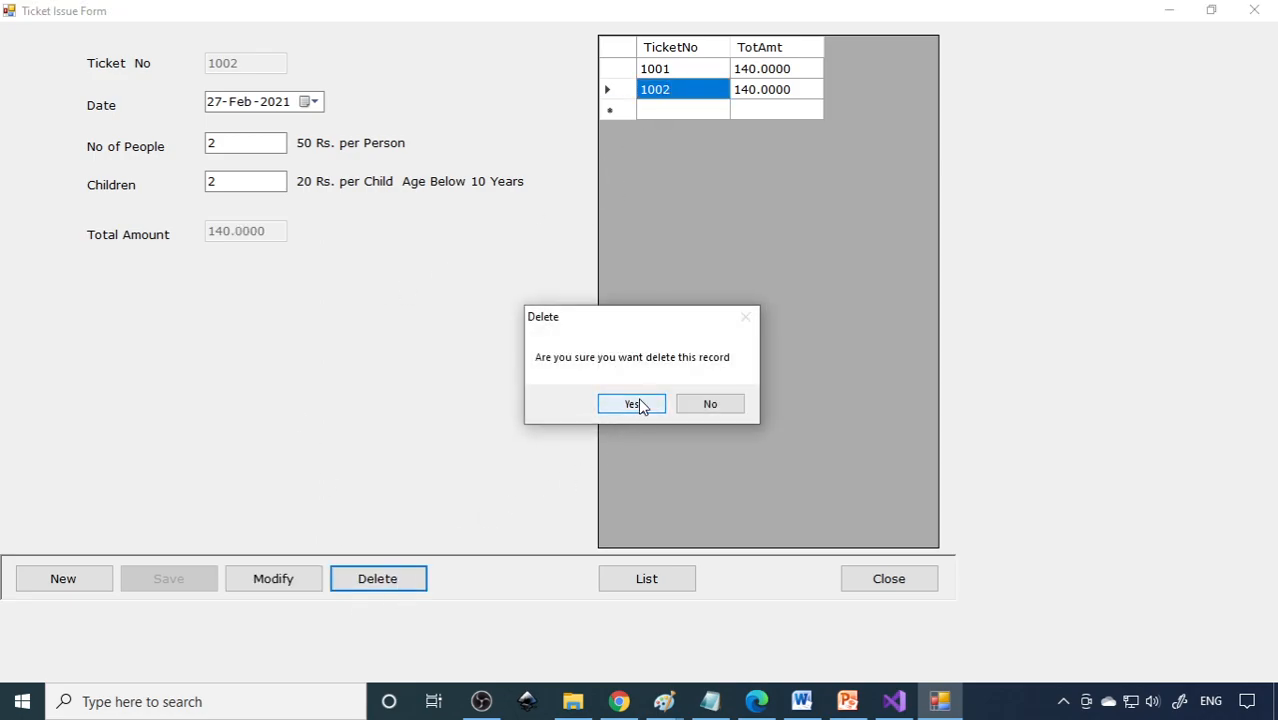
click(632, 403)
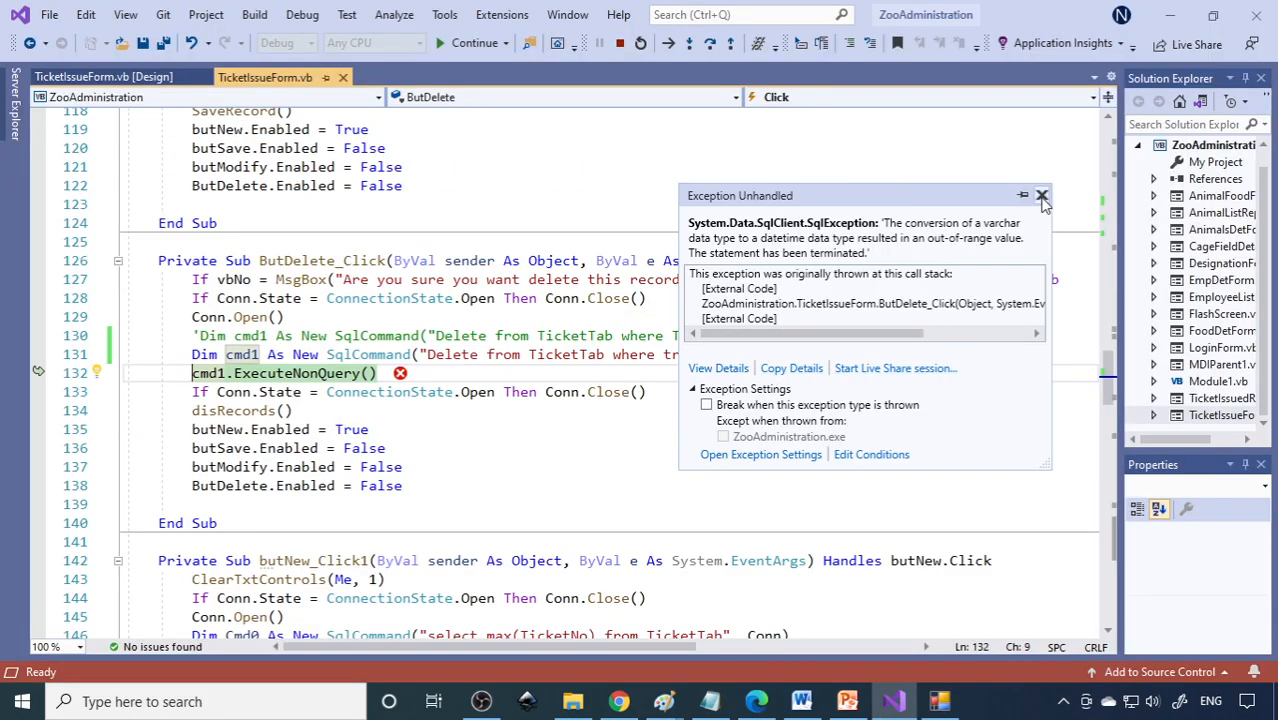
click(1042, 195)
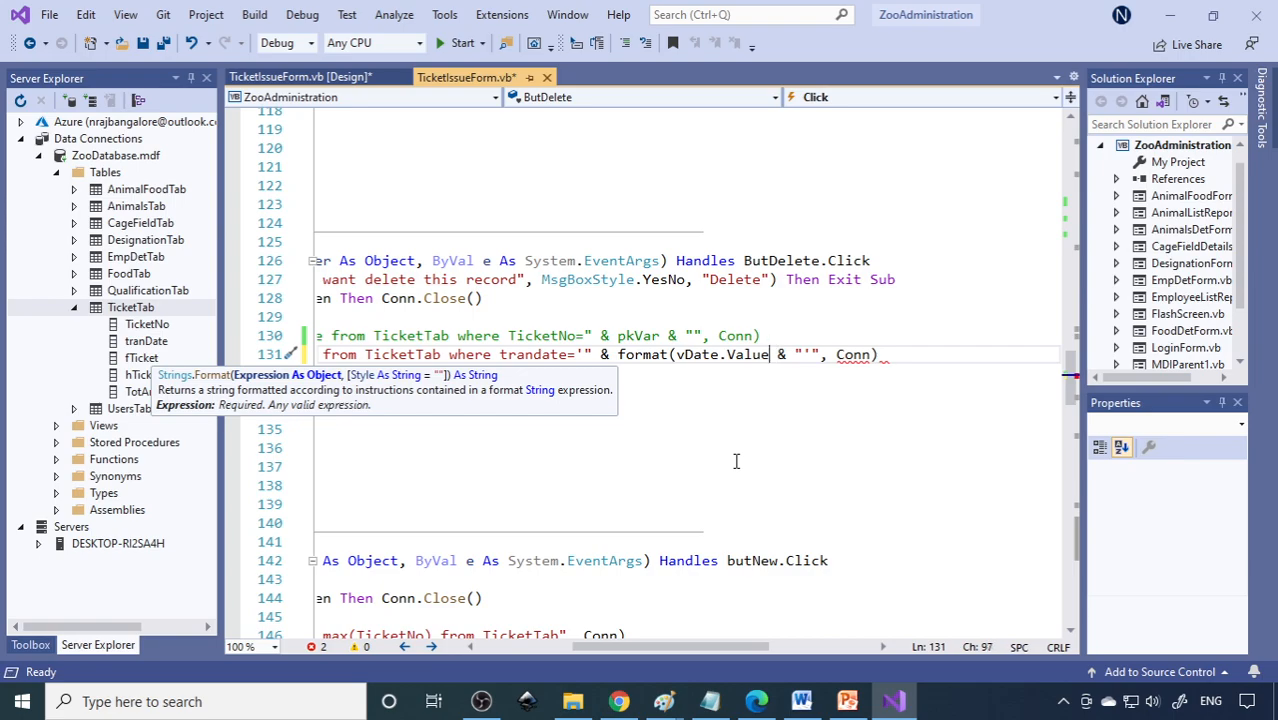
Set the delete query's tranDate to Format(vDate.Value, "dd/MMM/yyyy"), save, and rerun
text(,)
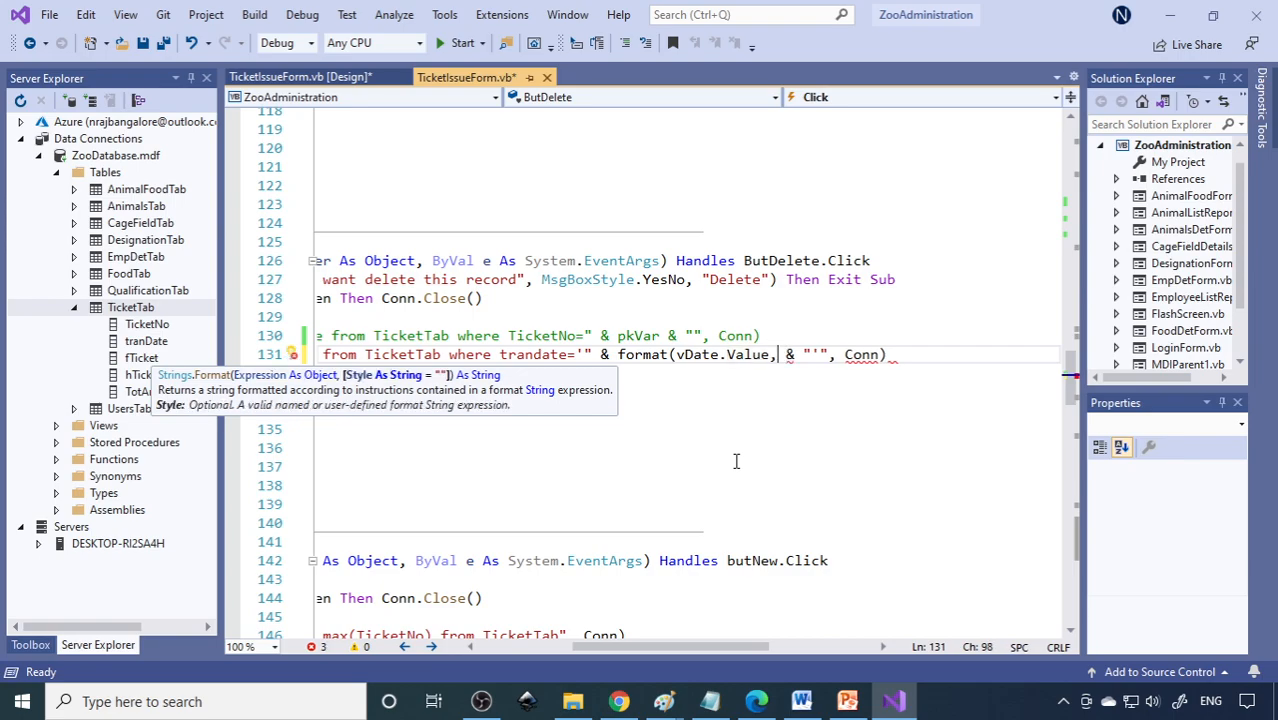
text(dd)
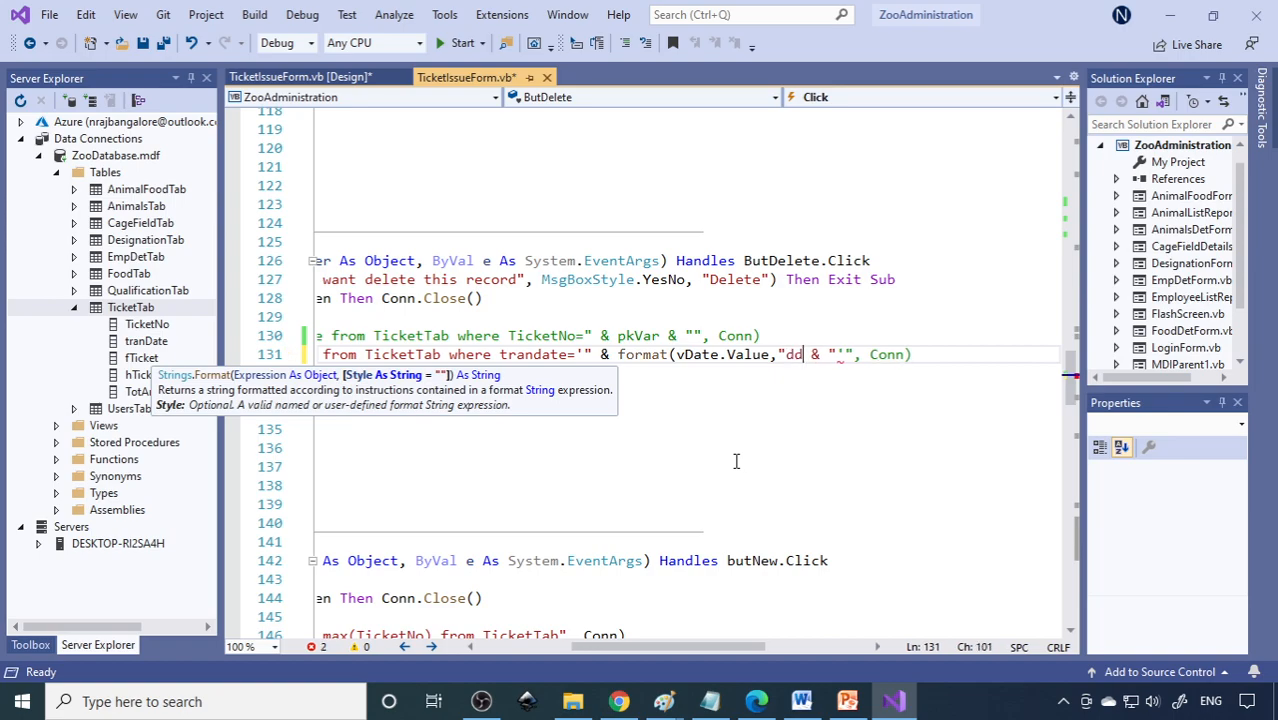
text(/MMM/yyyy"))
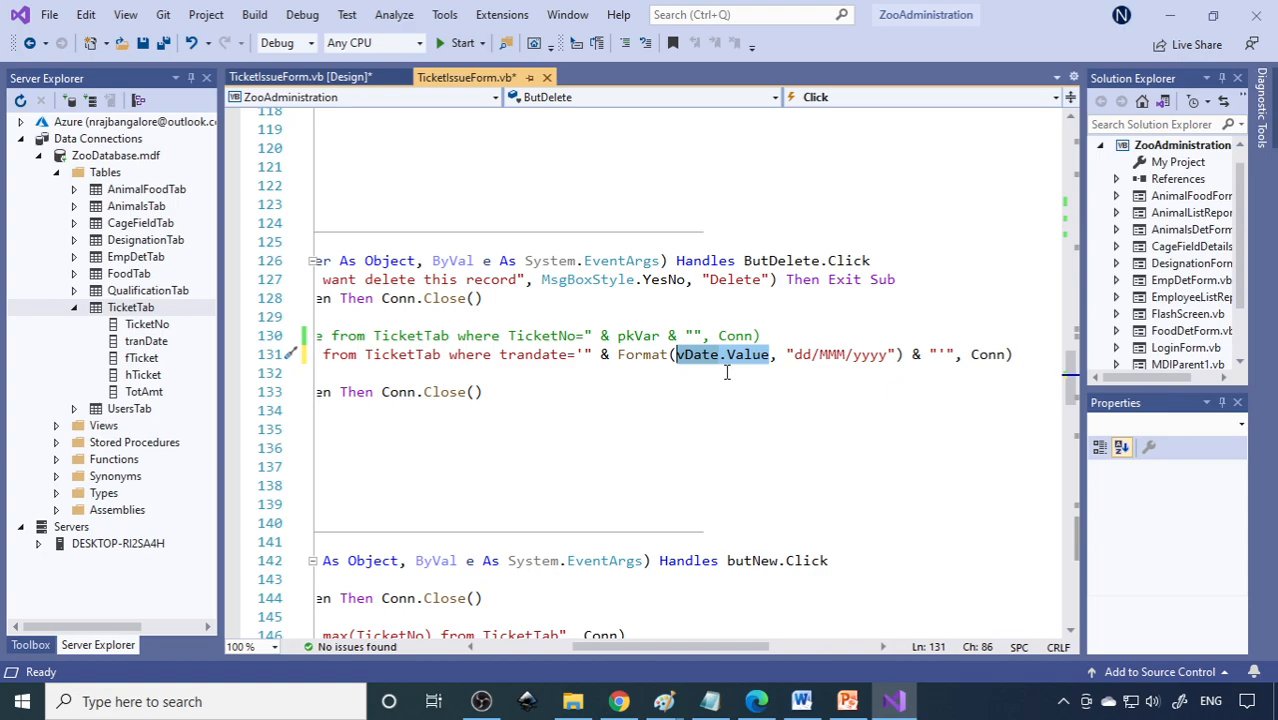
mouse_move(845, 360)
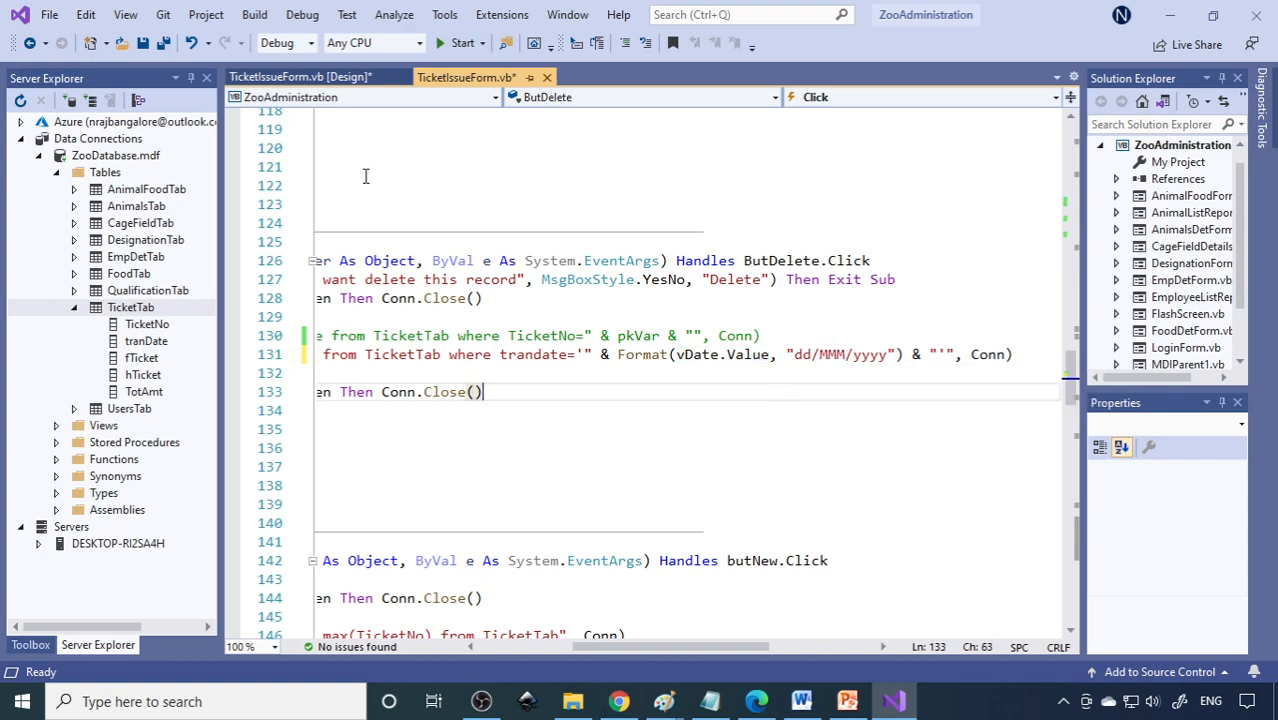
key(ctrl+s)
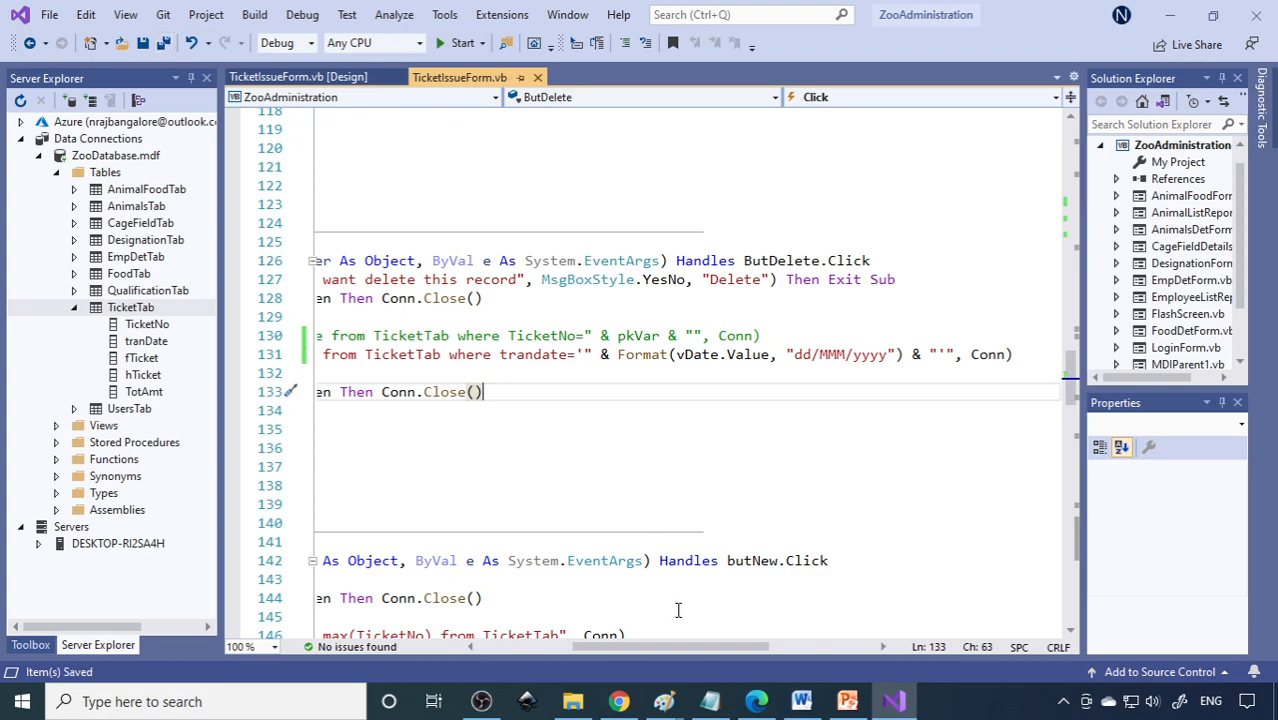
click(462, 42)
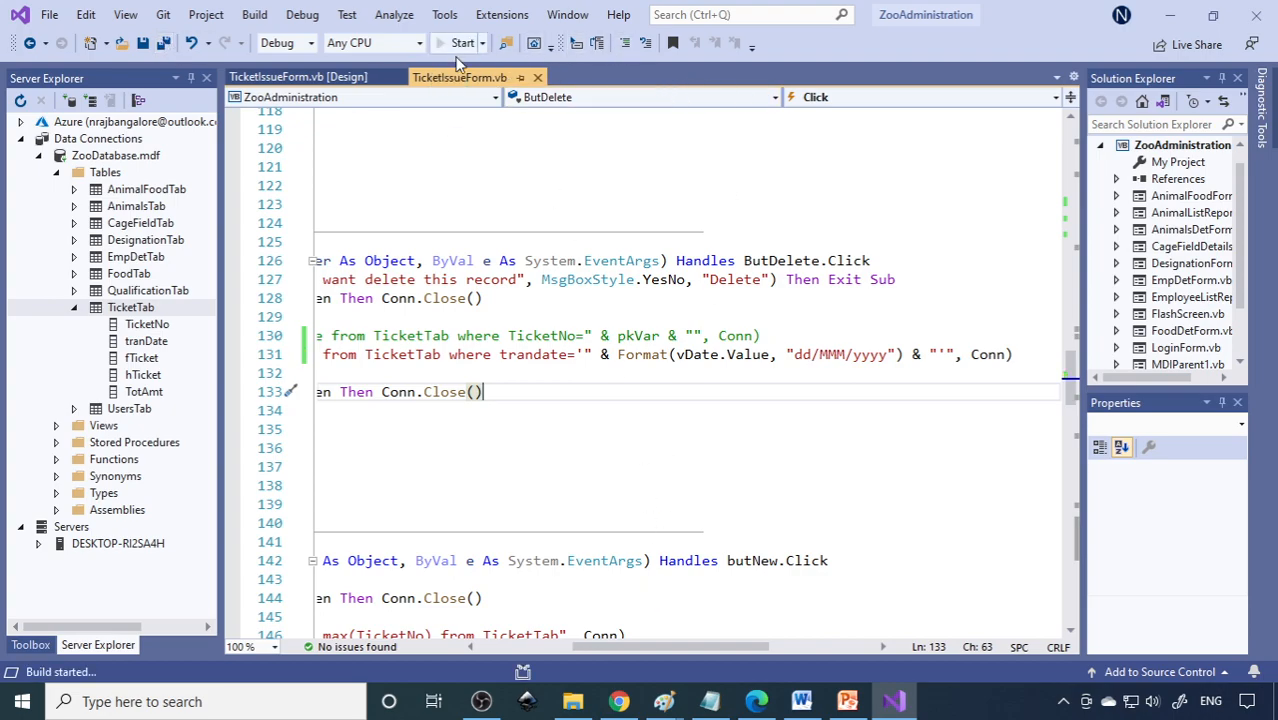
Save ticket 1001 for 2 people and 2 children, then close the form
click(461, 43)
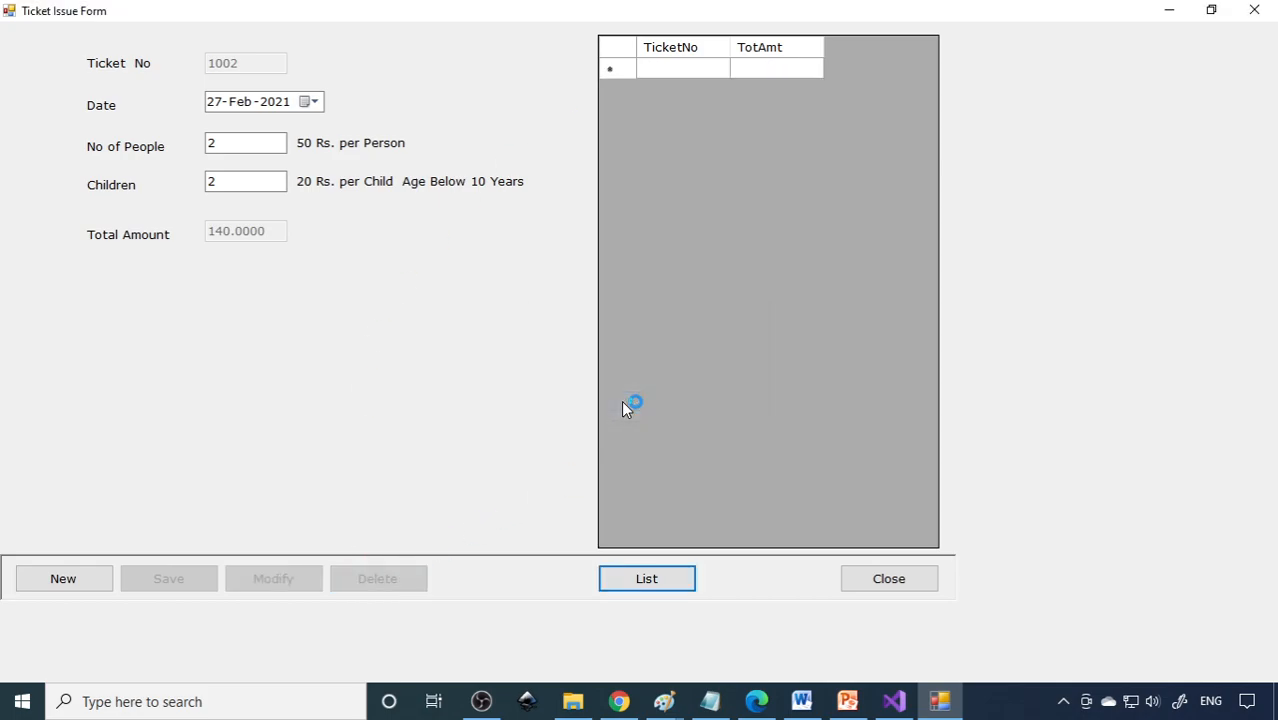
mouse_move(757, 158)
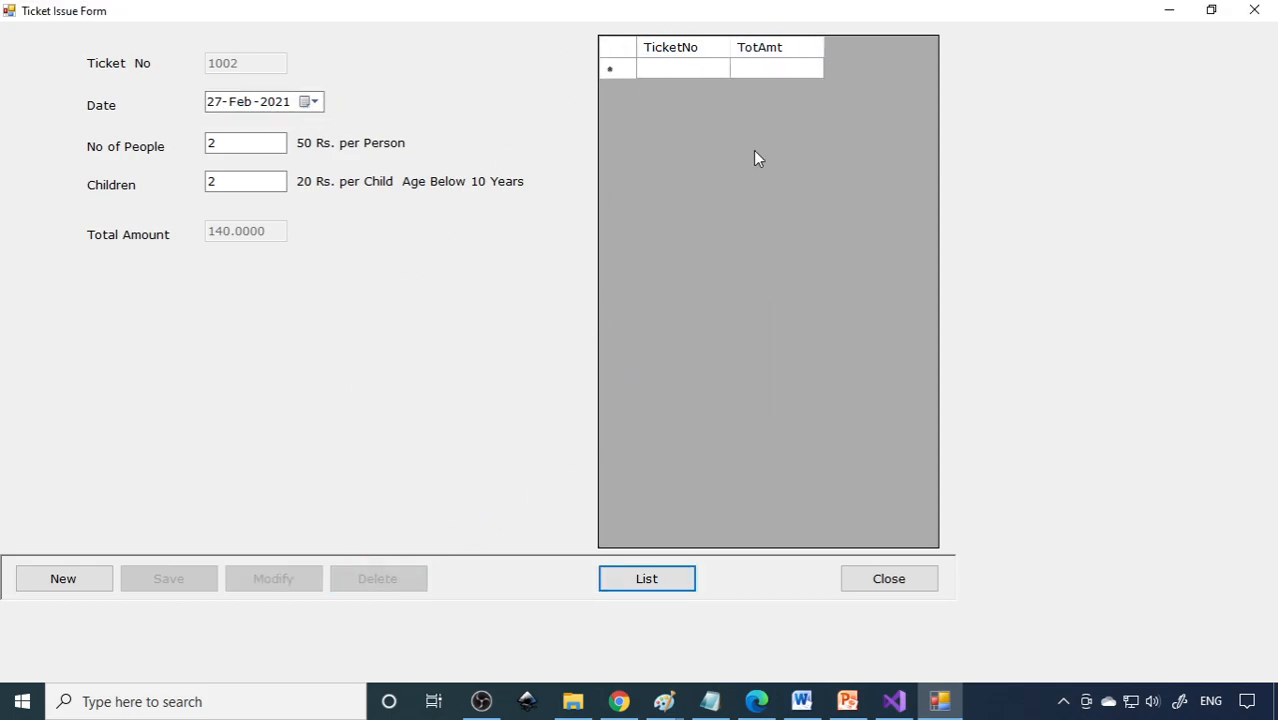
click(63, 578)
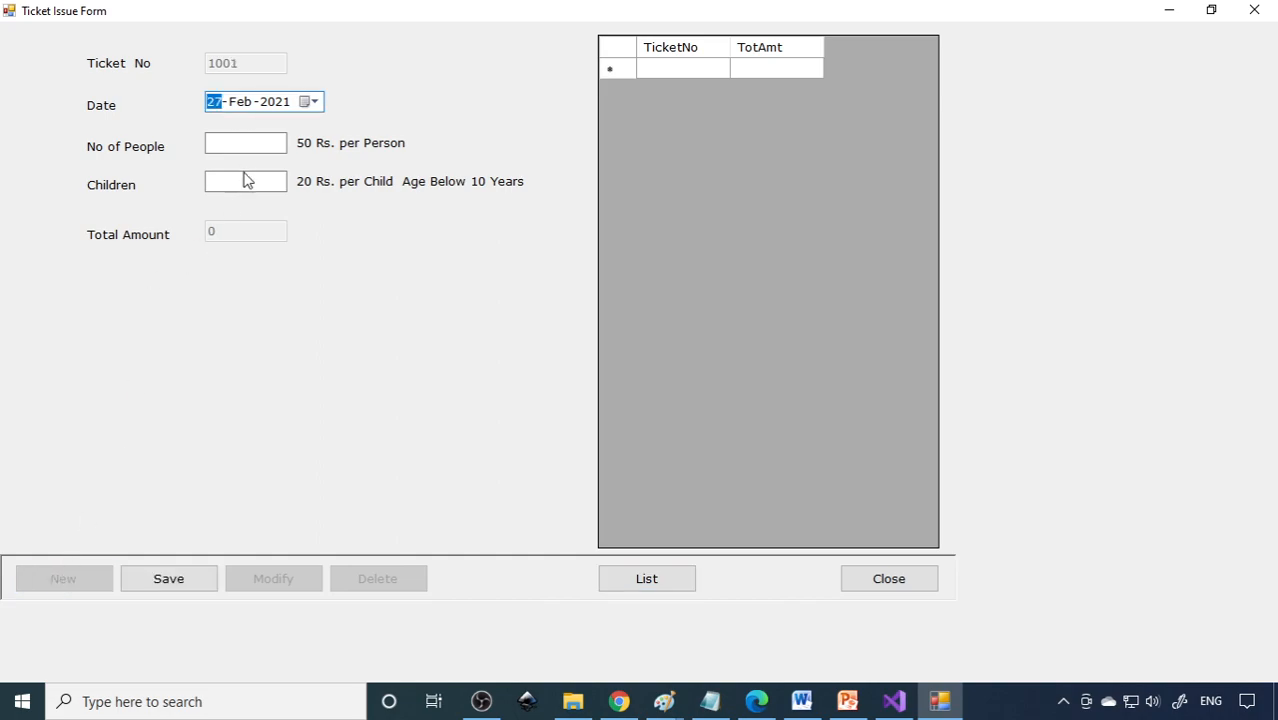
click(168, 578)
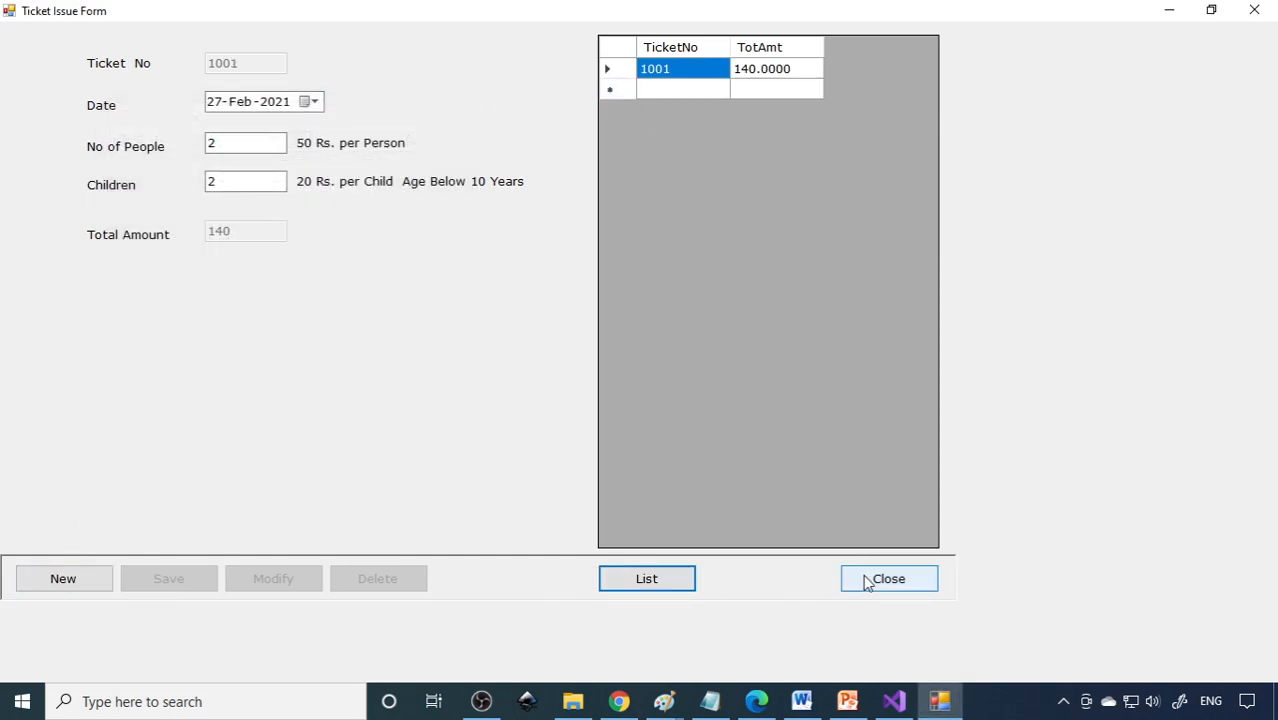
click(888, 578)
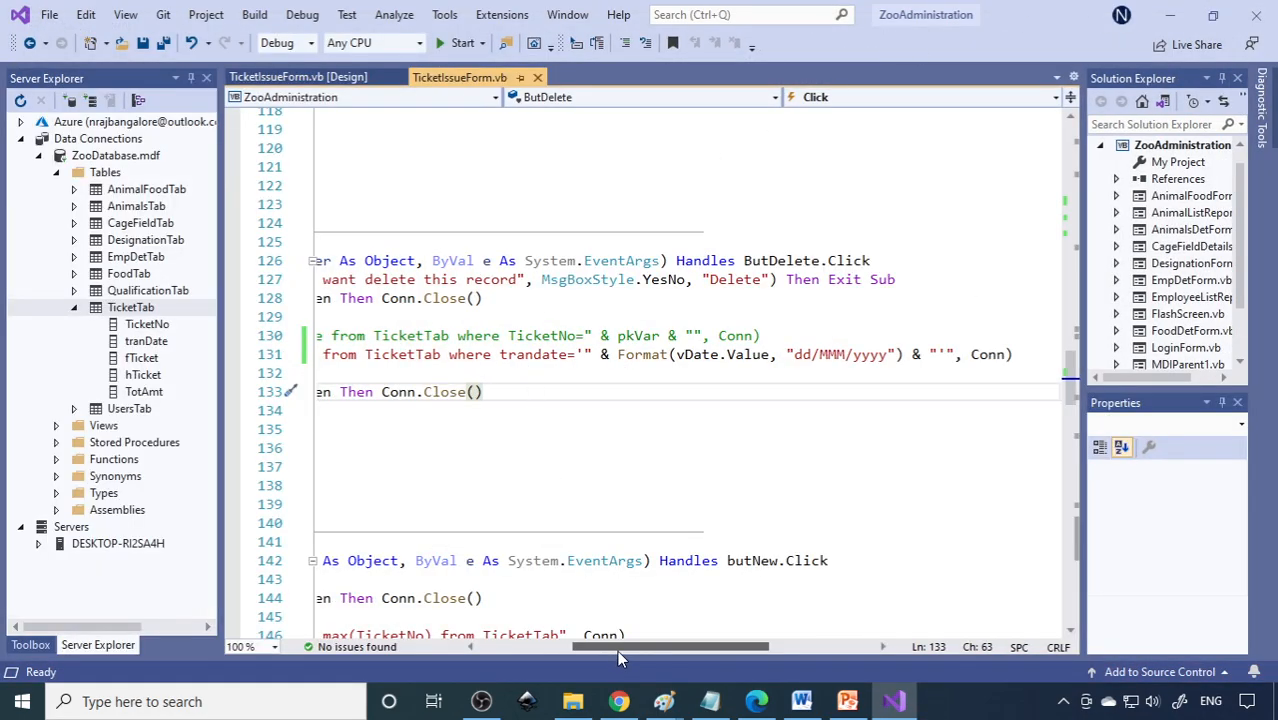
click(296, 77)
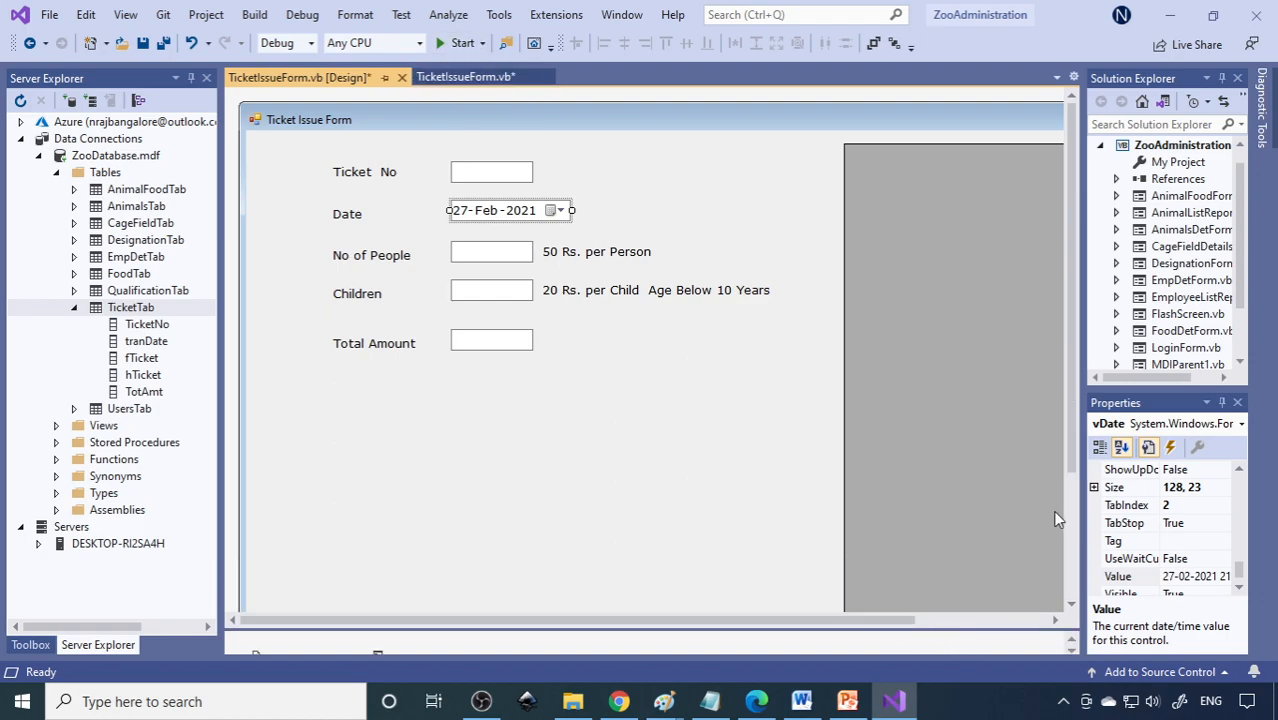
click(465, 77)
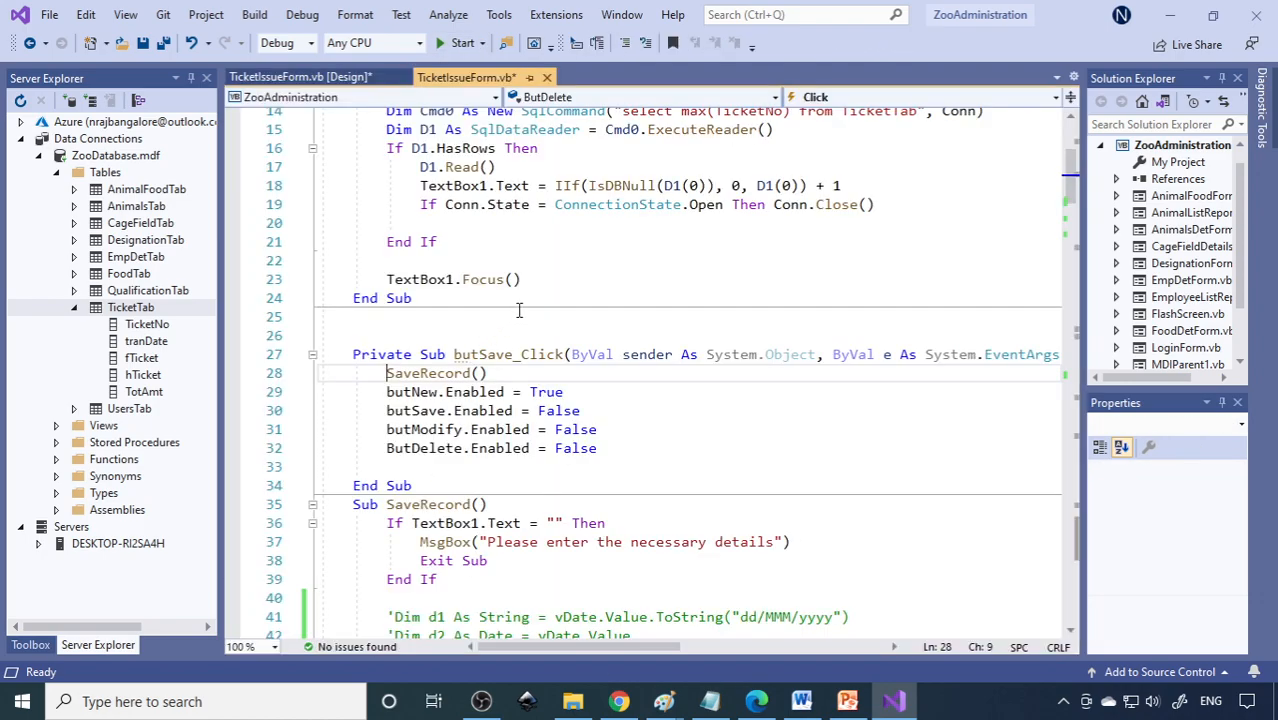
scroll(down, 3)
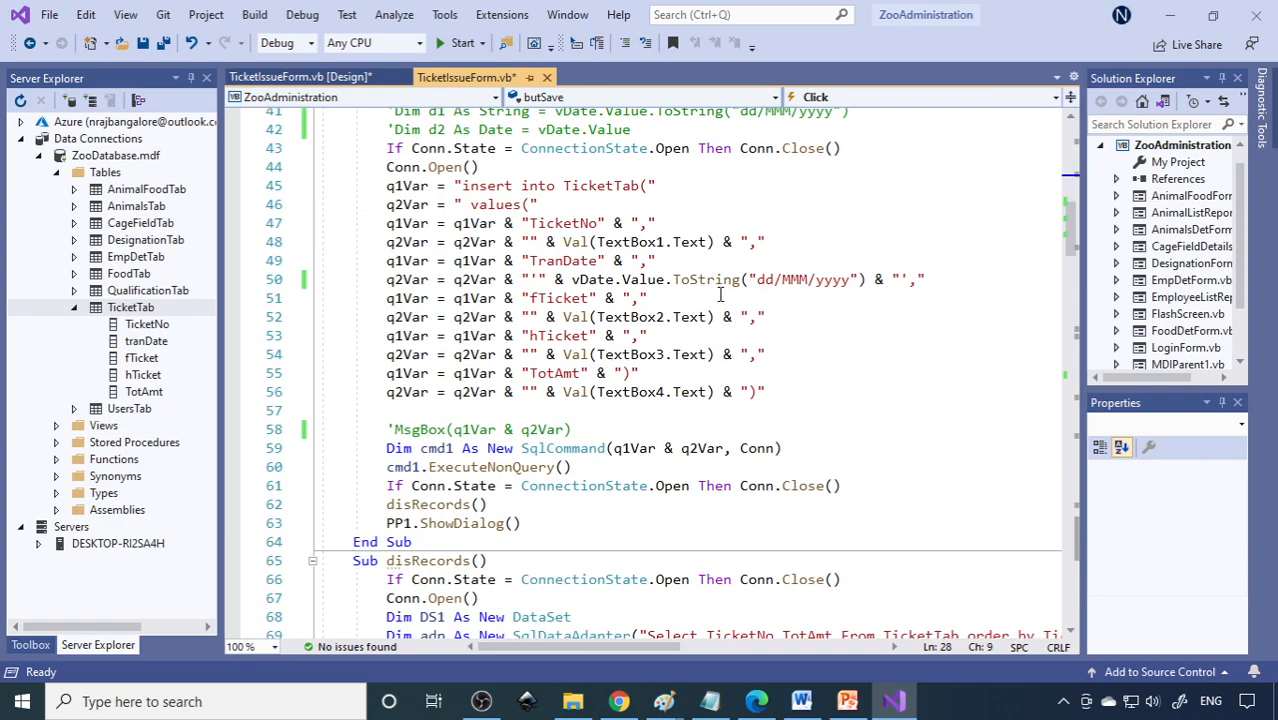
mouse_move(405, 428)
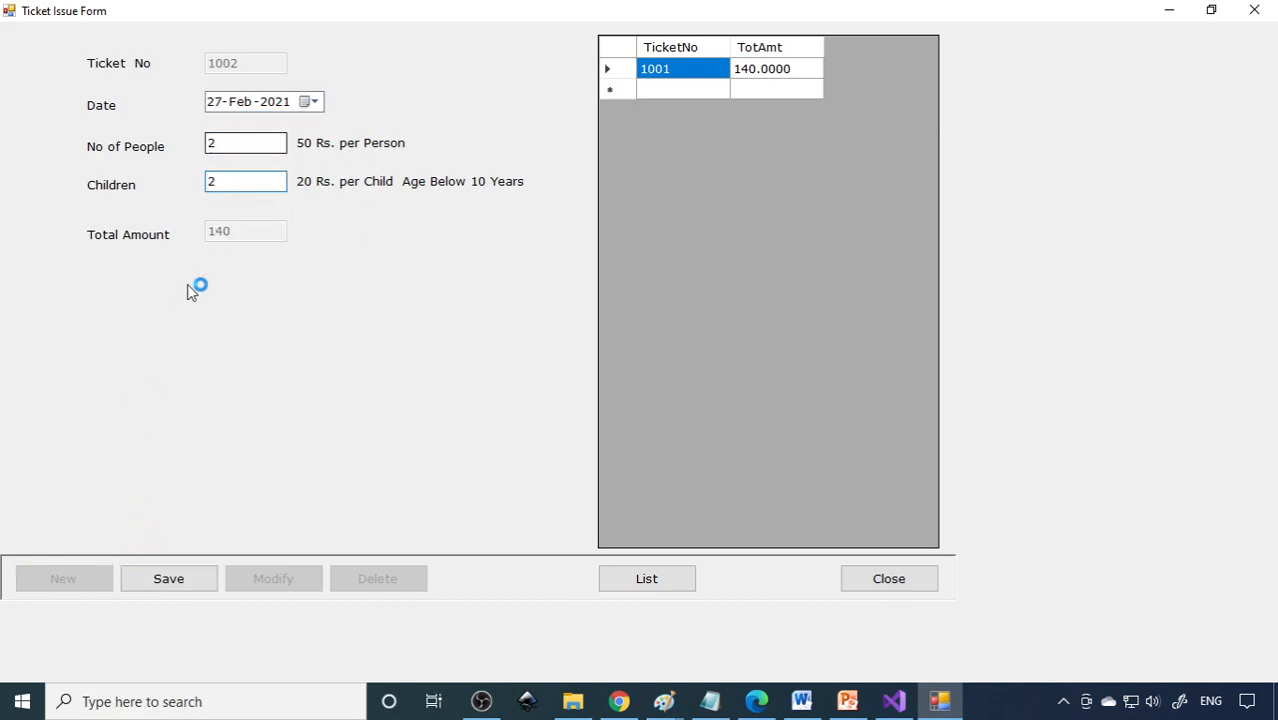
Save ticket 1002 and dismiss the query preview showing date '27-02-2021'
click(168, 578)
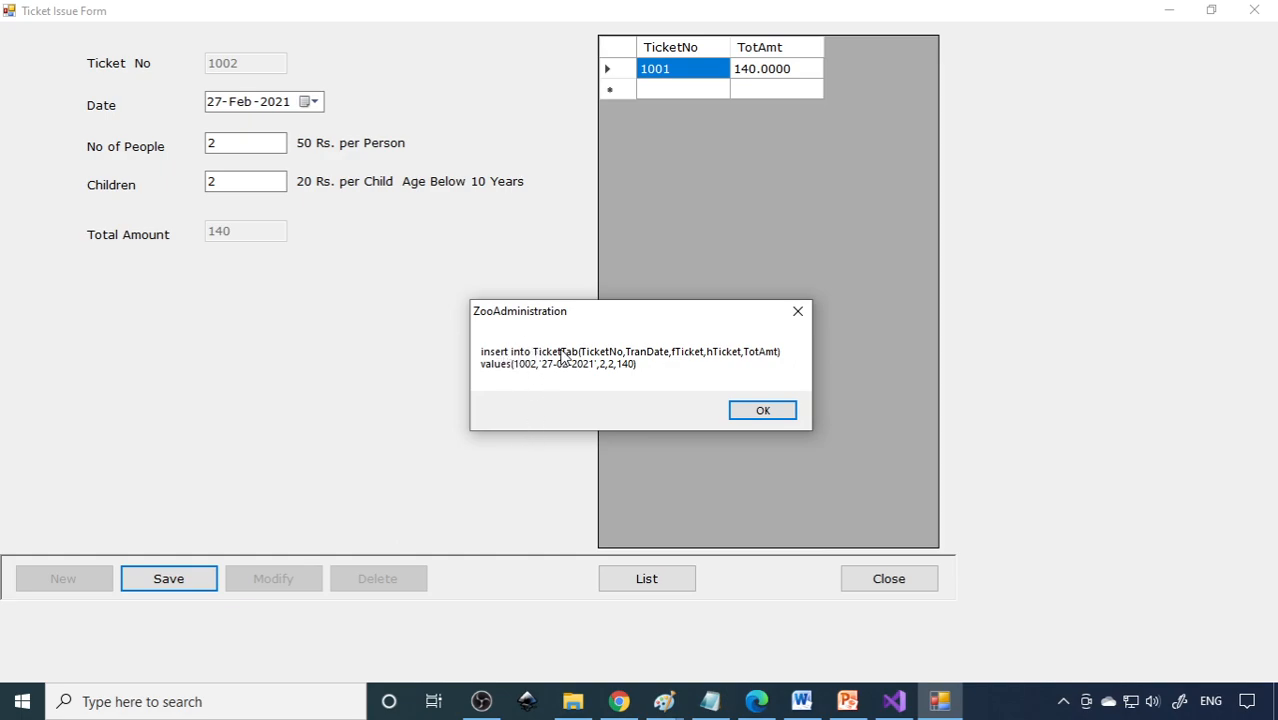
mouse_move(520, 378)
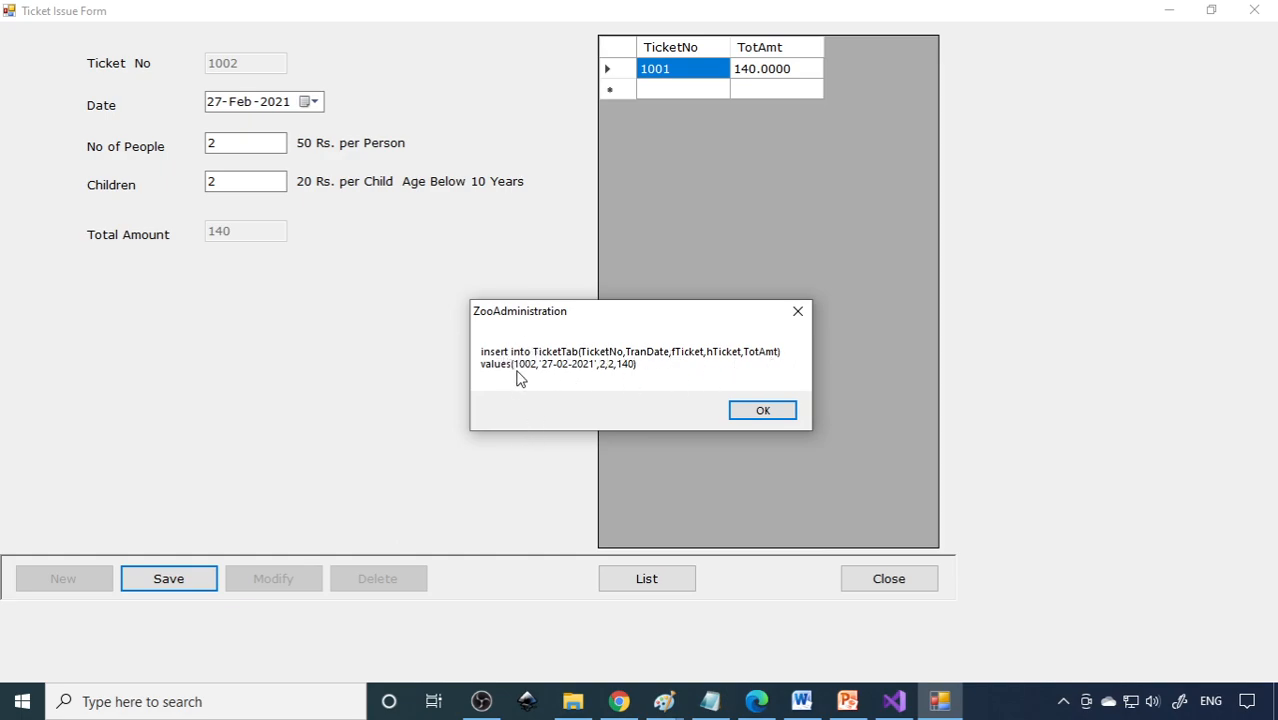
mouse_move(560, 378)
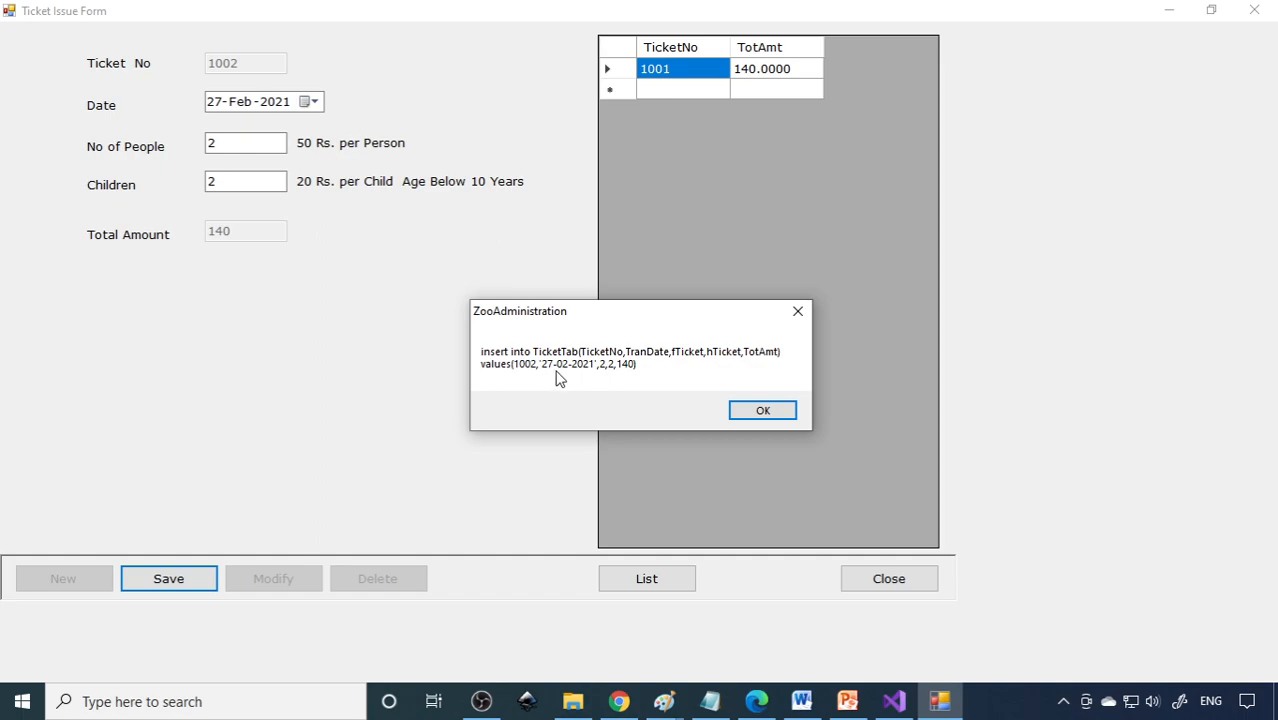
mouse_move(565, 378)
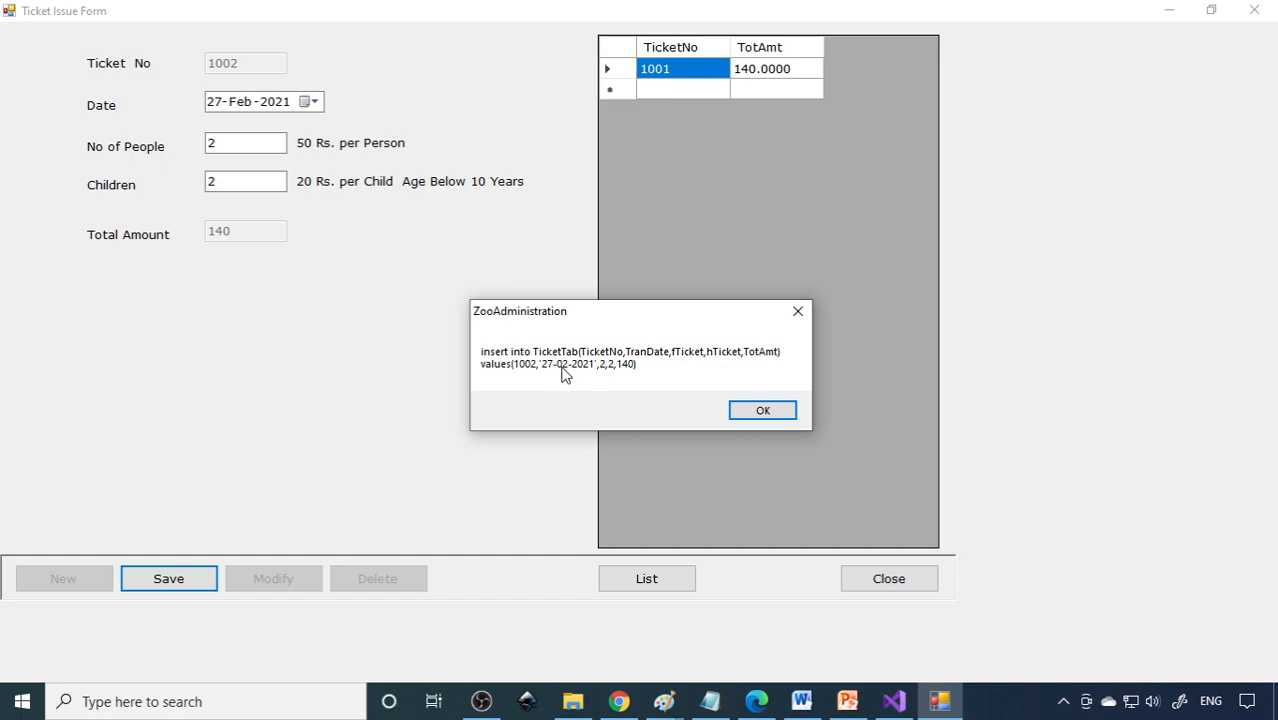
mouse_move(591, 377)
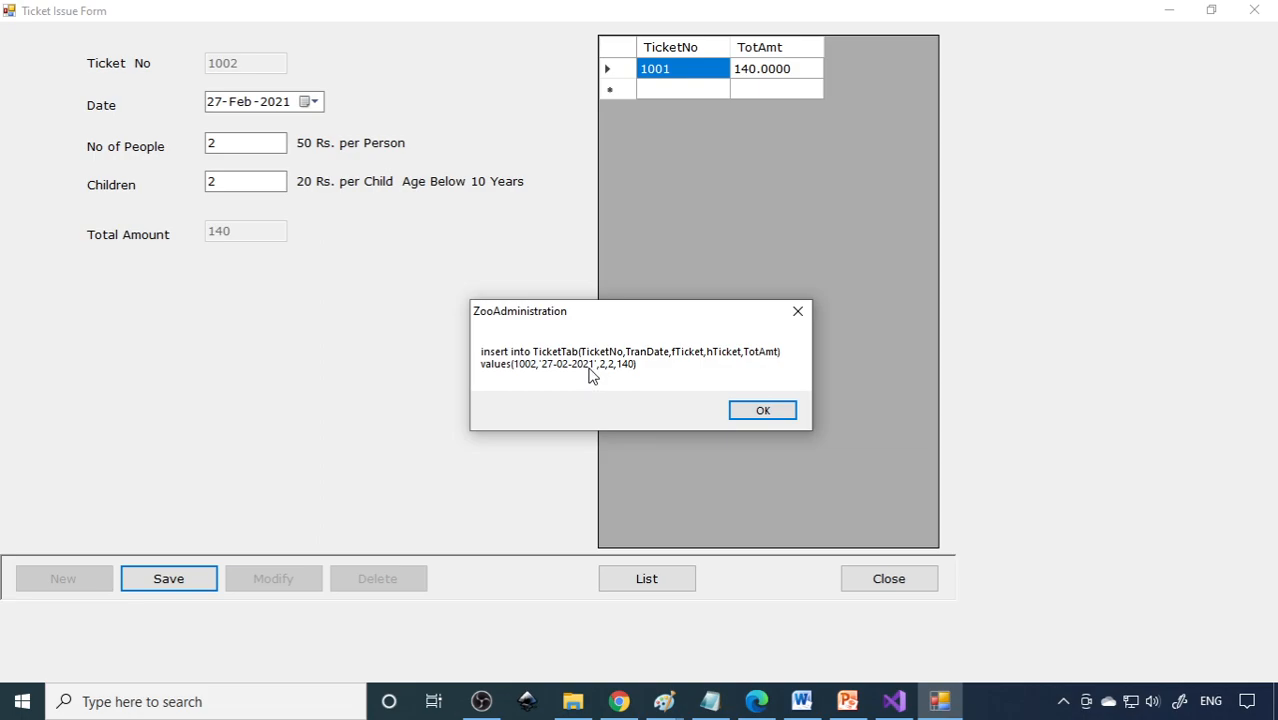
mouse_move(558, 387)
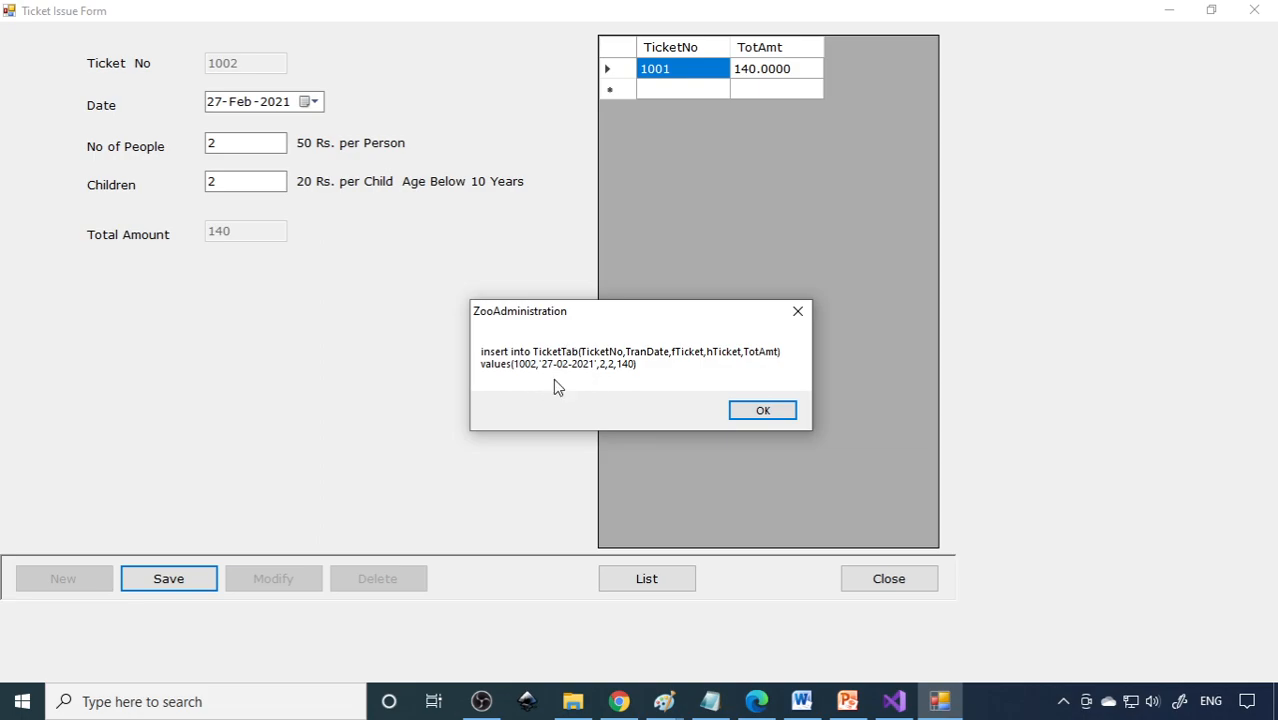
click(762, 410)
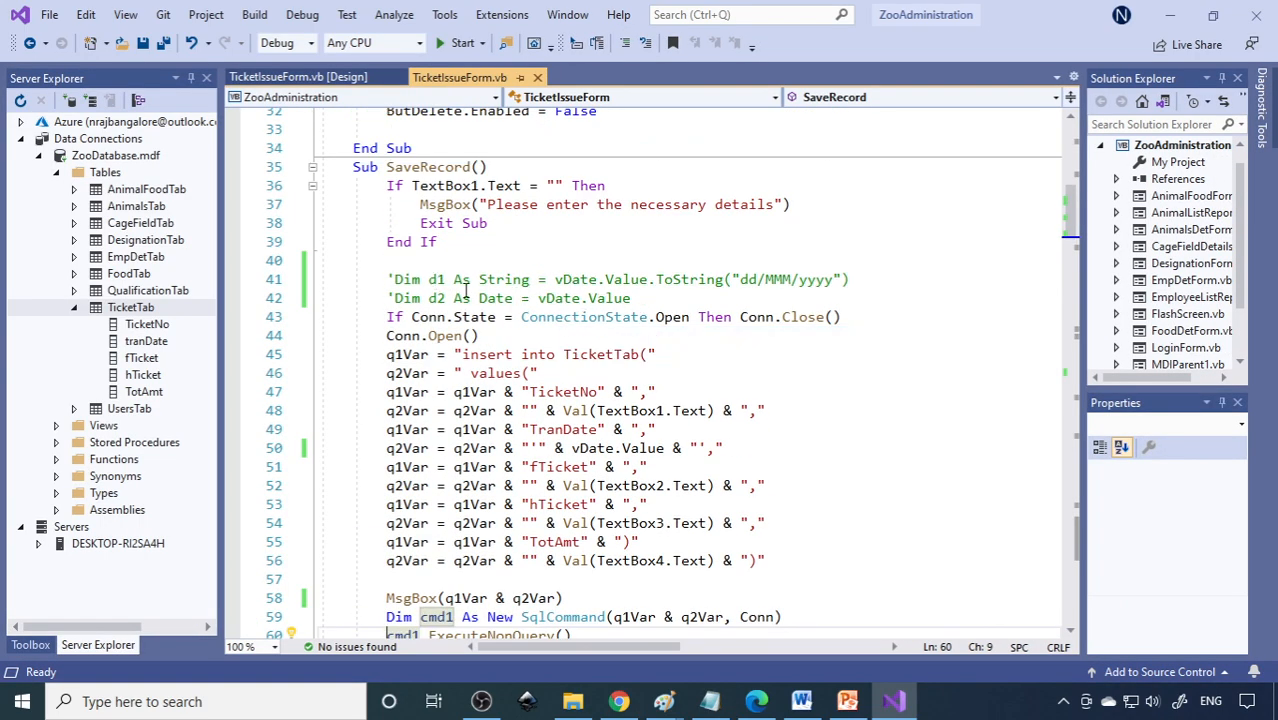
Declare Dim d3 As String set from vDate.Value.ToString with a dd/MMM format
click(630, 298)
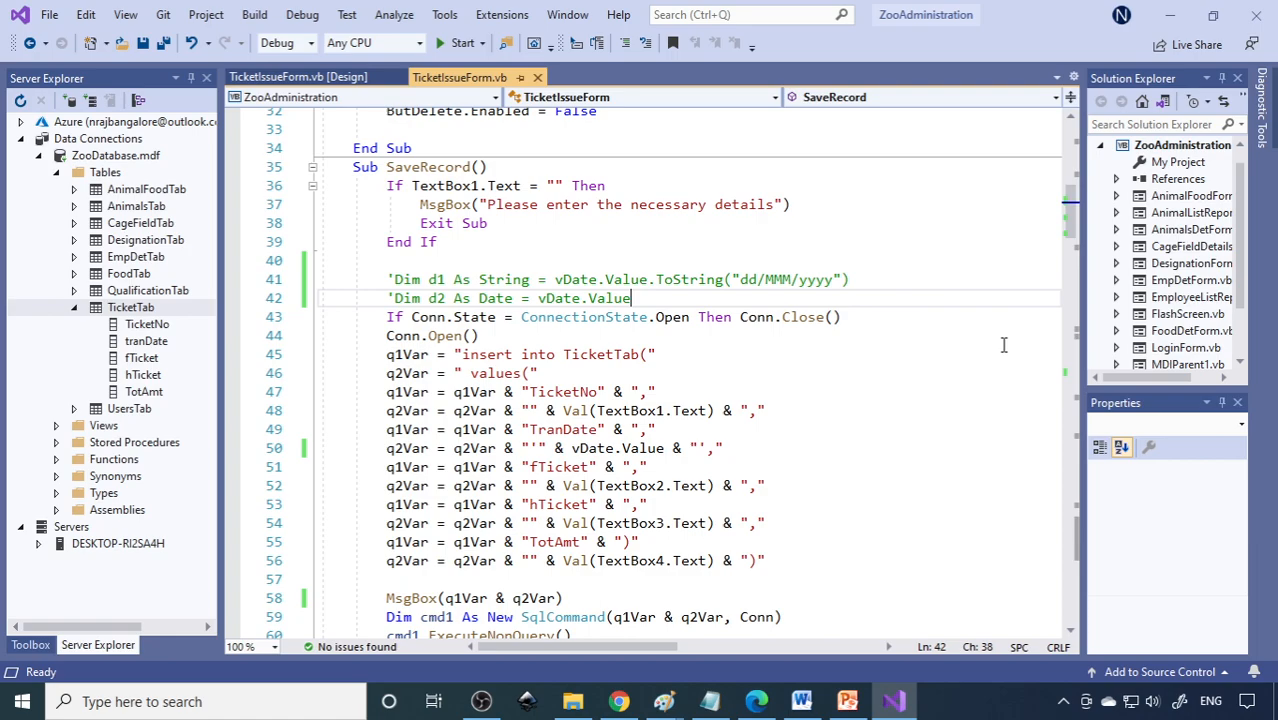
text(dim)
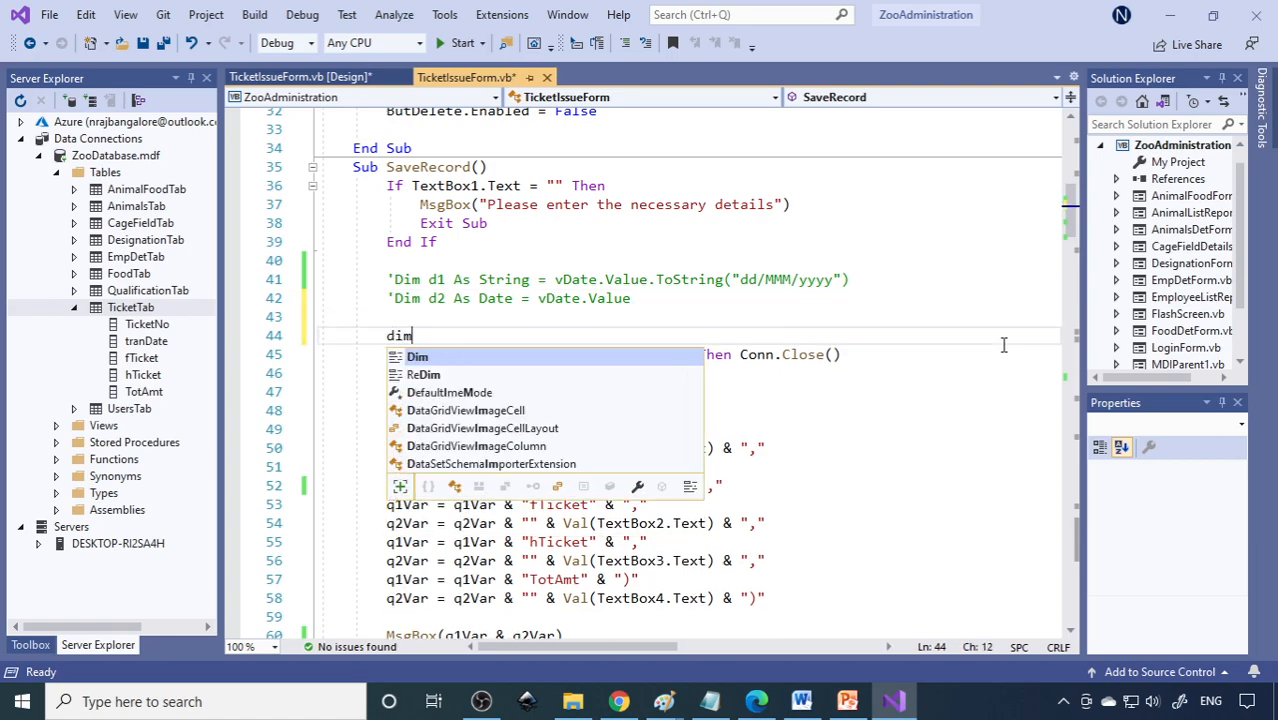
text(d3 As String=)
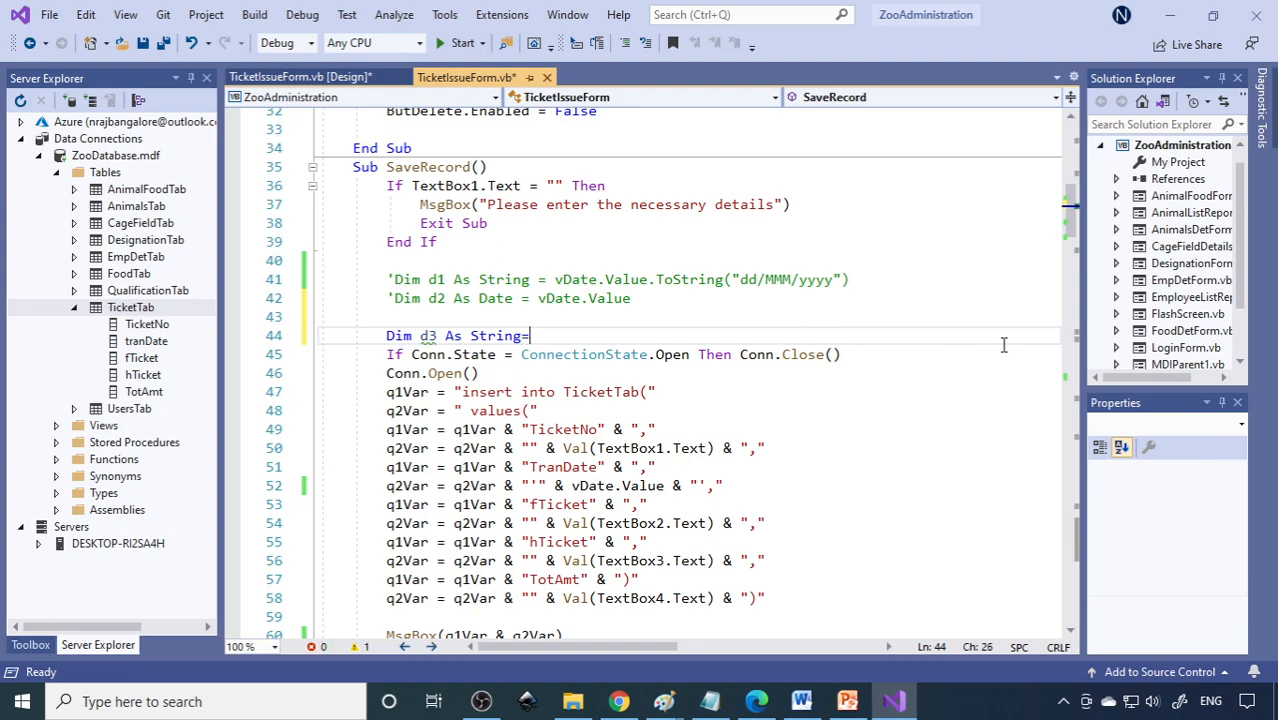
text(vDate.v)
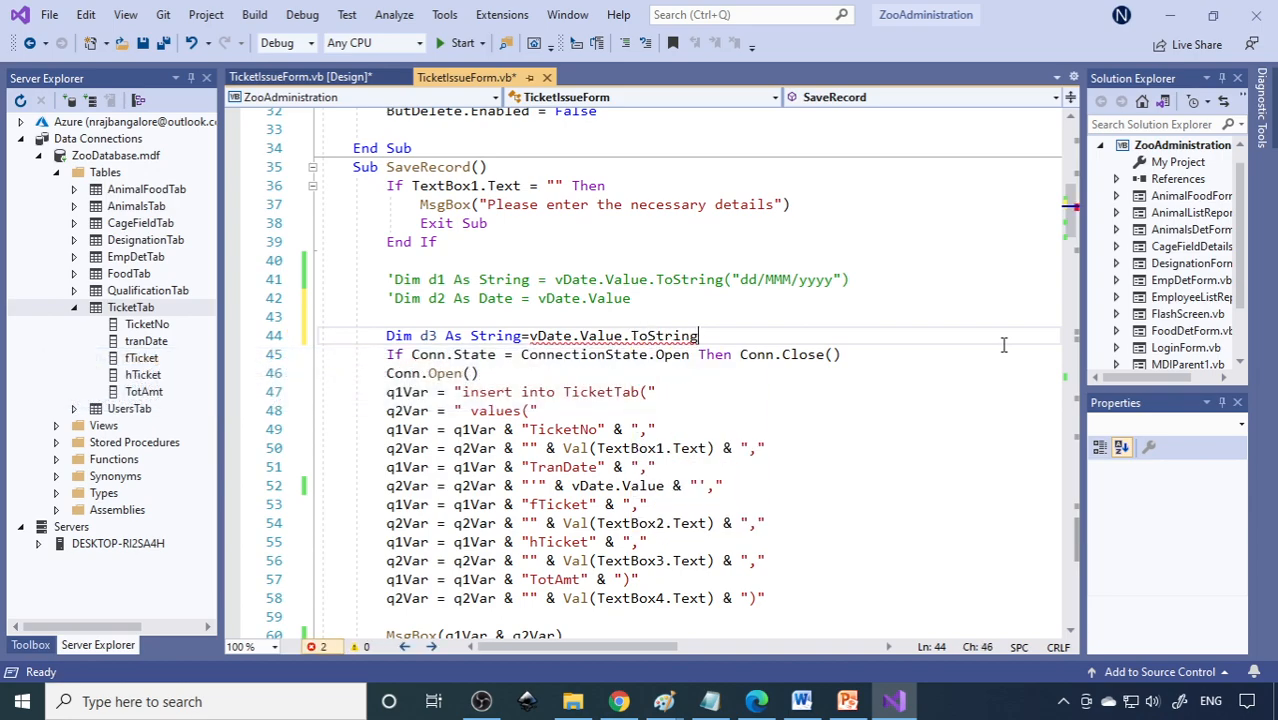
text(()
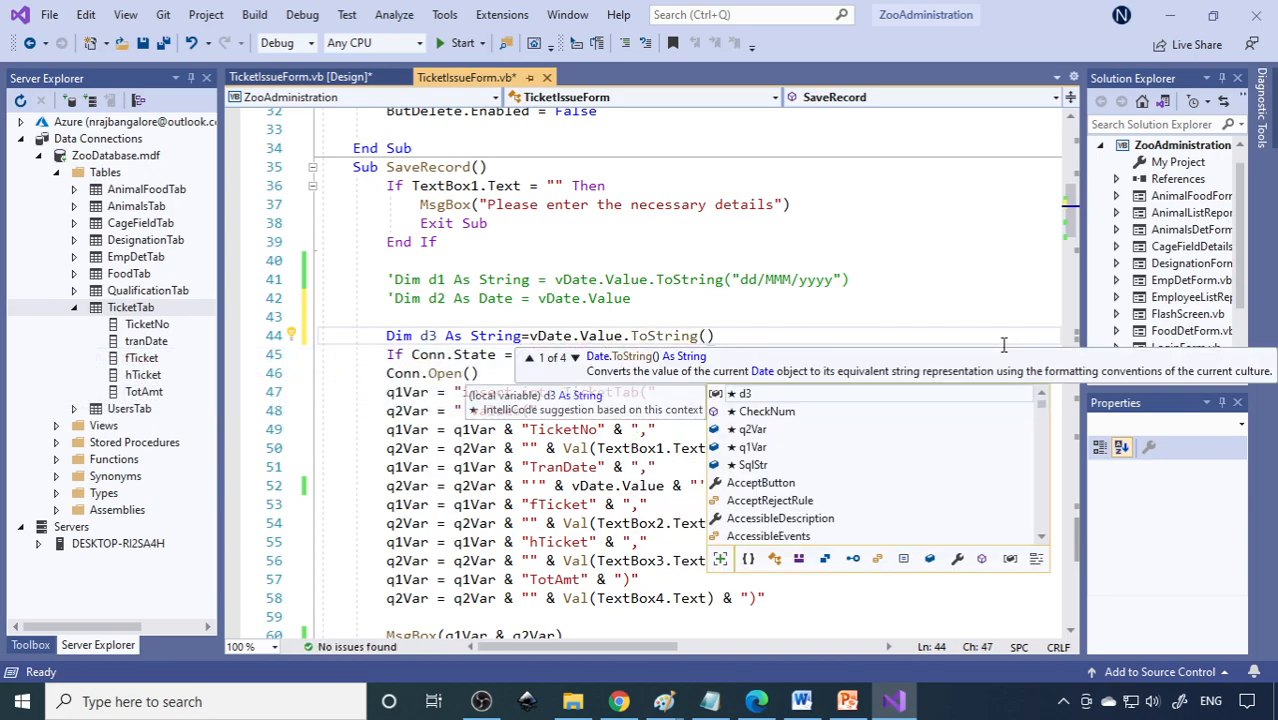
text(dd/")
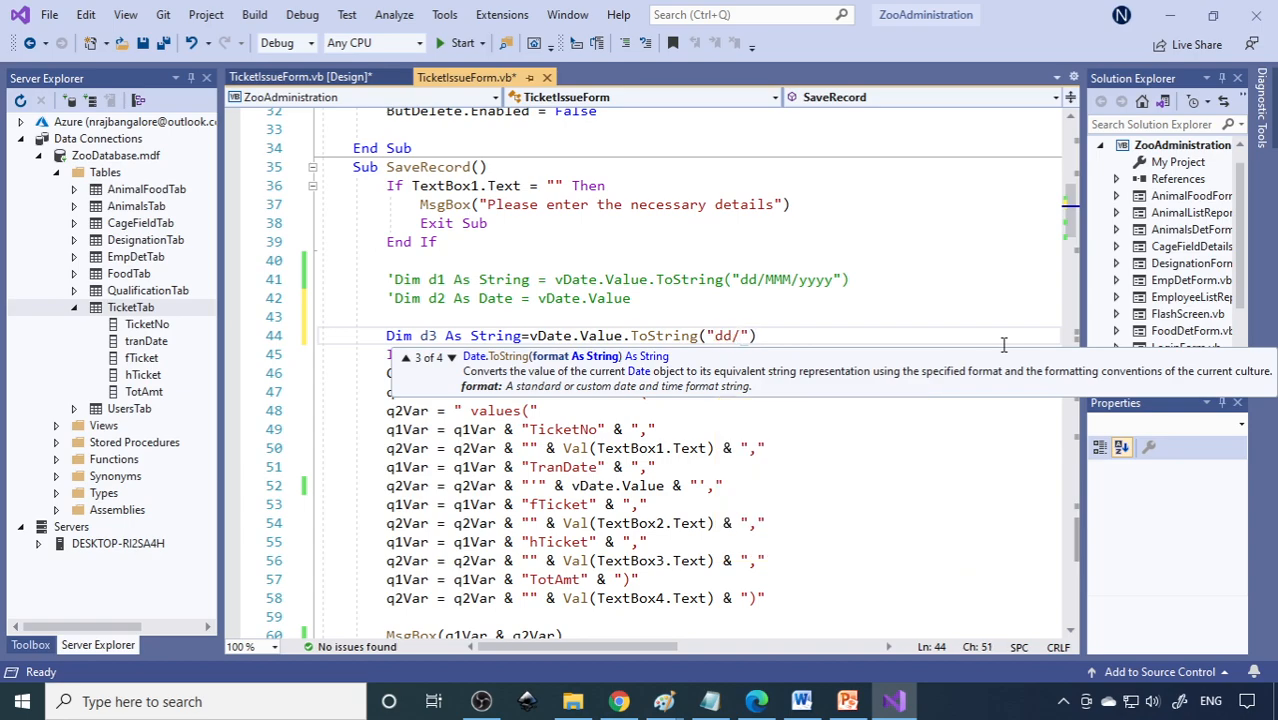
text(MMM)
click(555, 485)
text(d3)
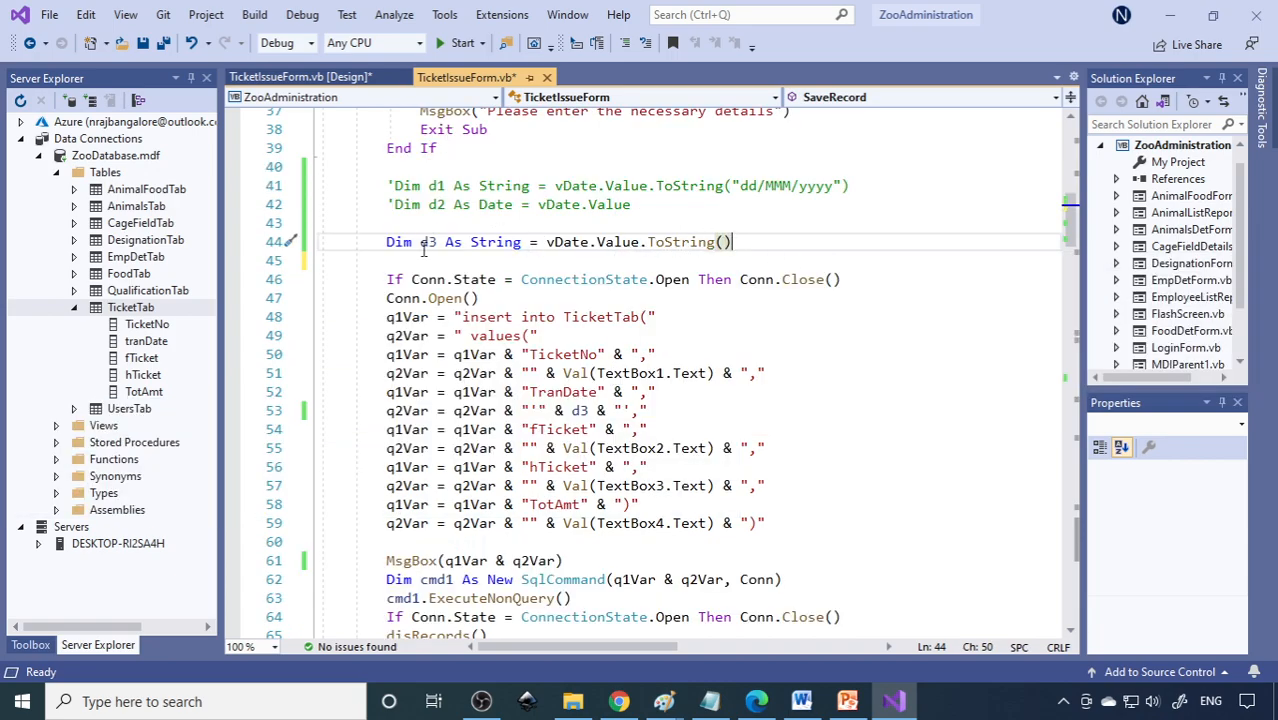
Add d3 = d3.Replace("-", "/") and start the application
text(d)
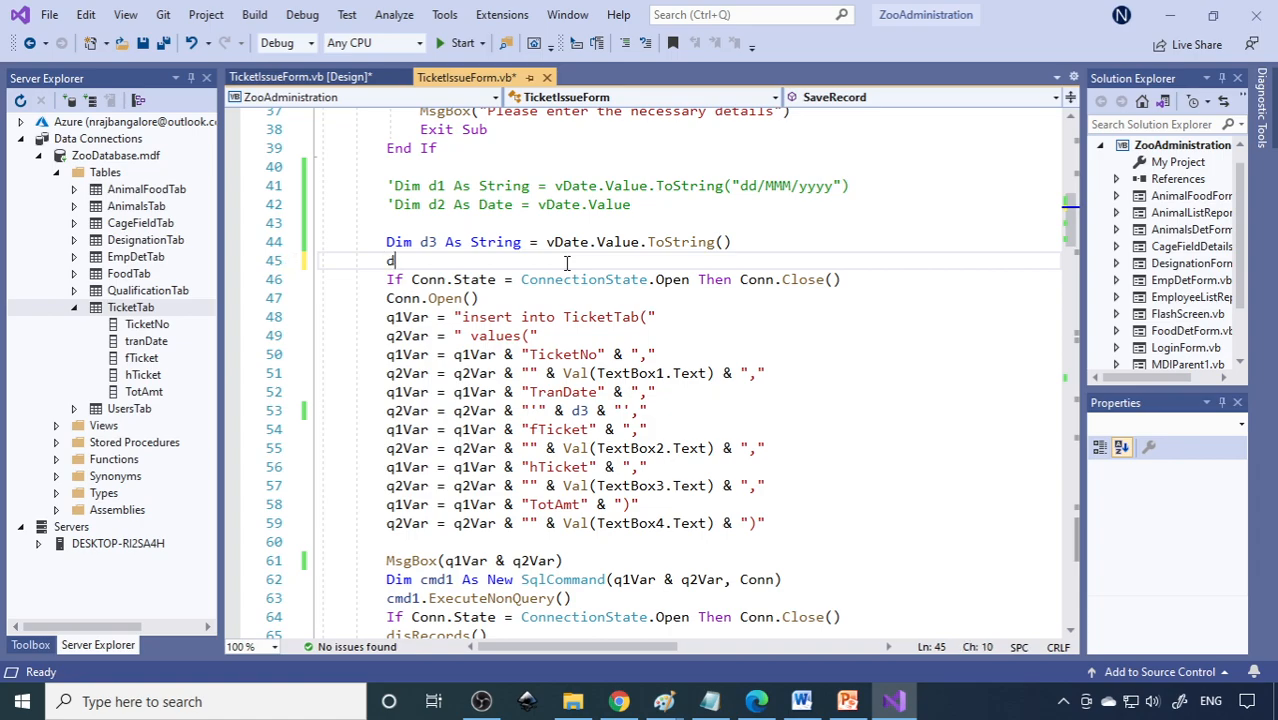
text(3=d3.Replace)
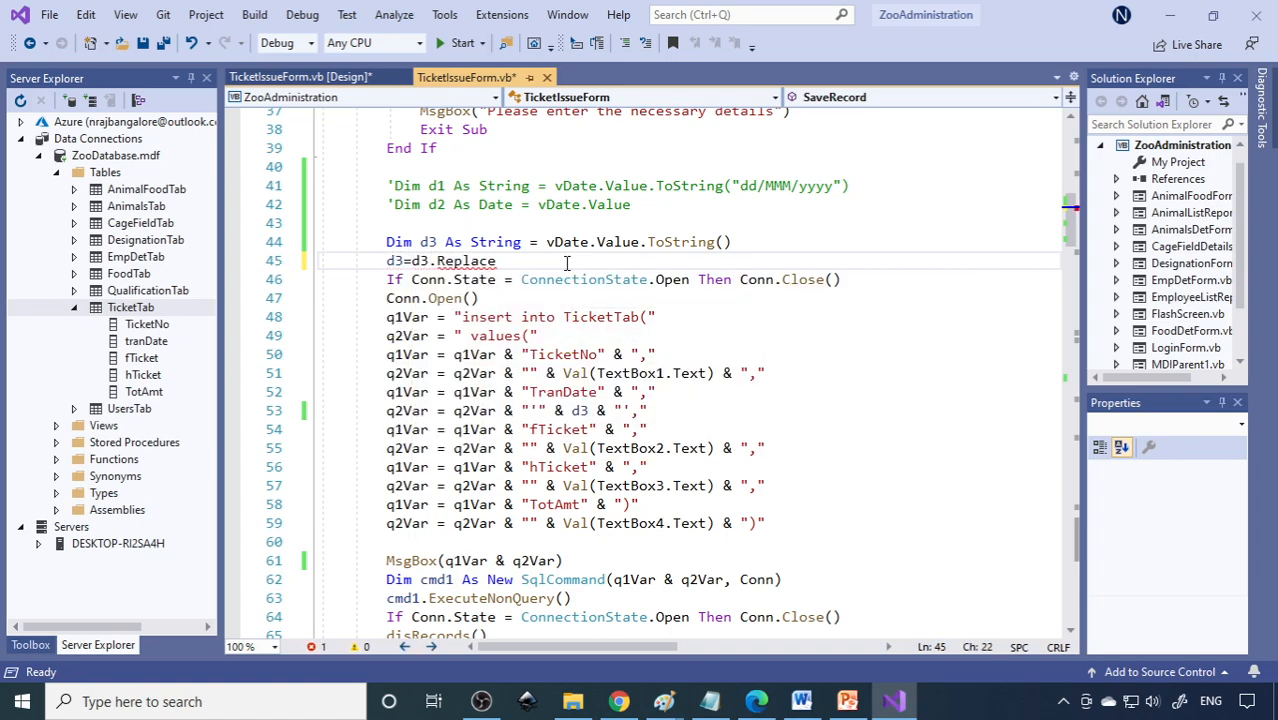
text(()
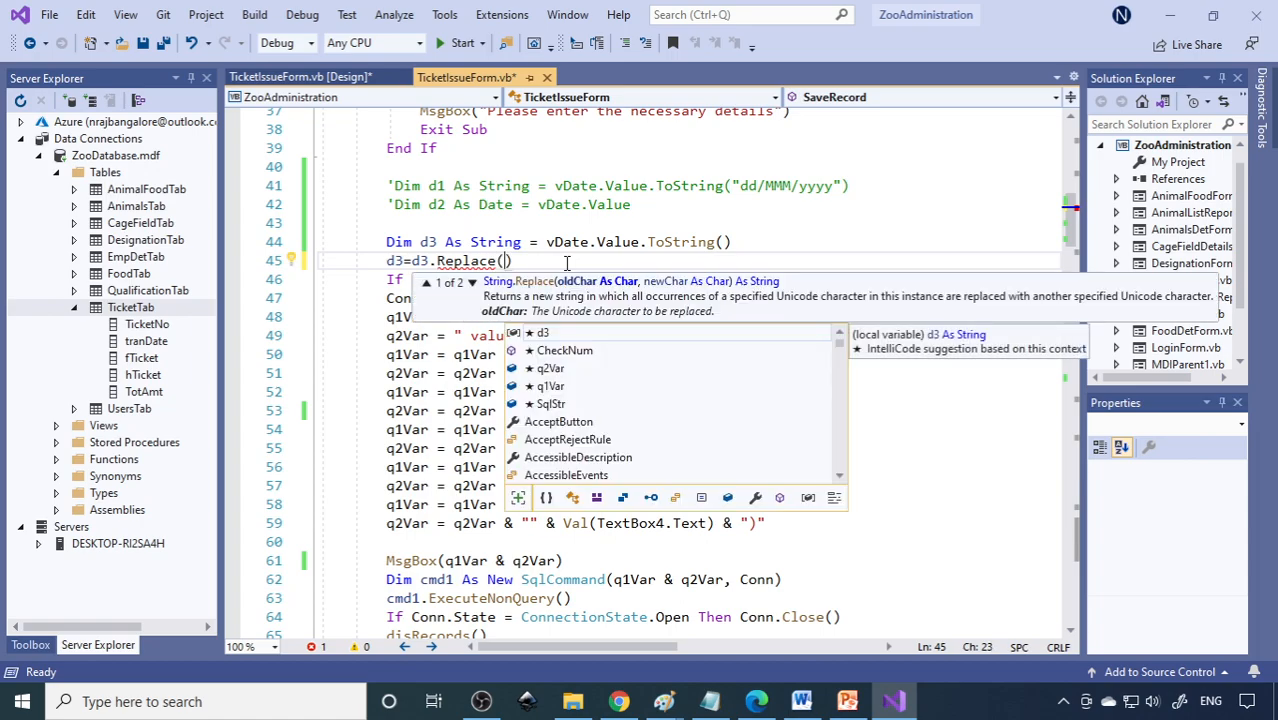
text("-")
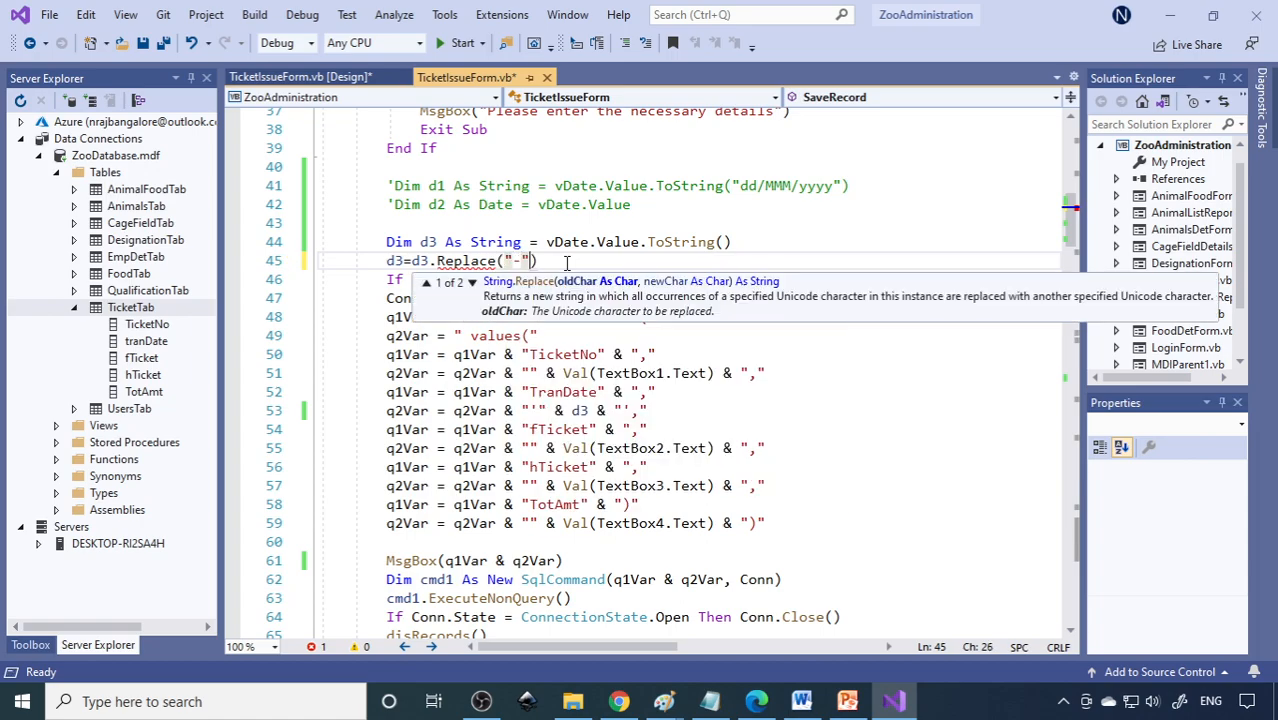
text(,"/)
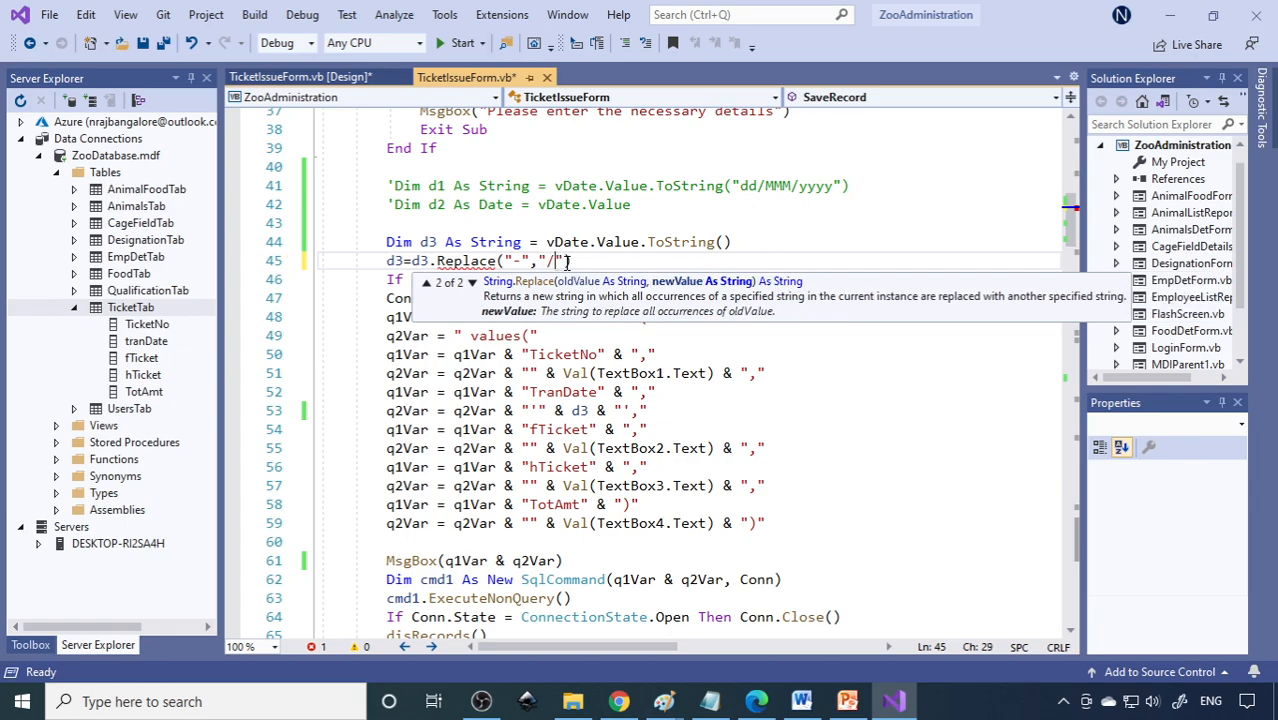
text(")
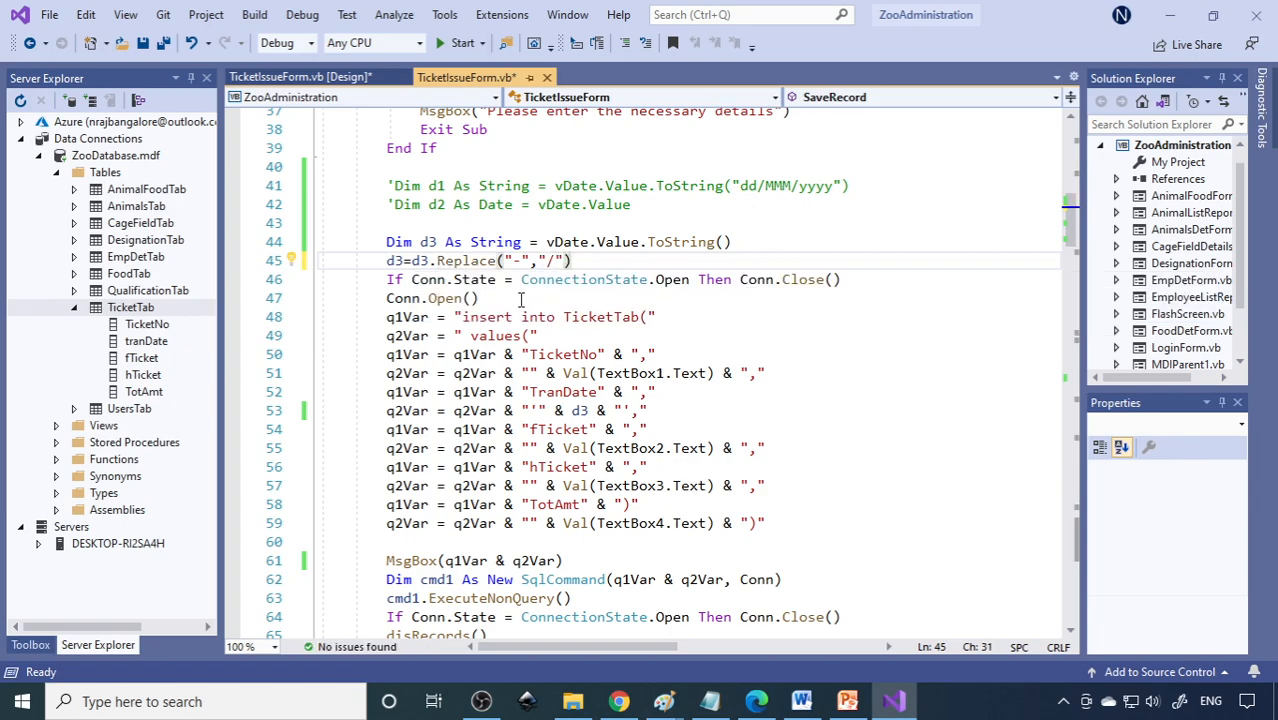
click(461, 43)
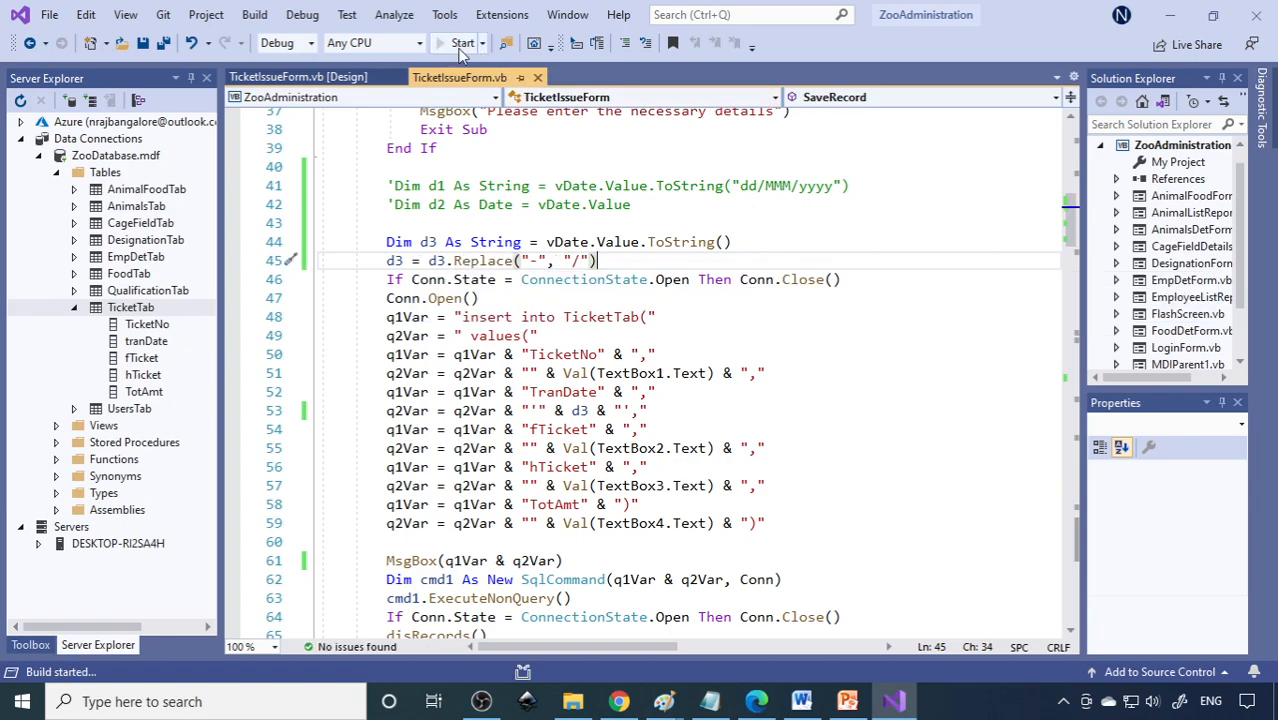
Save ticket 1002, hit the out-of-range datetime error for 27/02/2021, and stop debugging
click(461, 43)
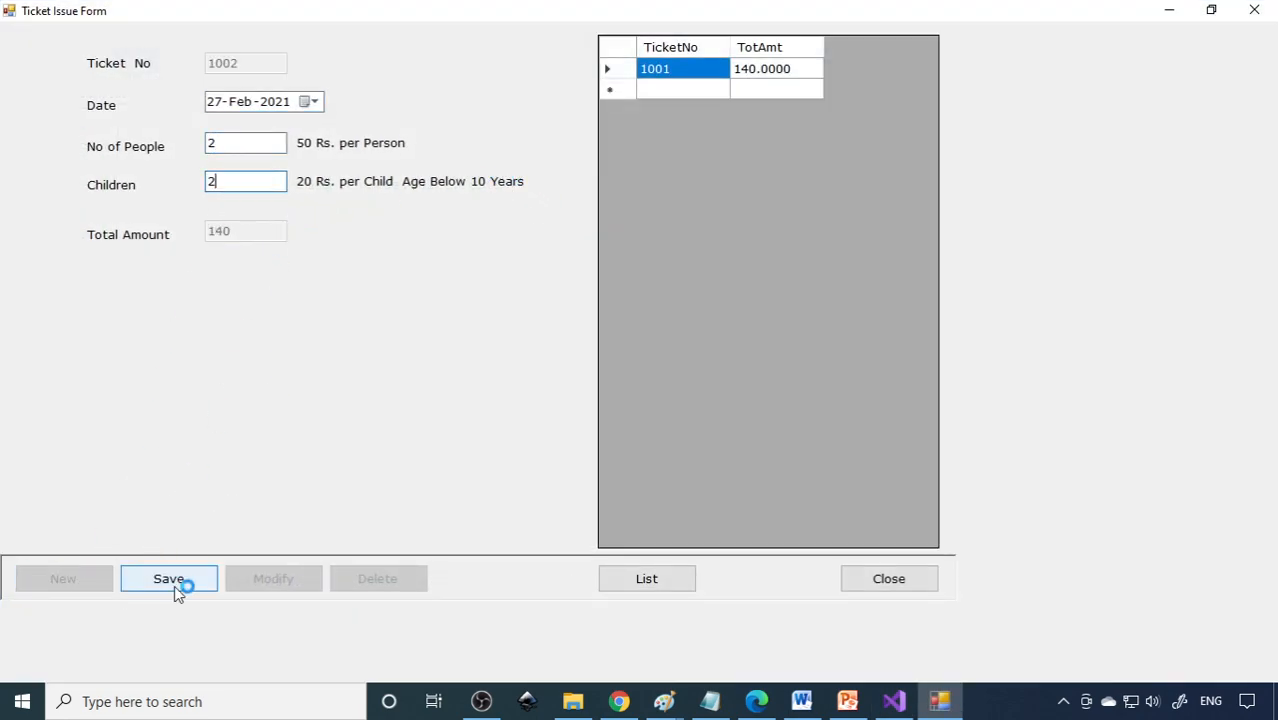
click(168, 578)
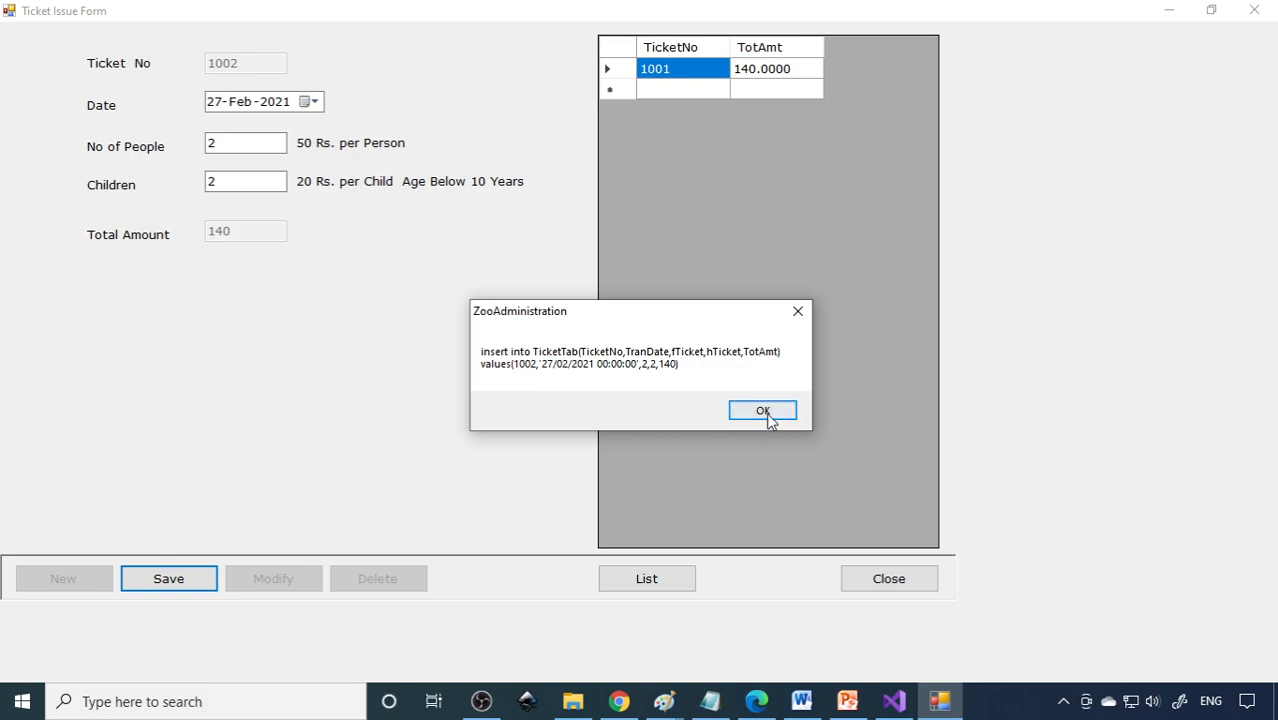
click(762, 410)
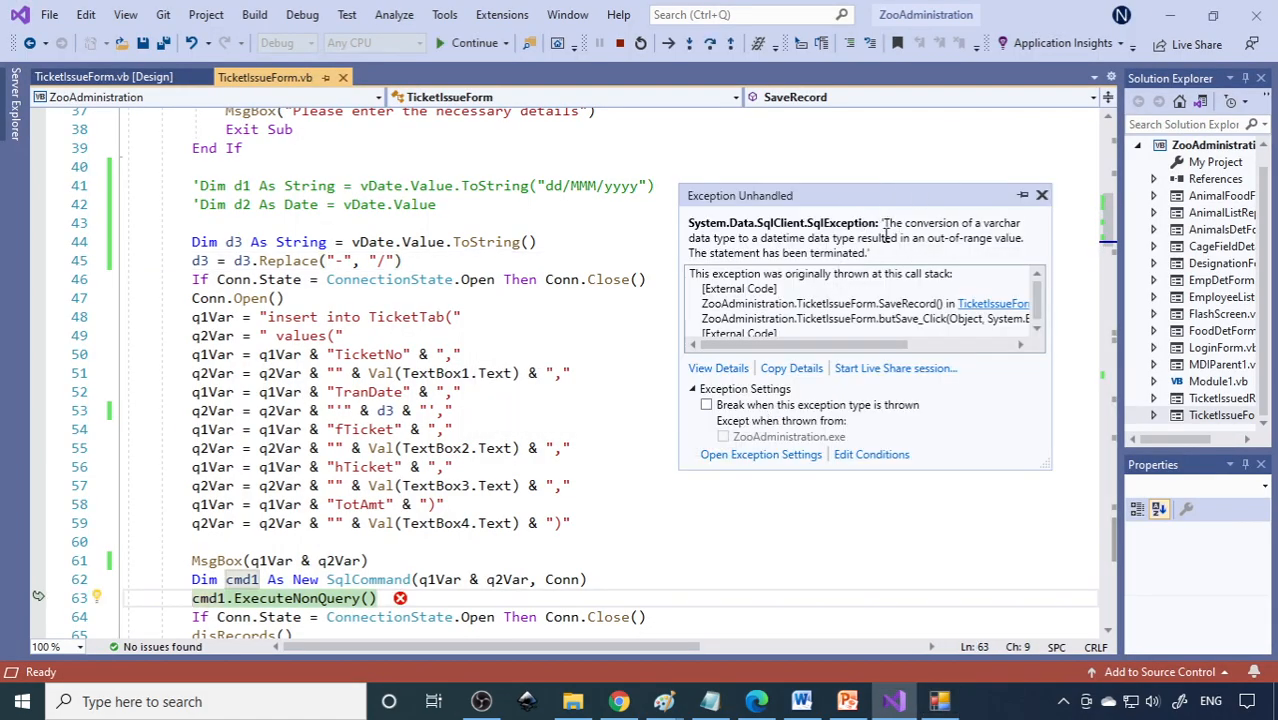
click(620, 43)
text(1)
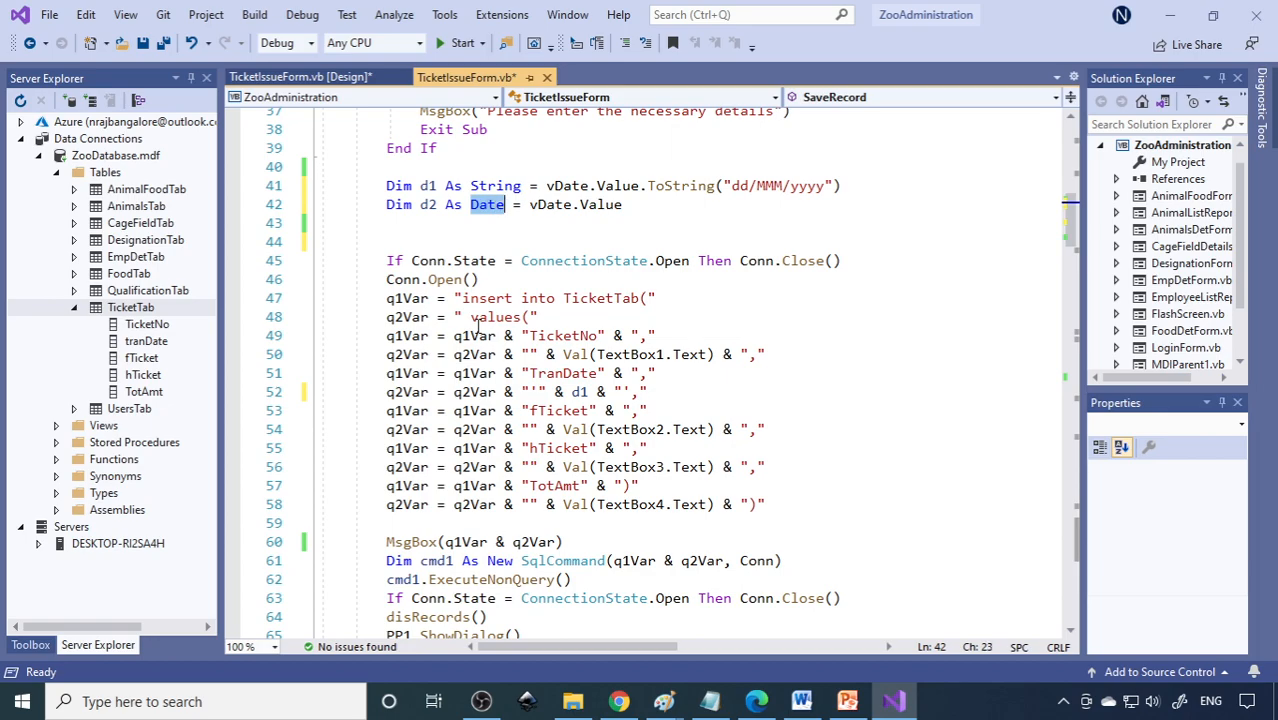
Declare d2 As String = Format(vDate.Value, "dd/MMM/yyyy"), keeping d1 as TranDate
text(String)
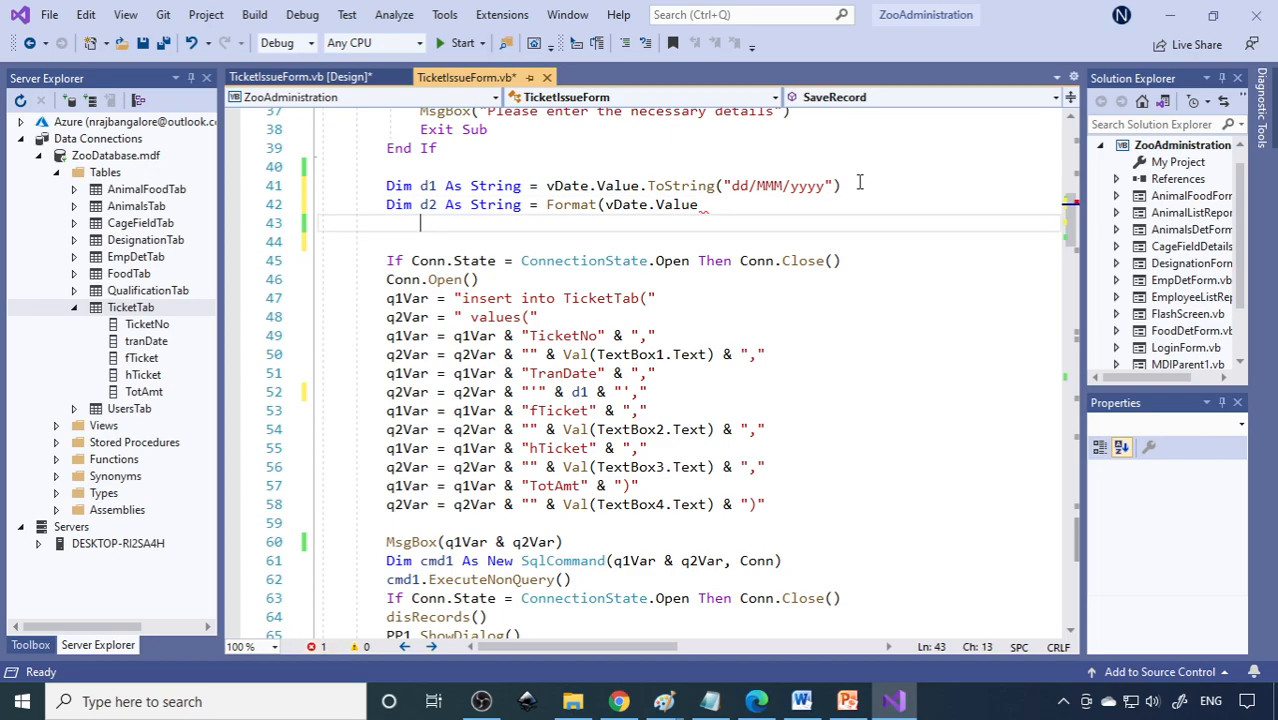
text(, "dd/MMM/yyyy"))
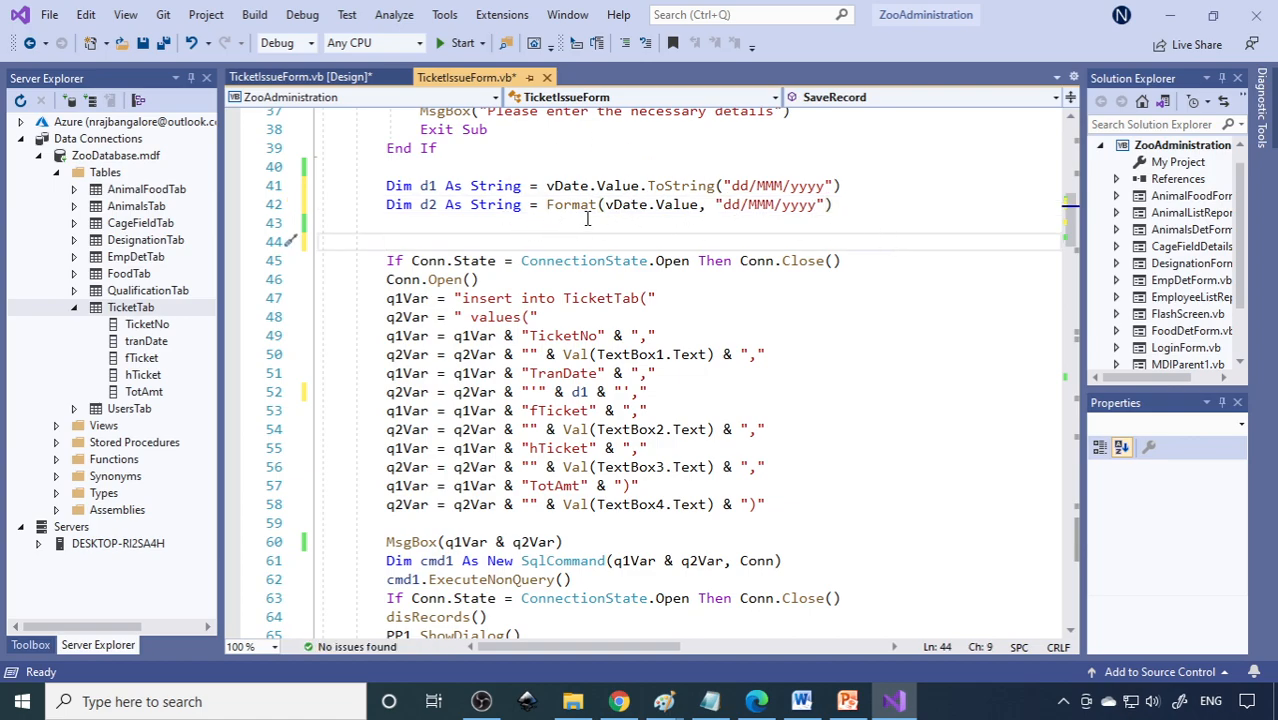
mouse_move(494, 204)
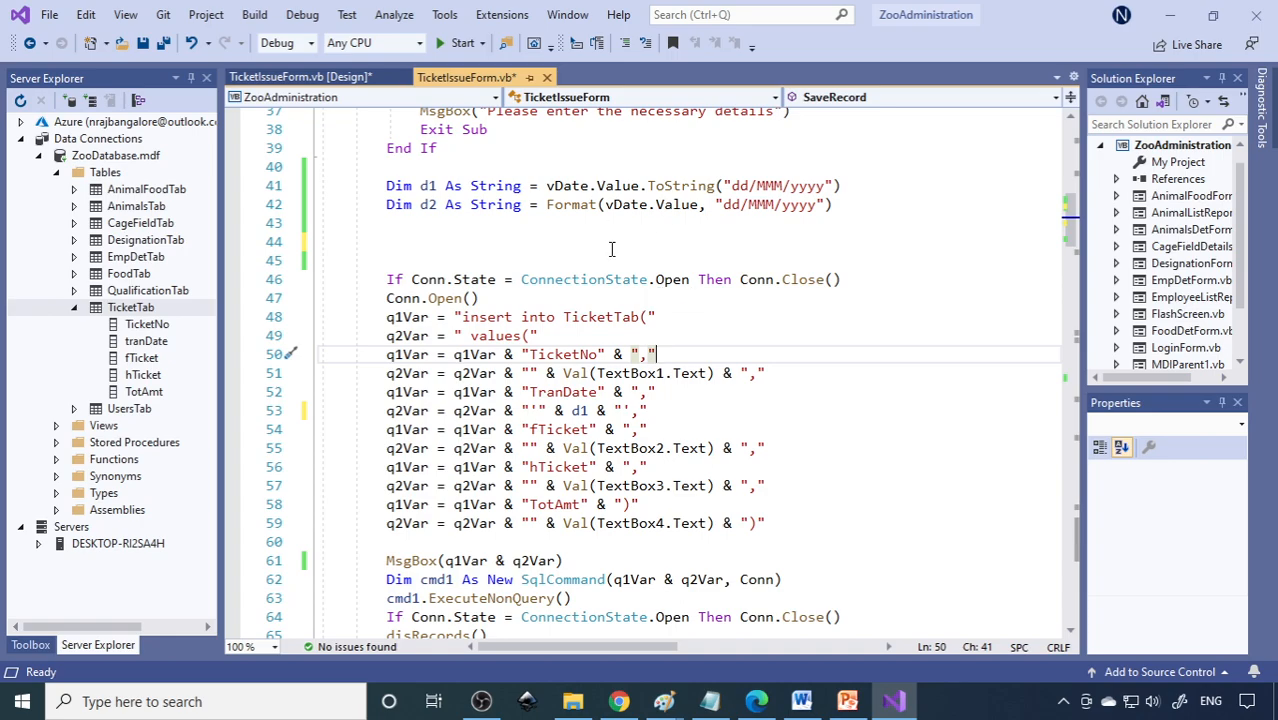
mouse_move(825, 306)
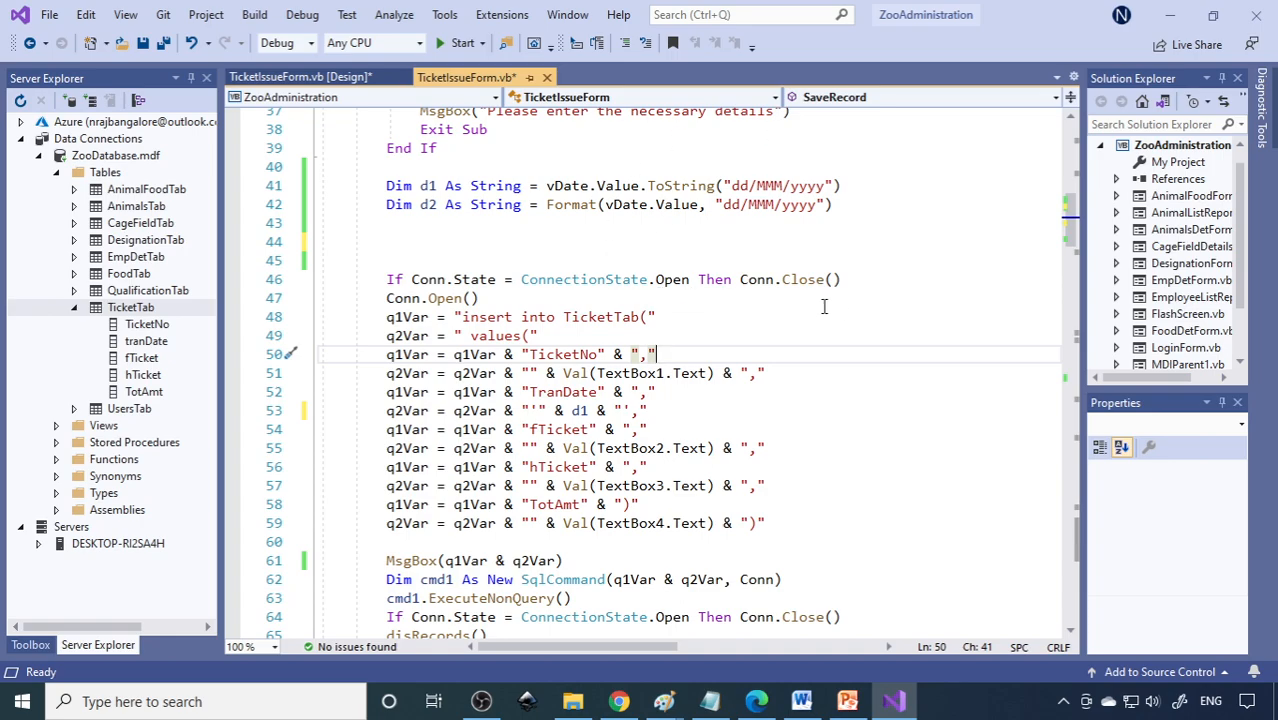
scroll(down, 3)
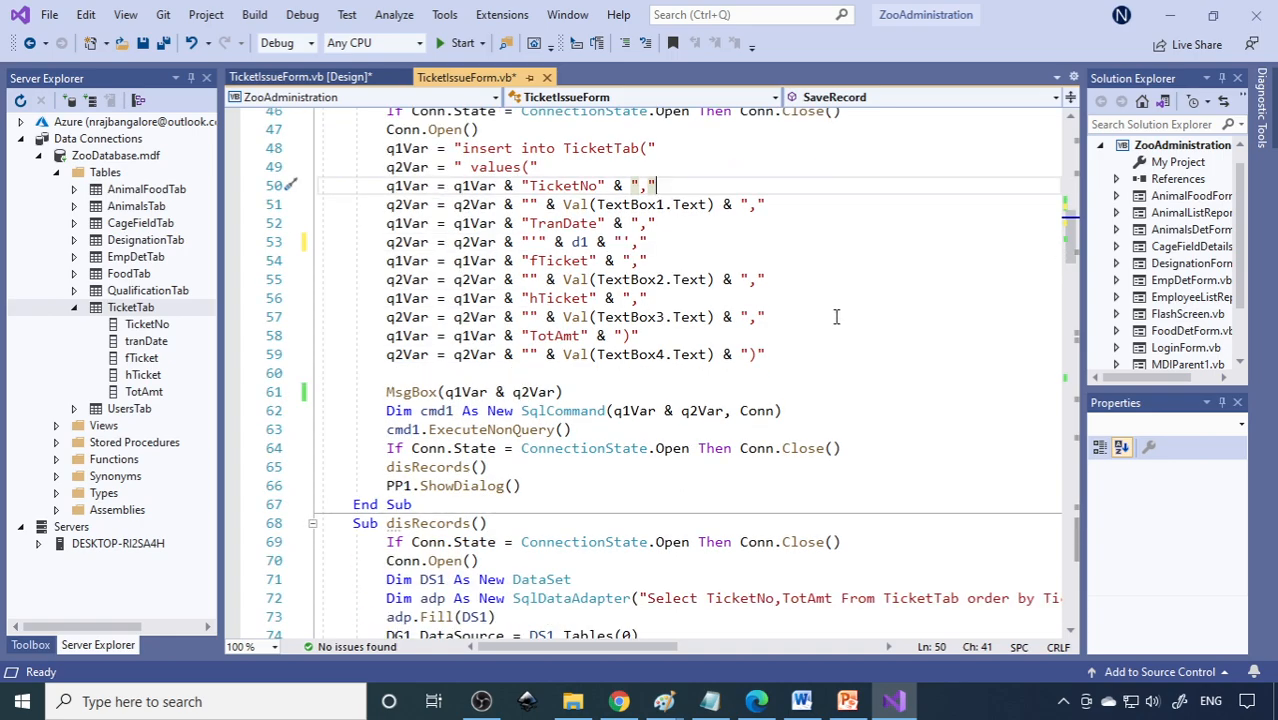